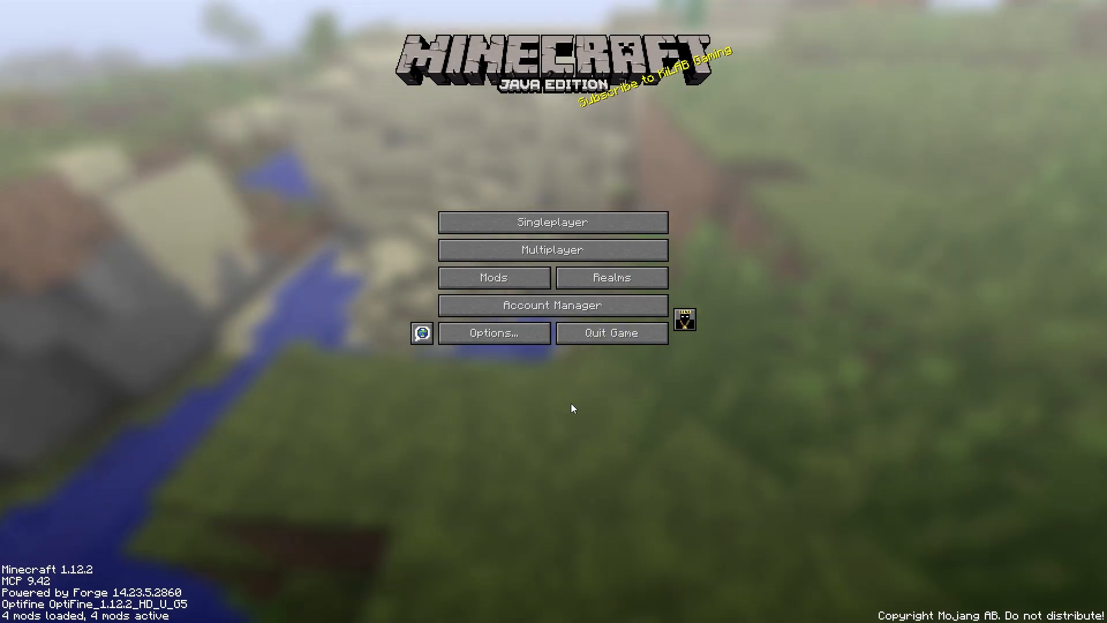
# - Join the multiplayer server and load into the world near the dark tower
pyautogui.click(552, 249)
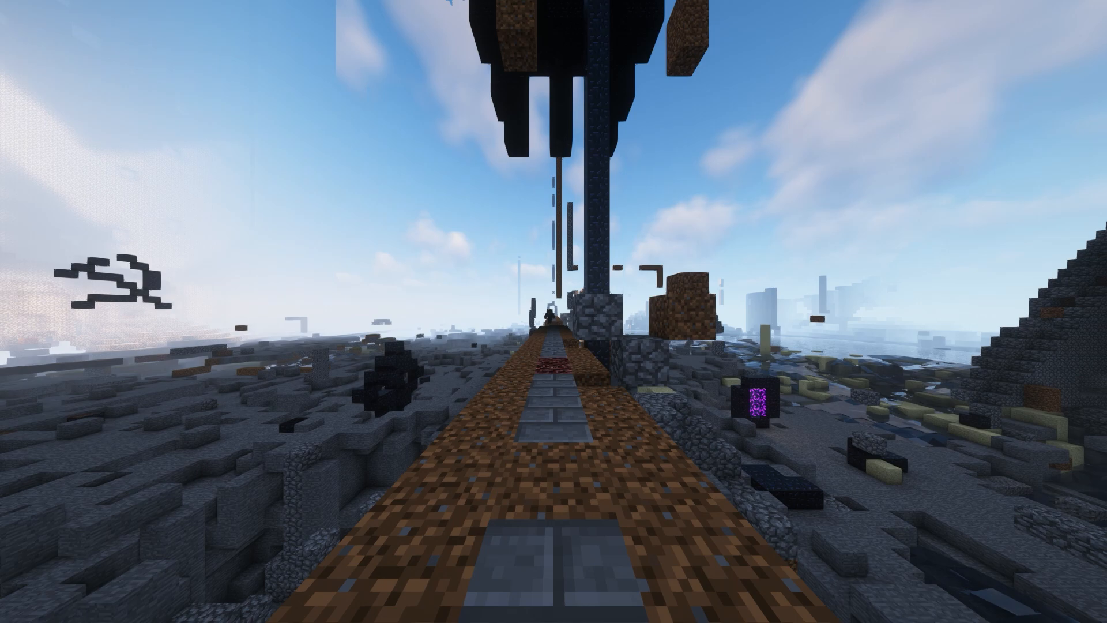
# - Leave the game and bring up the Sandstar Pingbypass Services Discord invite
pyautogui.press('w')
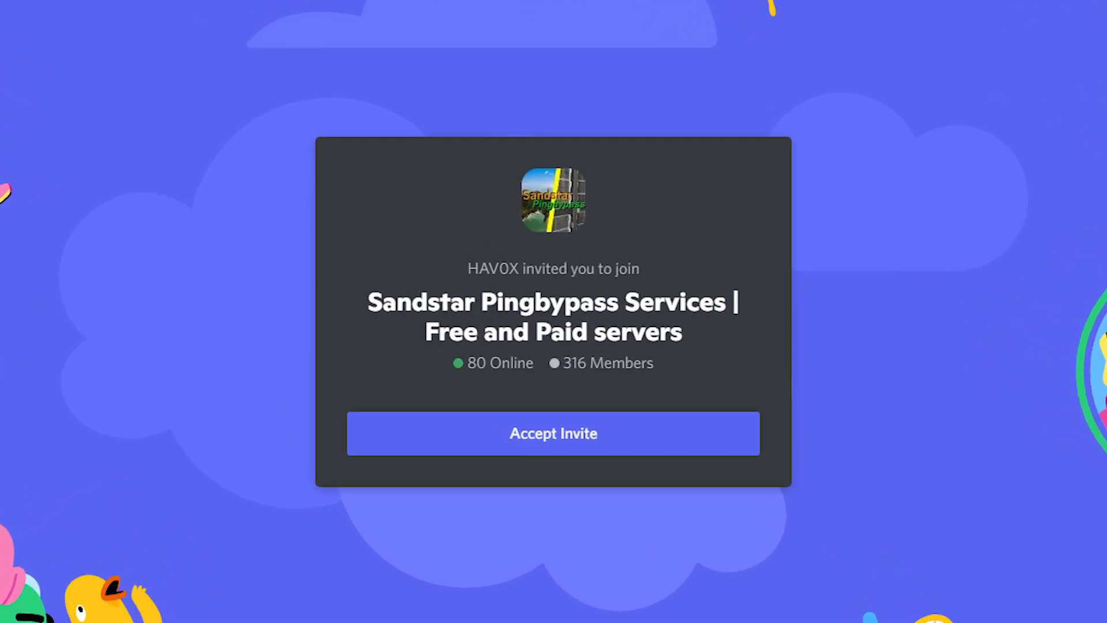
# - Move from the Discord invite to the KiLAB Gaming PingBypass review article
pyautogui.click(553, 432)
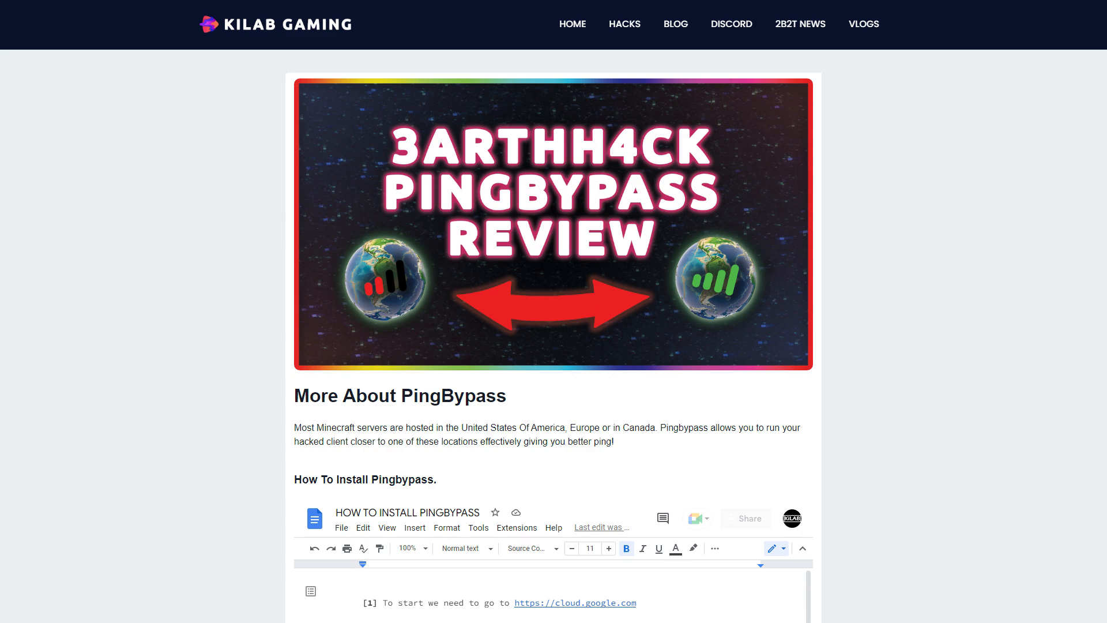
# - Read through the How To Install Pingbypass guide down to the cloud.google.com step
pyautogui.scroll(-3)
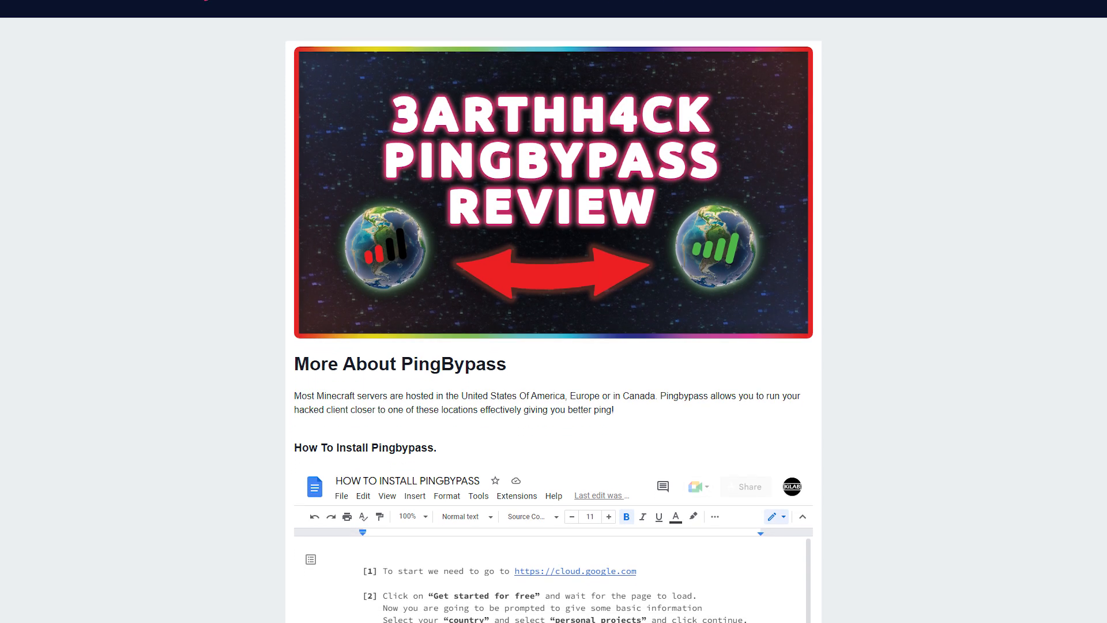
pyautogui.scroll(-3)
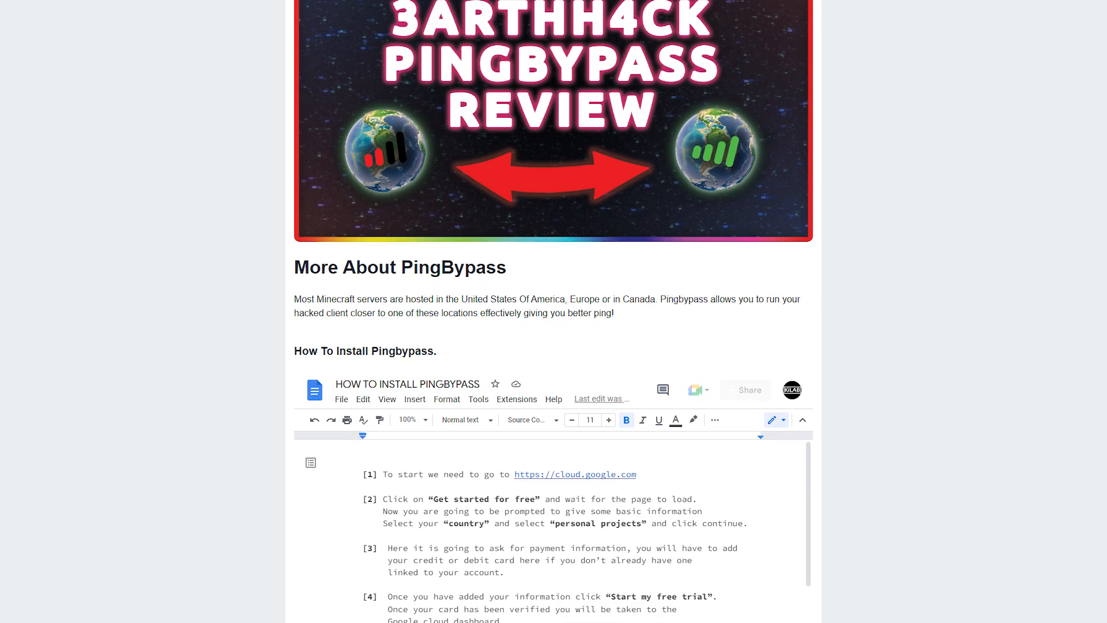
pyautogui.scroll(-3)
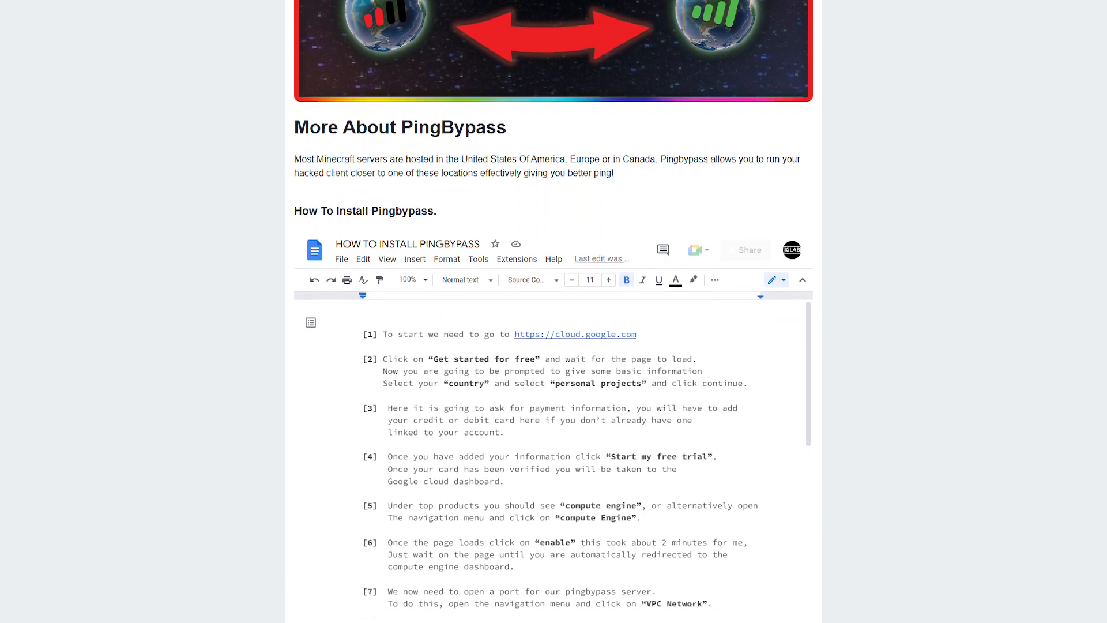
pyautogui.scroll(-3)
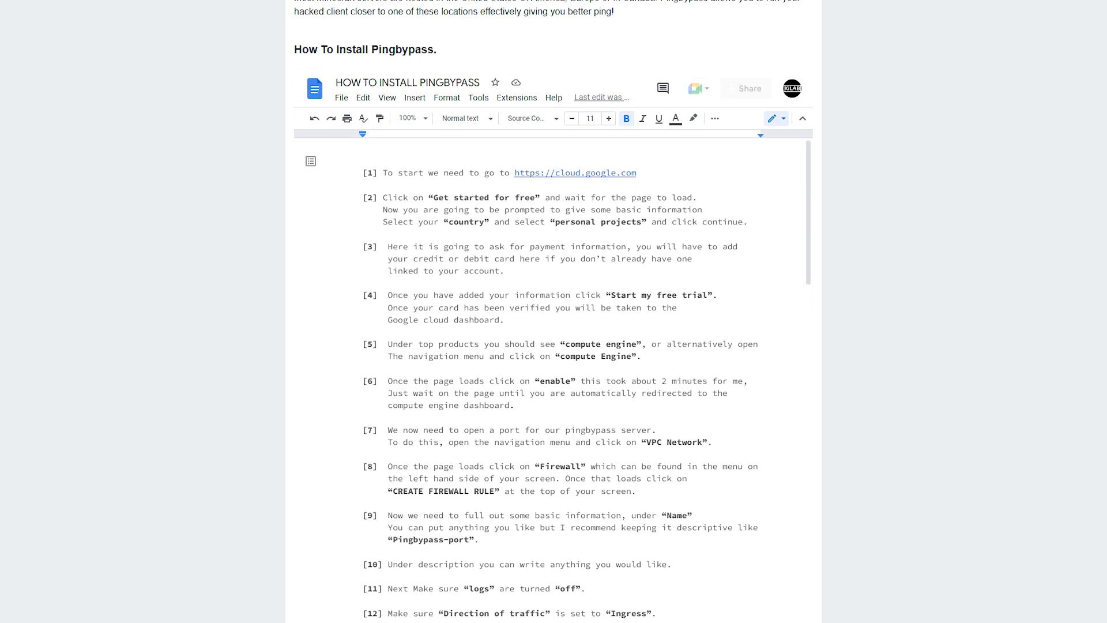
pyautogui.scroll(-3)
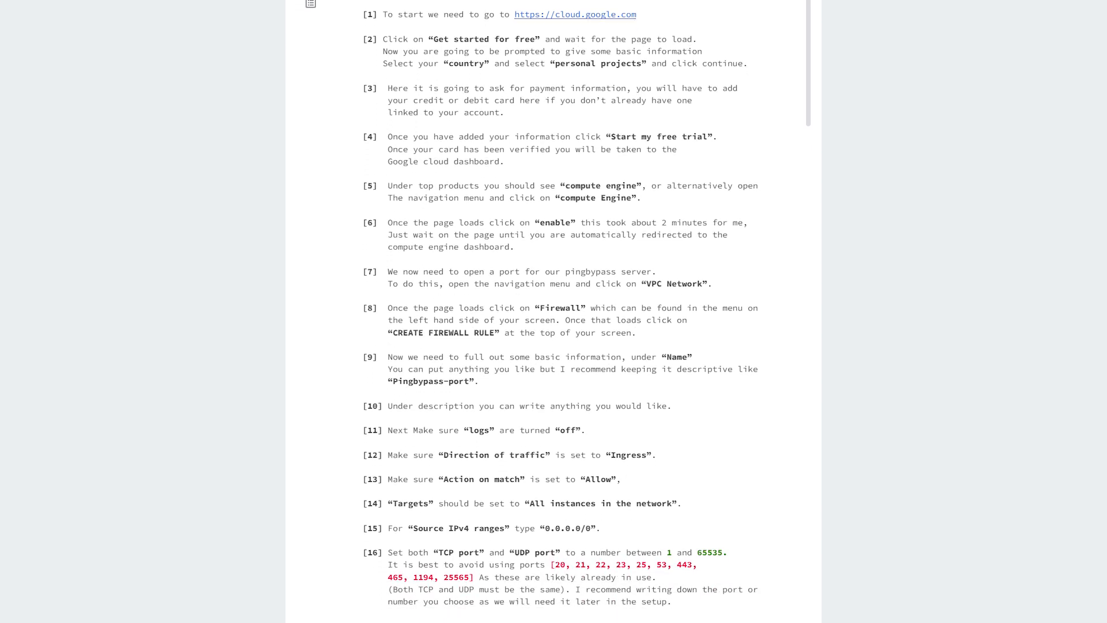
pyautogui.scroll(-3)
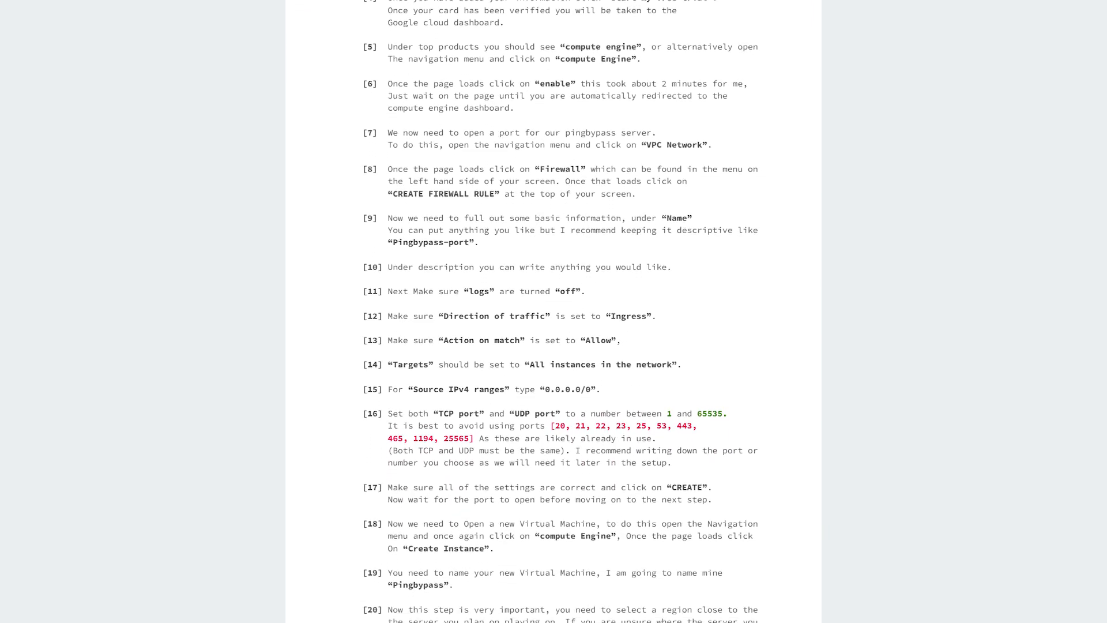
pyautogui.scroll(-3)
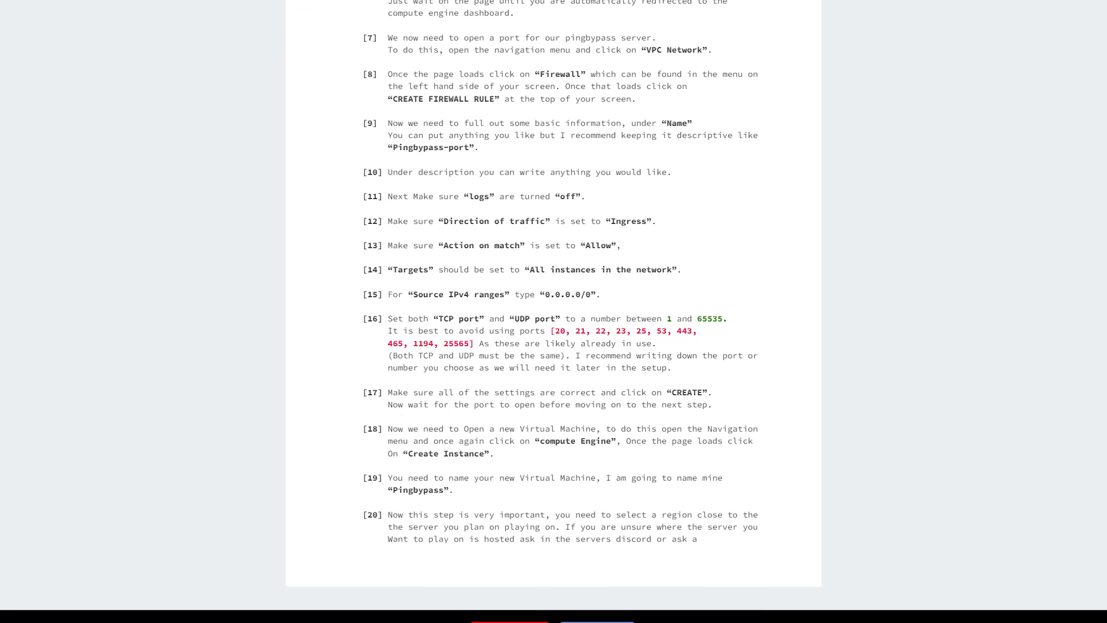
pyautogui.scroll(-3)
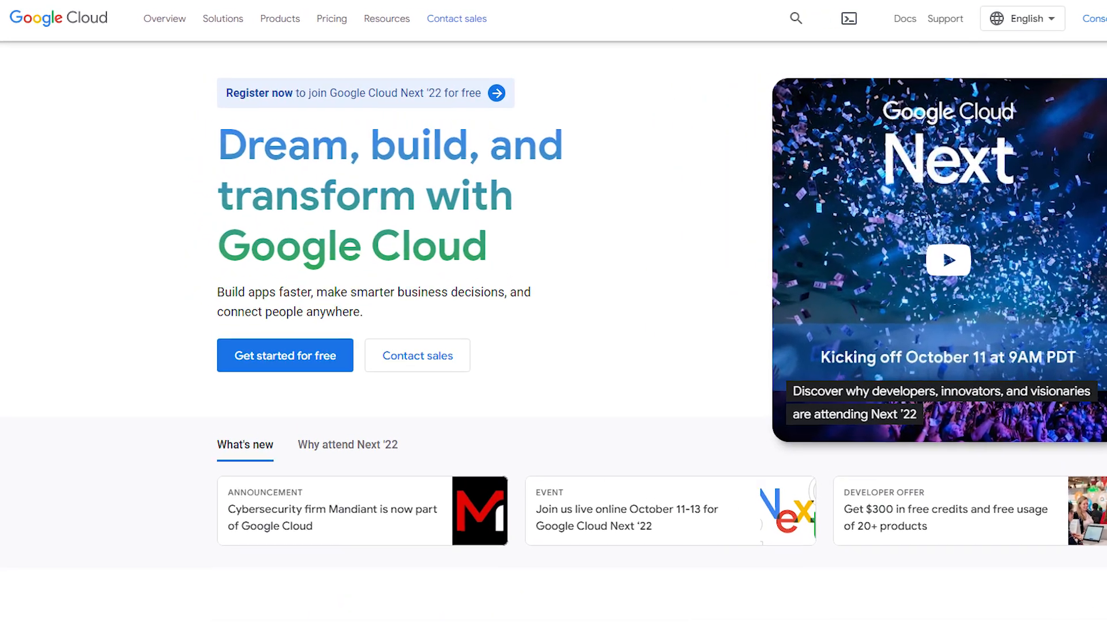
# - Sign up for the free trial as a South Africa personal project and start it
pyautogui.click(285, 355)
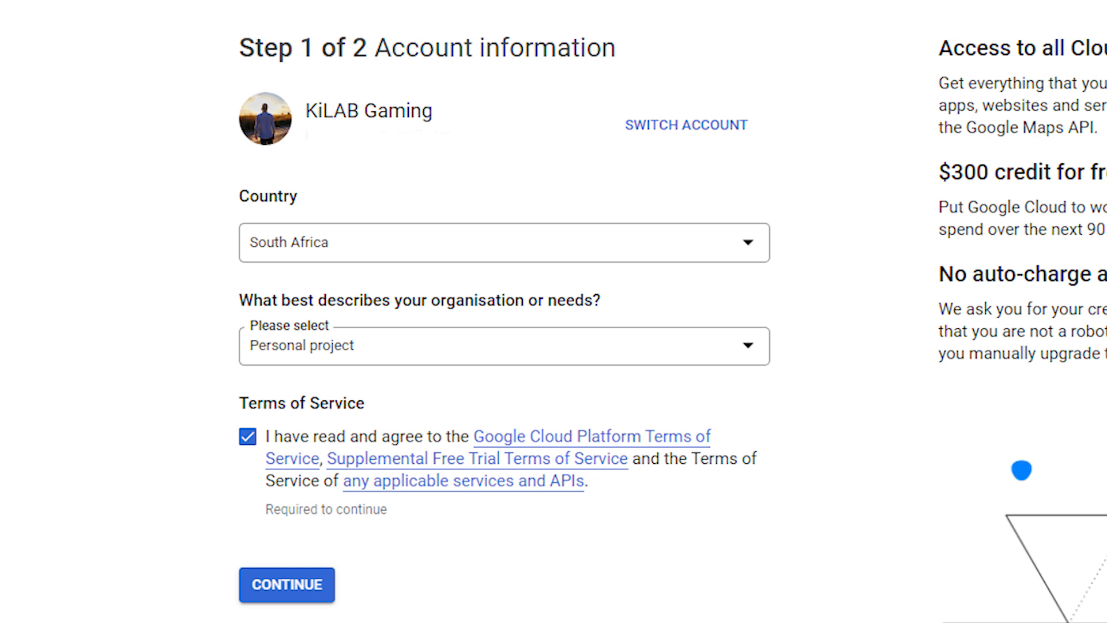
pyautogui.click(286, 585)
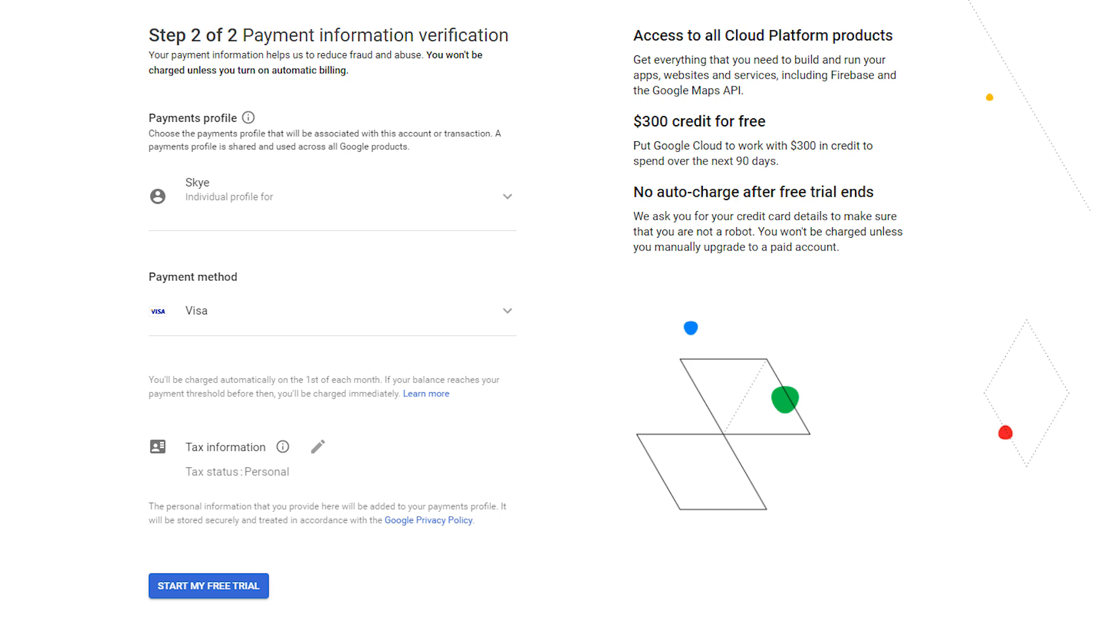
pyautogui.click(208, 586)
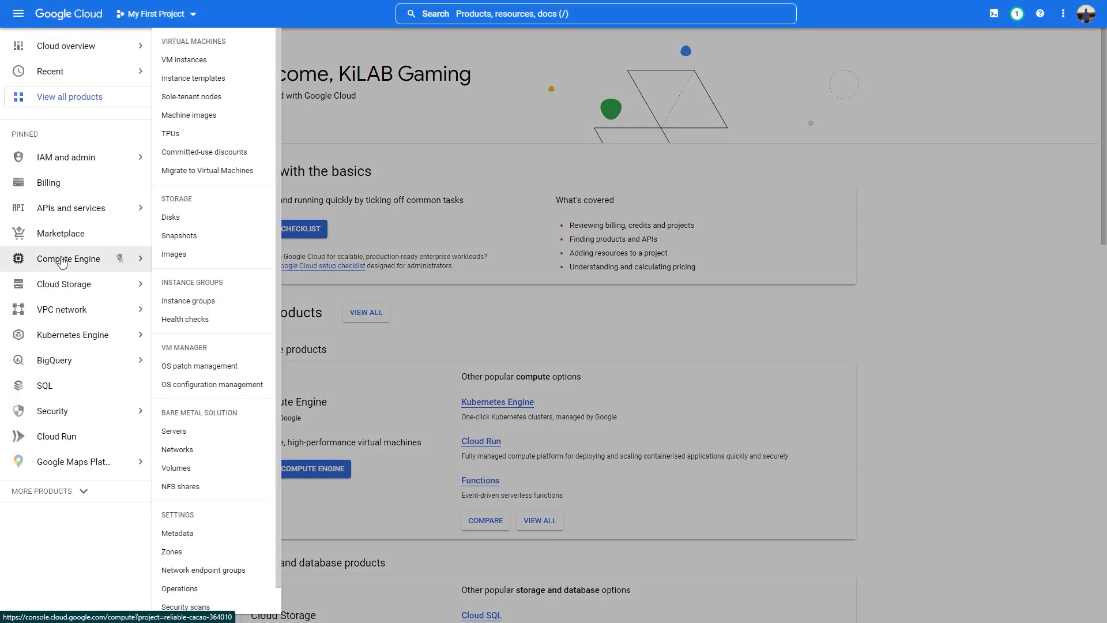
# - Enable the Compute Engine API, then go to VPC network Firewall rules
pyautogui.click(68, 258)
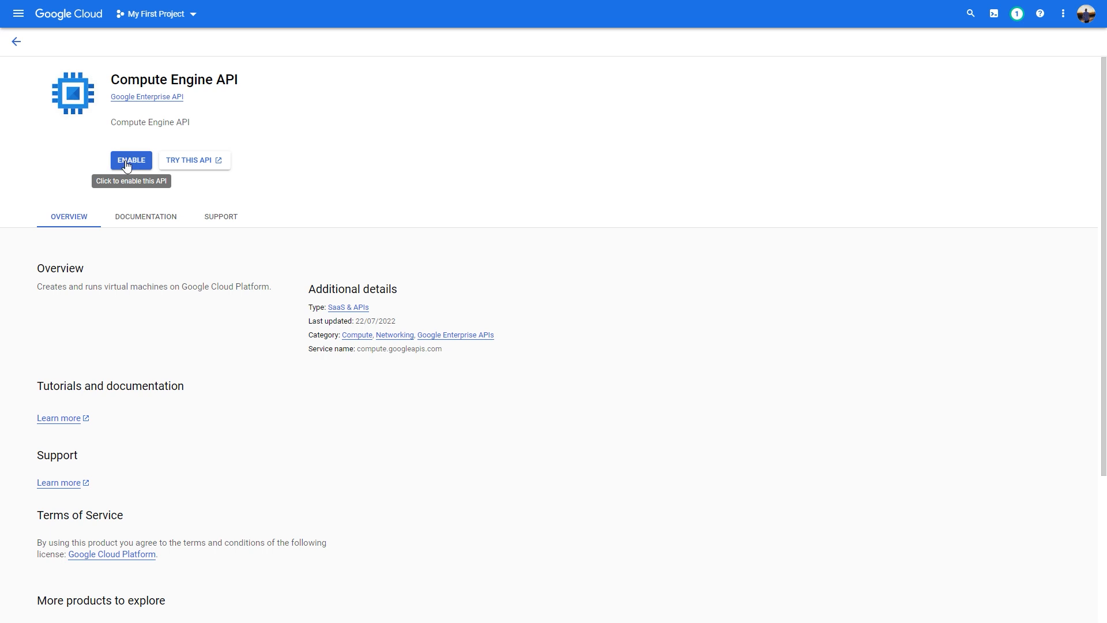
pyautogui.click(132, 161)
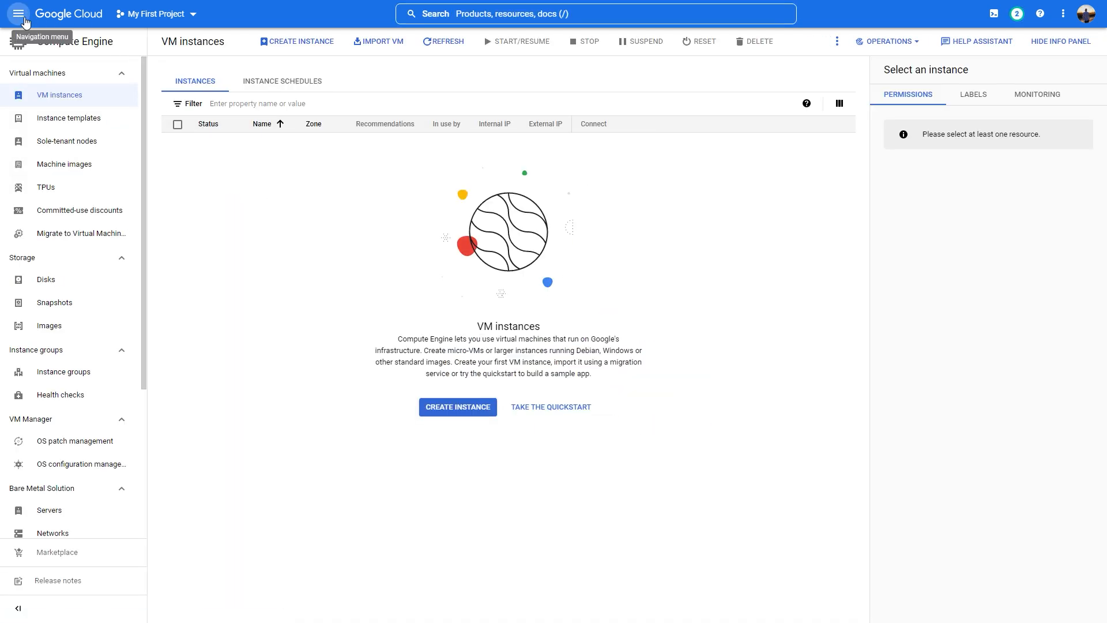
pyautogui.click(18, 14)
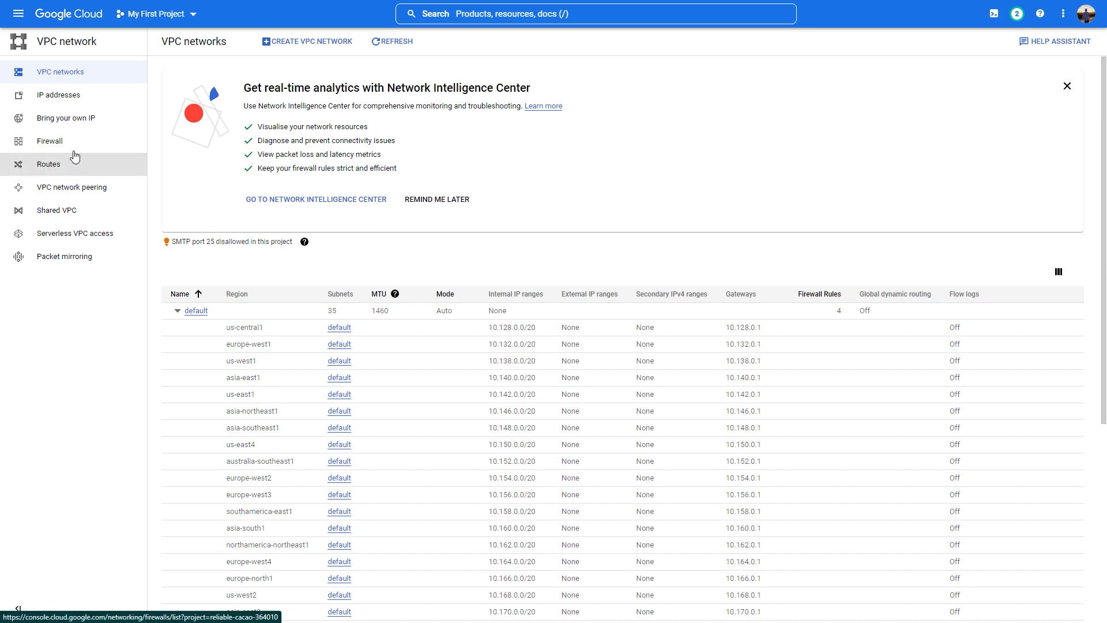
pyautogui.click(49, 140)
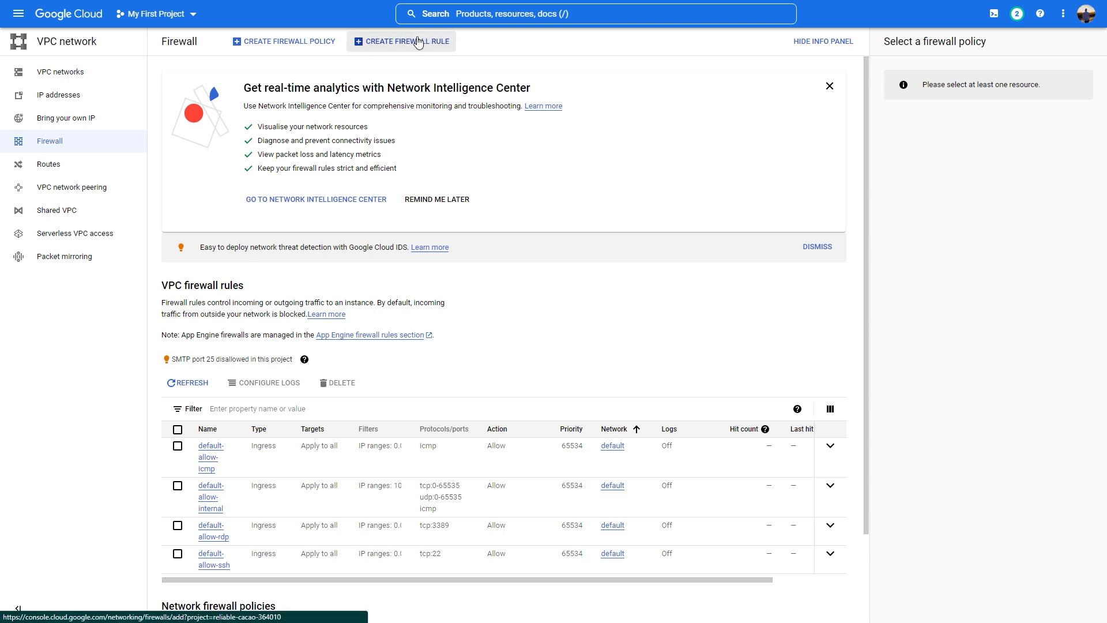
# - Start a new firewall rule named pingbypass-port
pyautogui.click(402, 41)
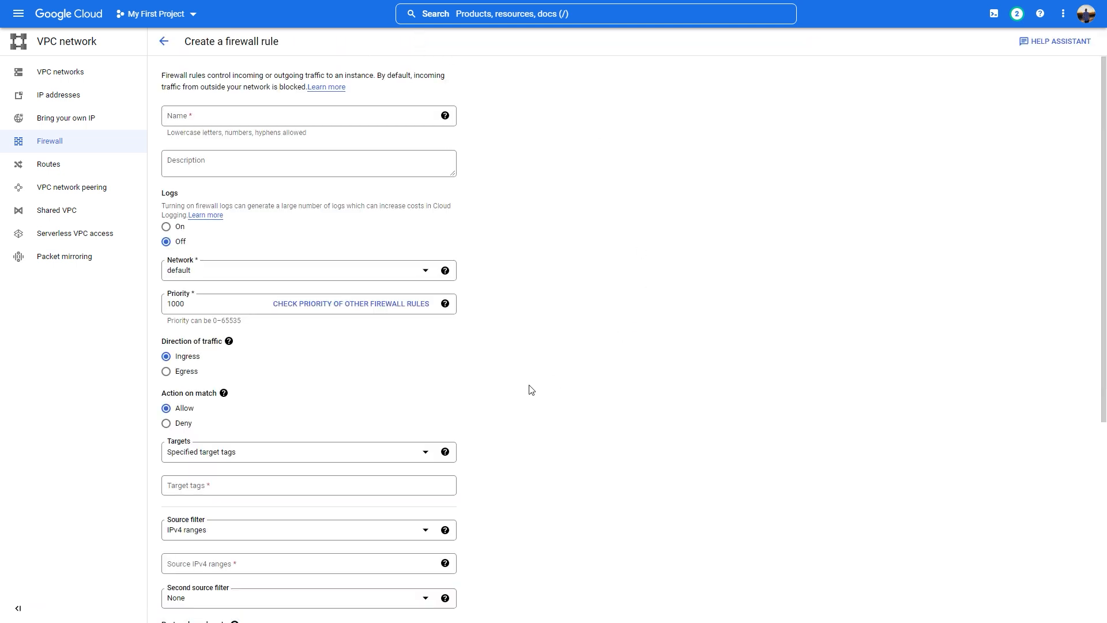
pyautogui.write('open port for')
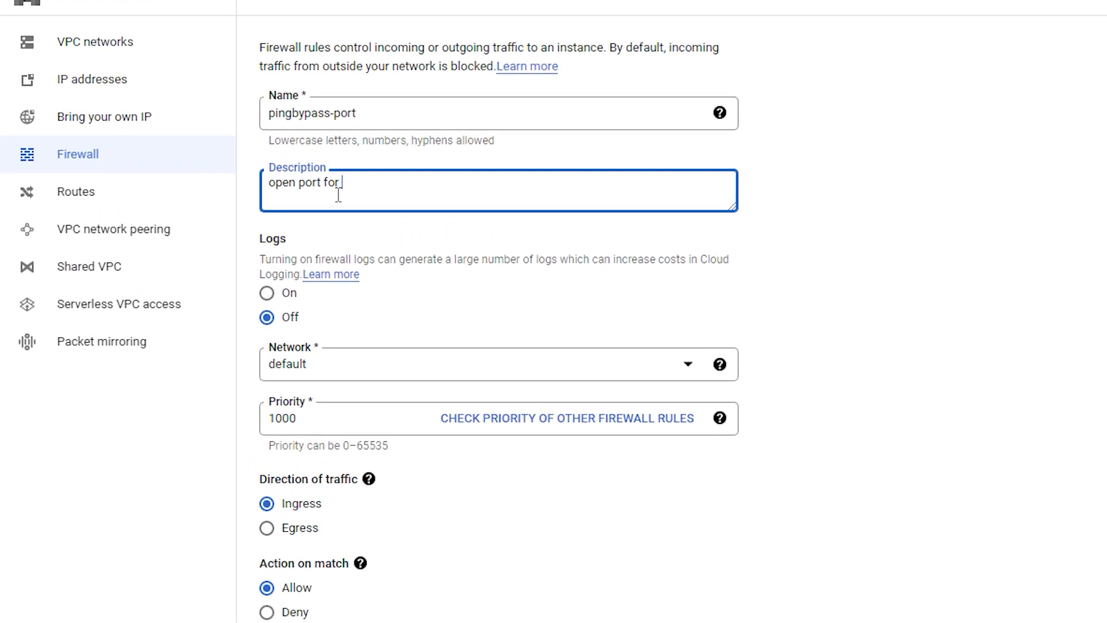
pyautogui.write('pin')
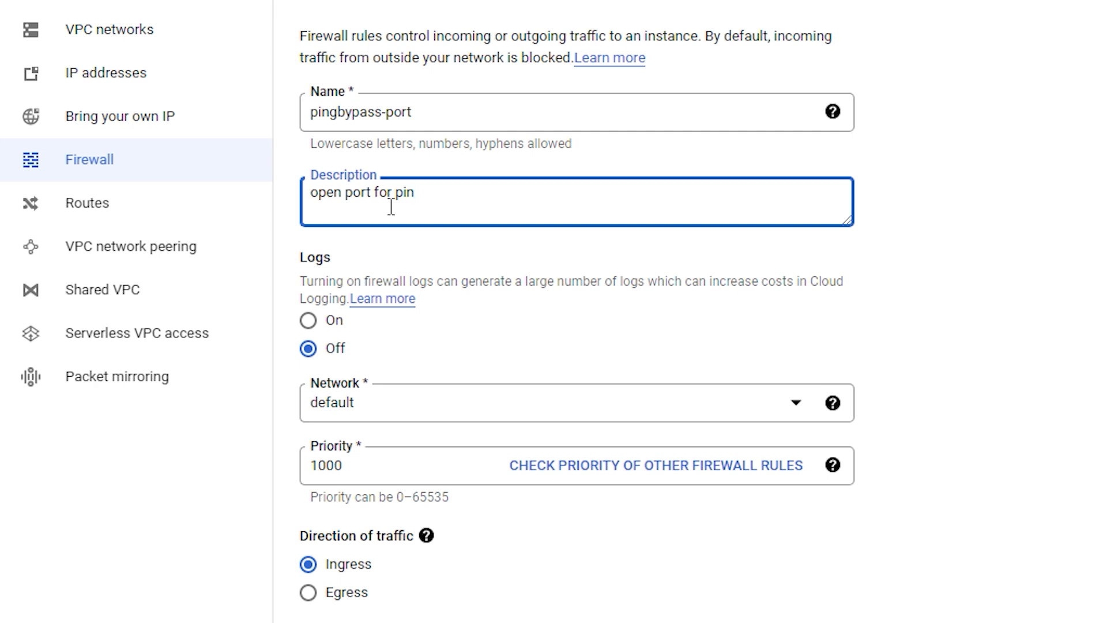
pyautogui.write('gbypas')
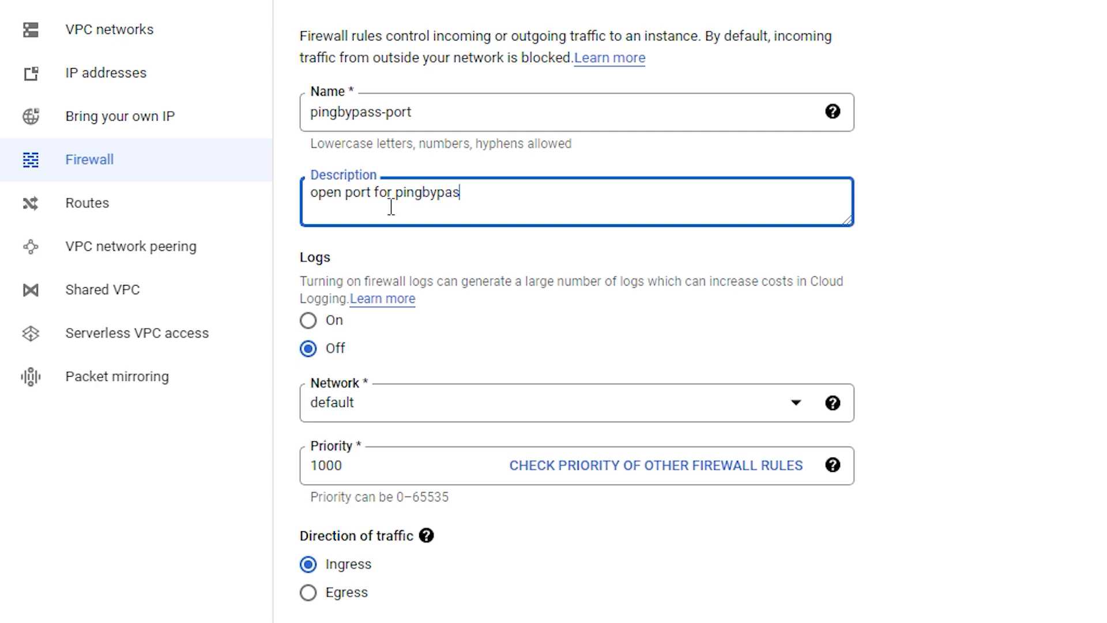
pyautogui.write('s')
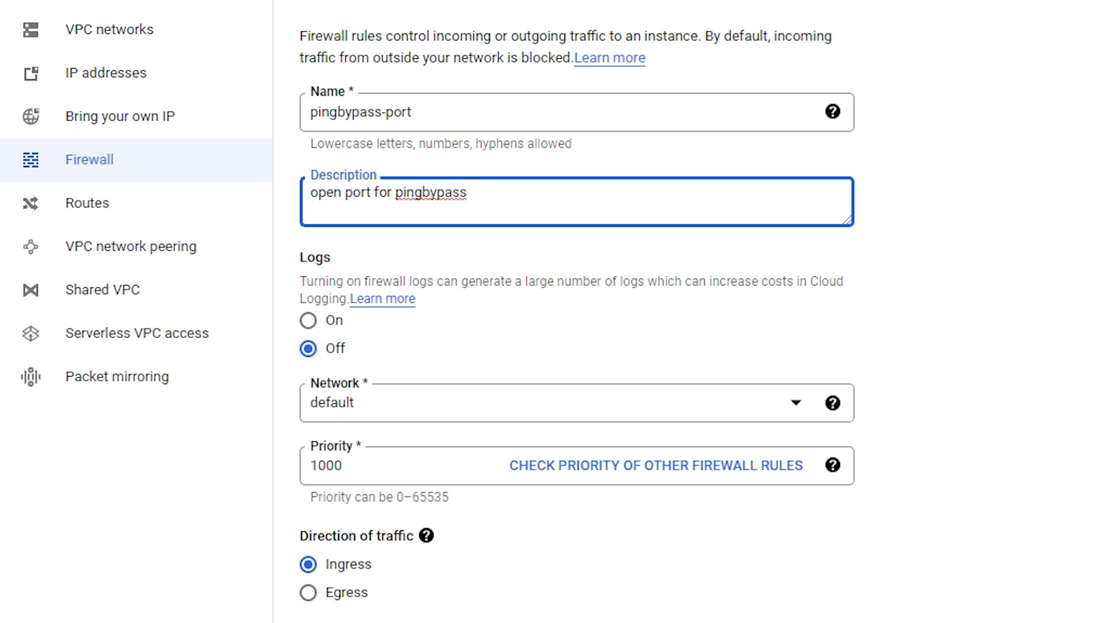
pyautogui.scroll(-3)
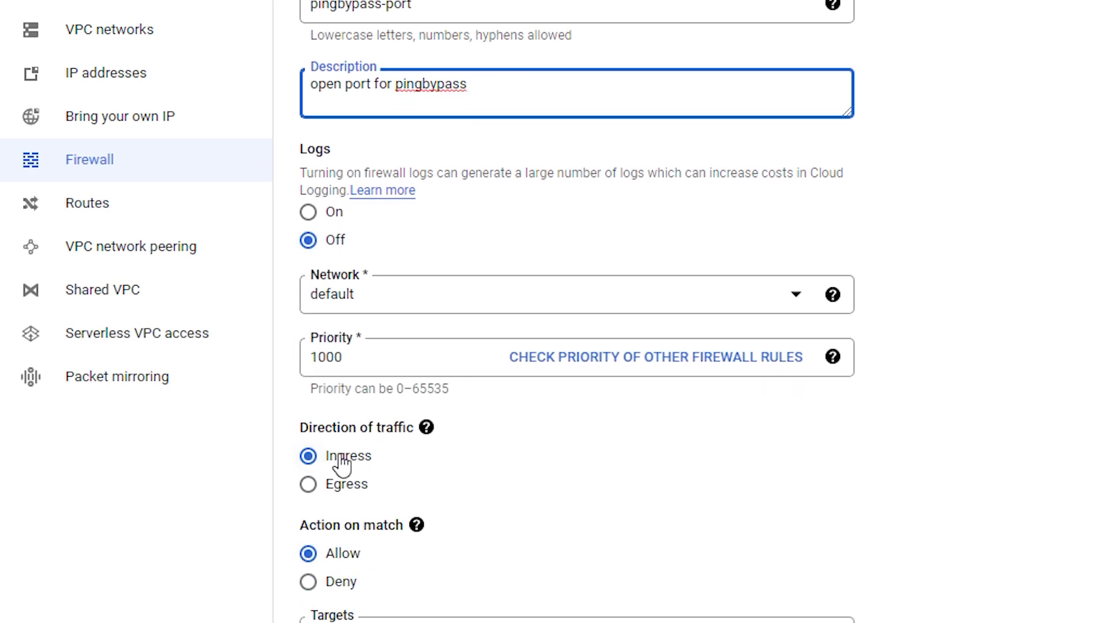
pyautogui.scroll(-3)
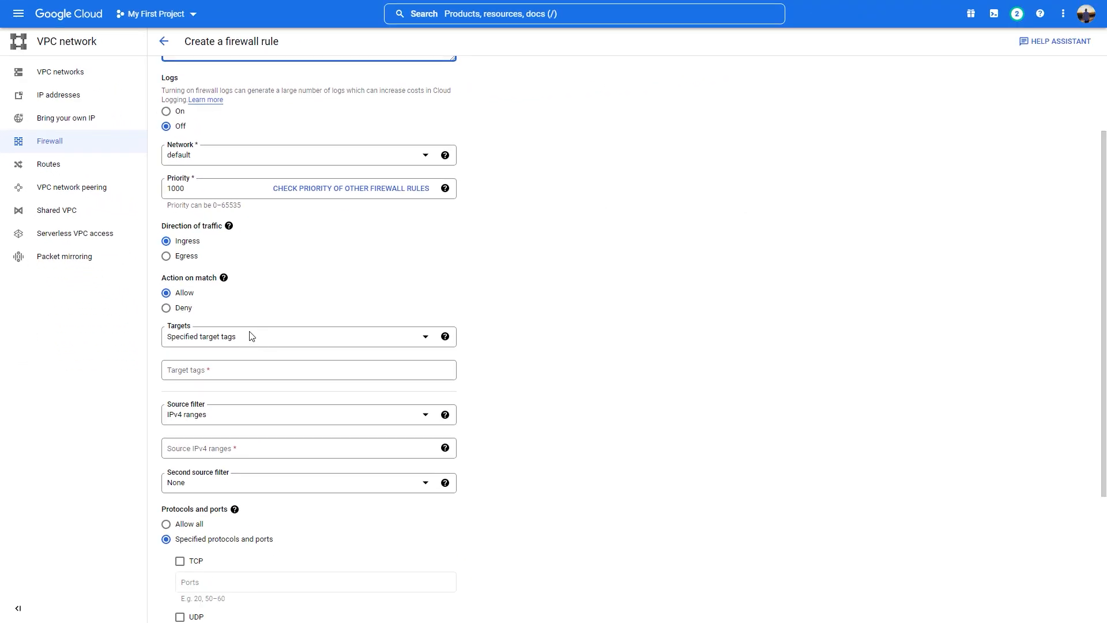
# - Target all instances in the network with source IPv4 range 0.0.0.0/0
pyautogui.click(307, 335)
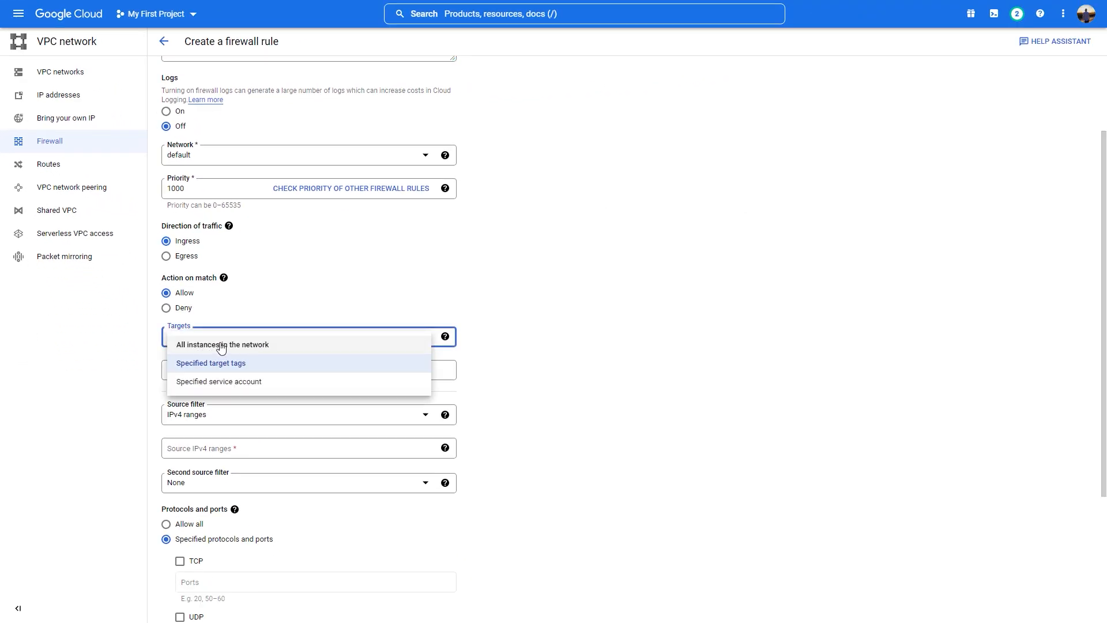
pyautogui.click(223, 344)
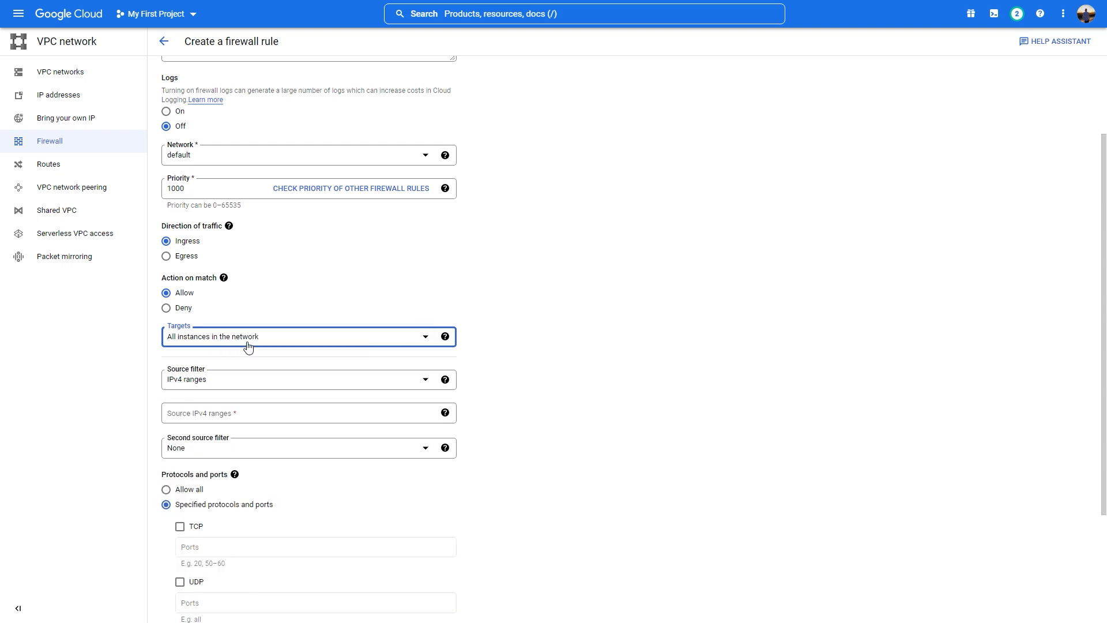
pyautogui.write('0.0')
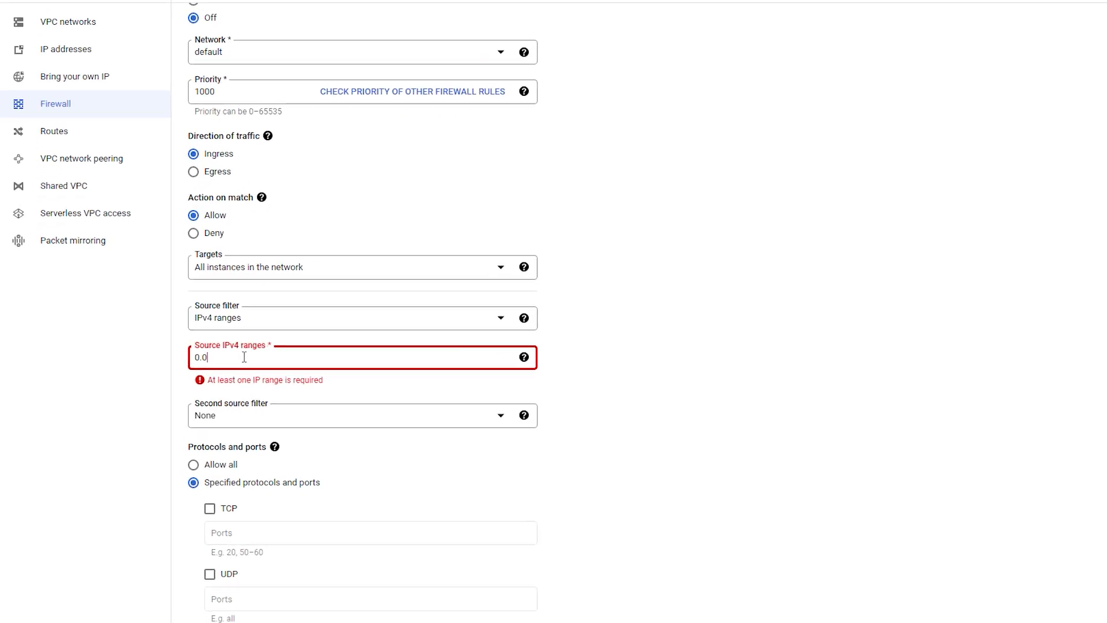
pyautogui.write('.0')
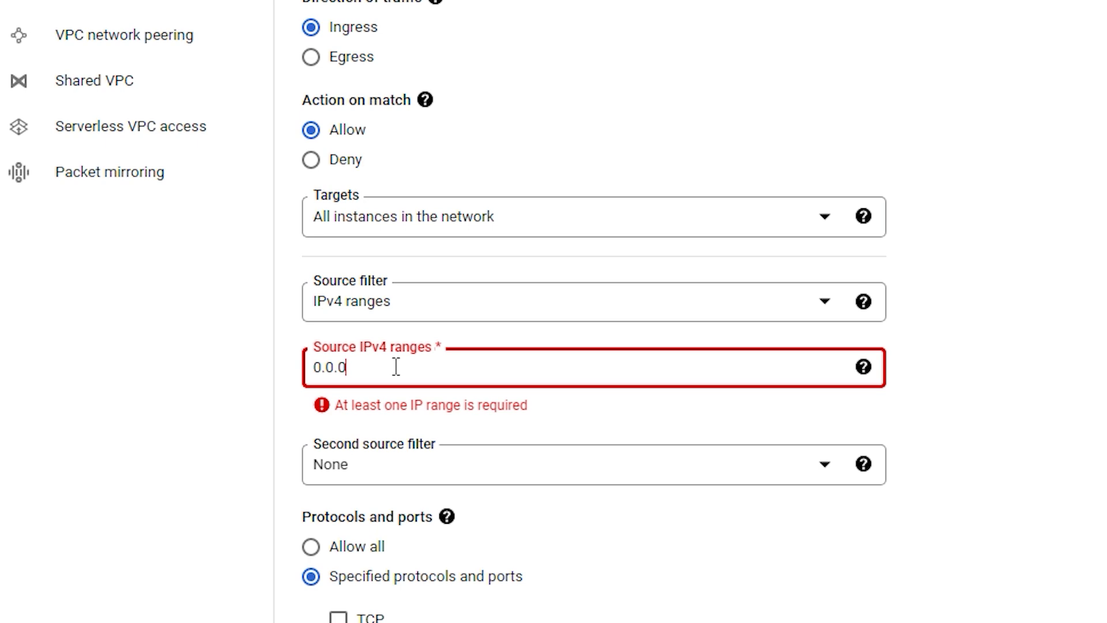
pyautogui.write('.0/0')
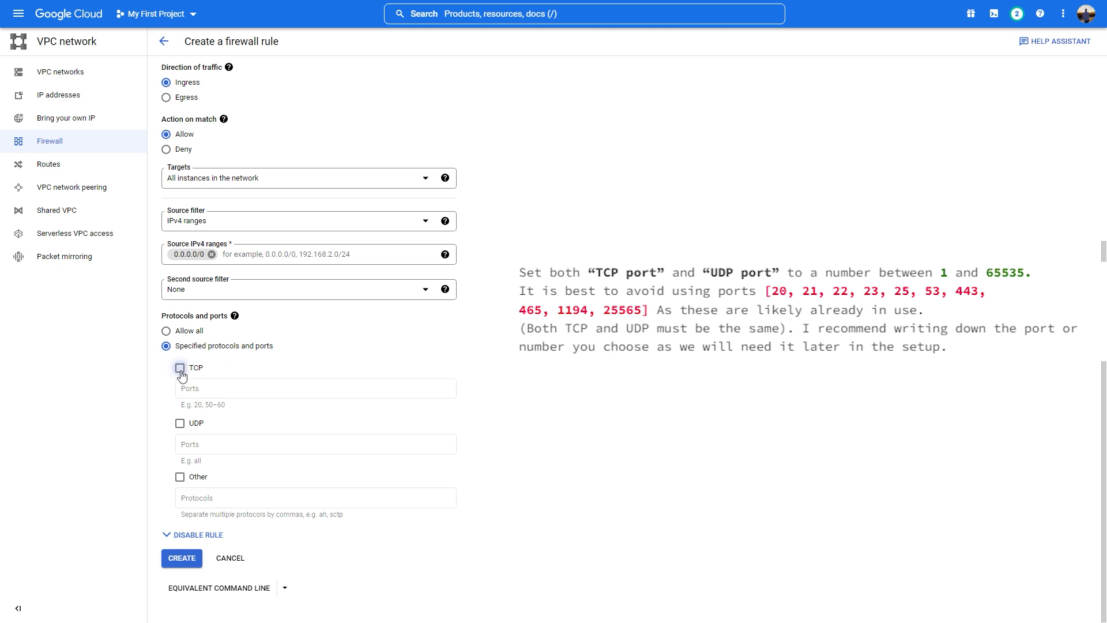
# - Allow TCP and UDP on port 6969 and create the firewall rule
pyautogui.click(180, 368)
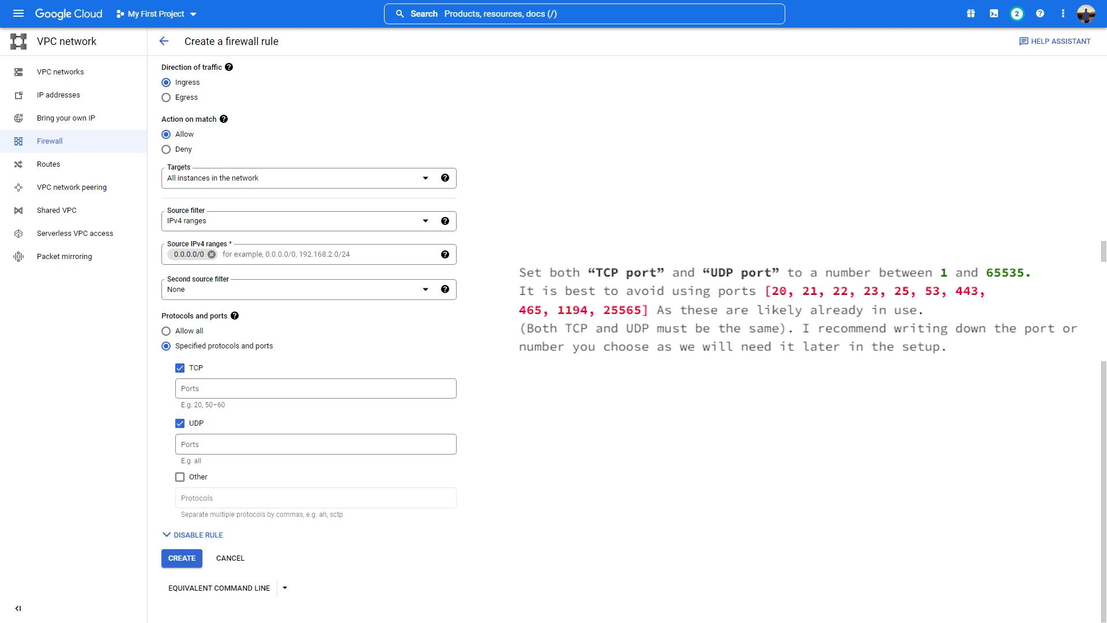
pyautogui.write('6969')
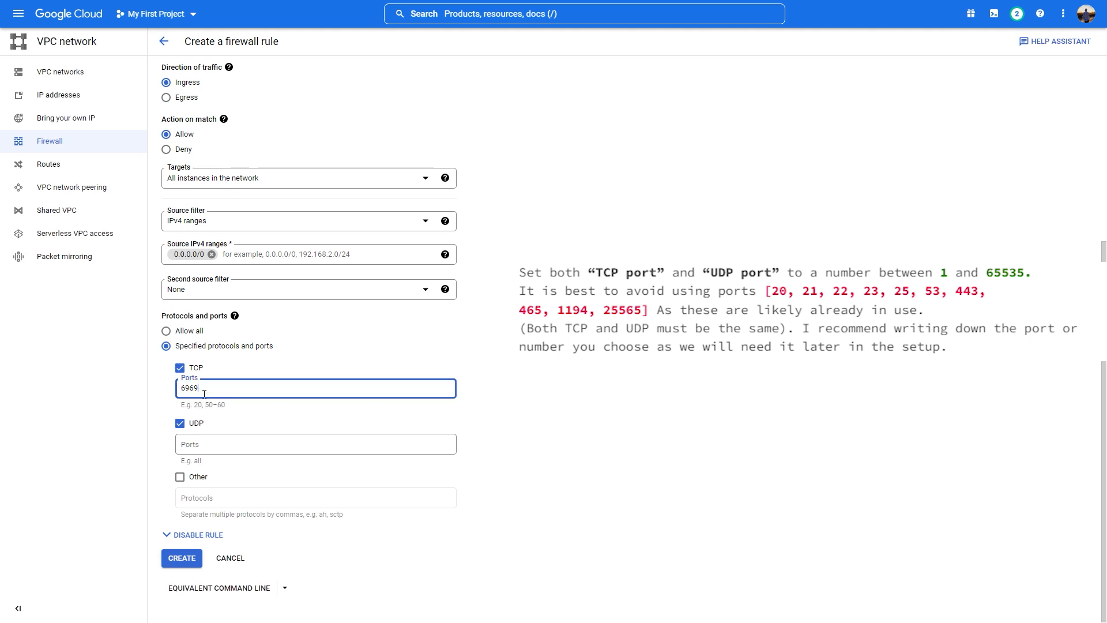
pyautogui.click(315, 443)
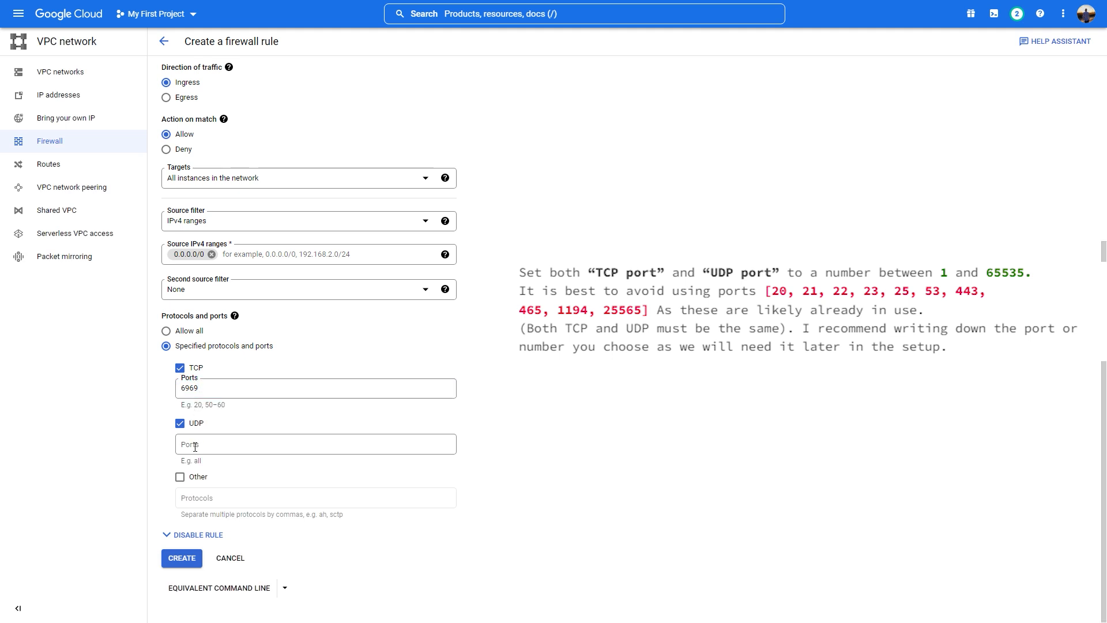
pyautogui.write('6969')
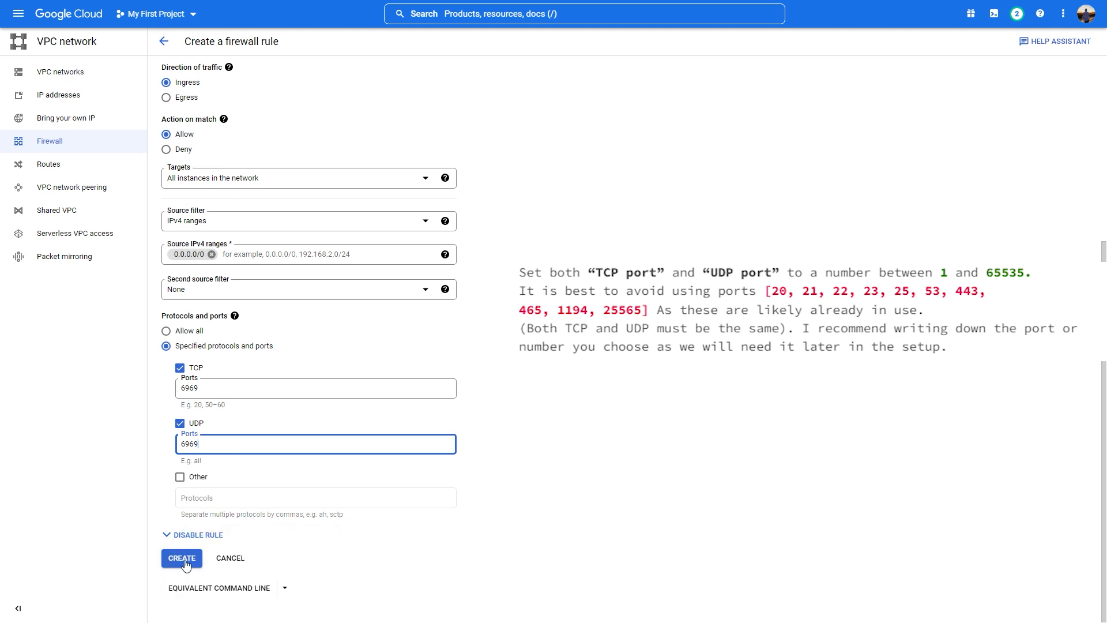
pyautogui.click(181, 558)
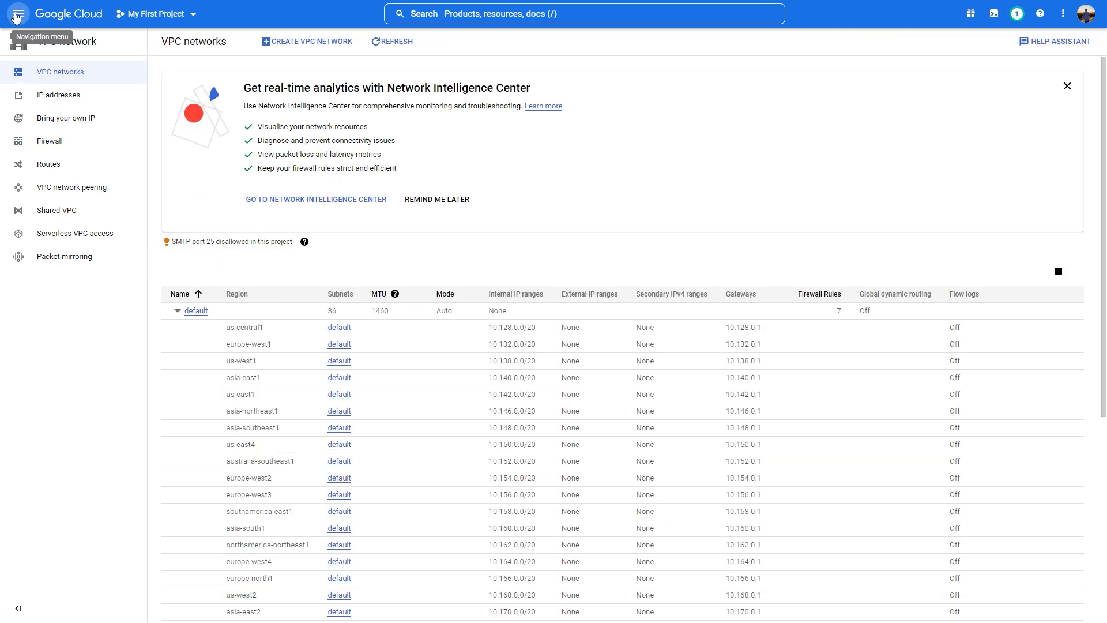
# - Navigate to Compute Engine VM instances
pyautogui.click(18, 13)
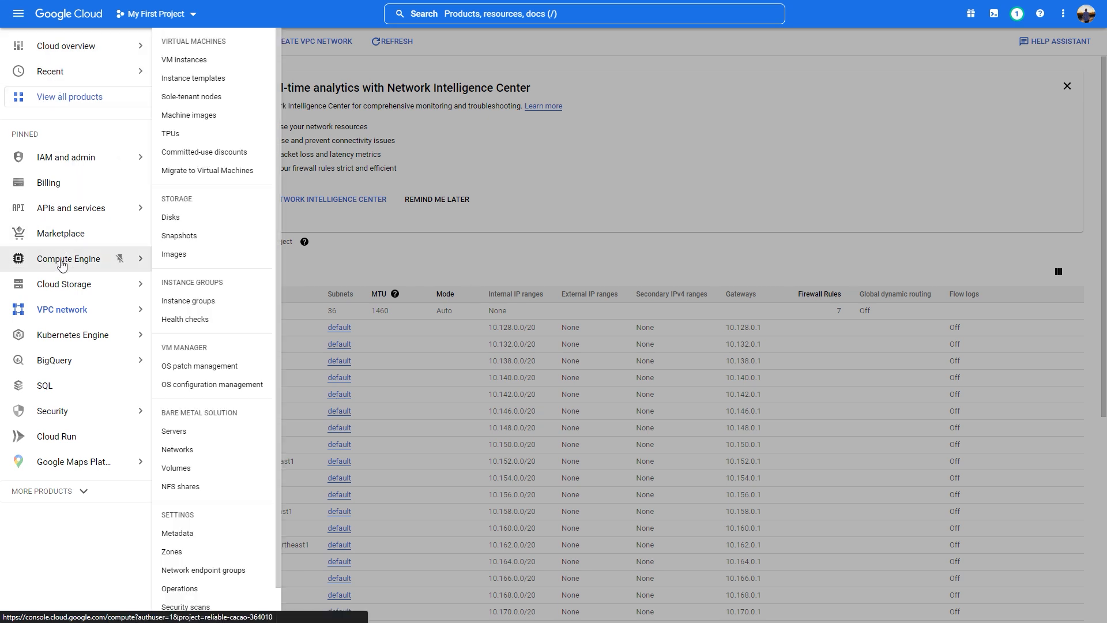
pyautogui.click(62, 309)
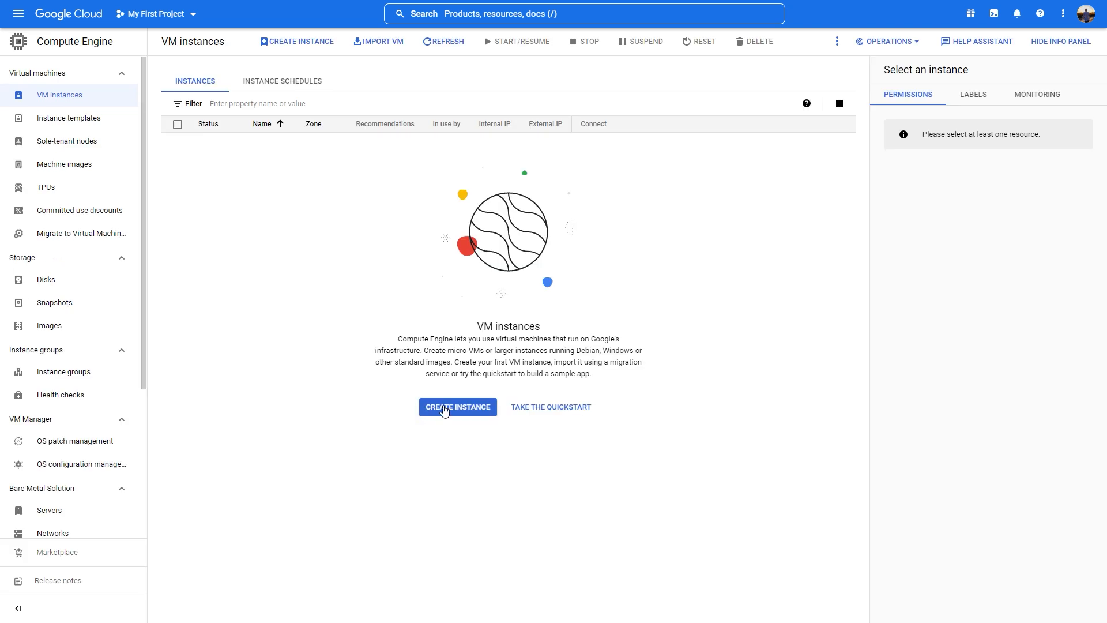
# - Start a new VM instance named Pingbypass
pyautogui.click(458, 407)
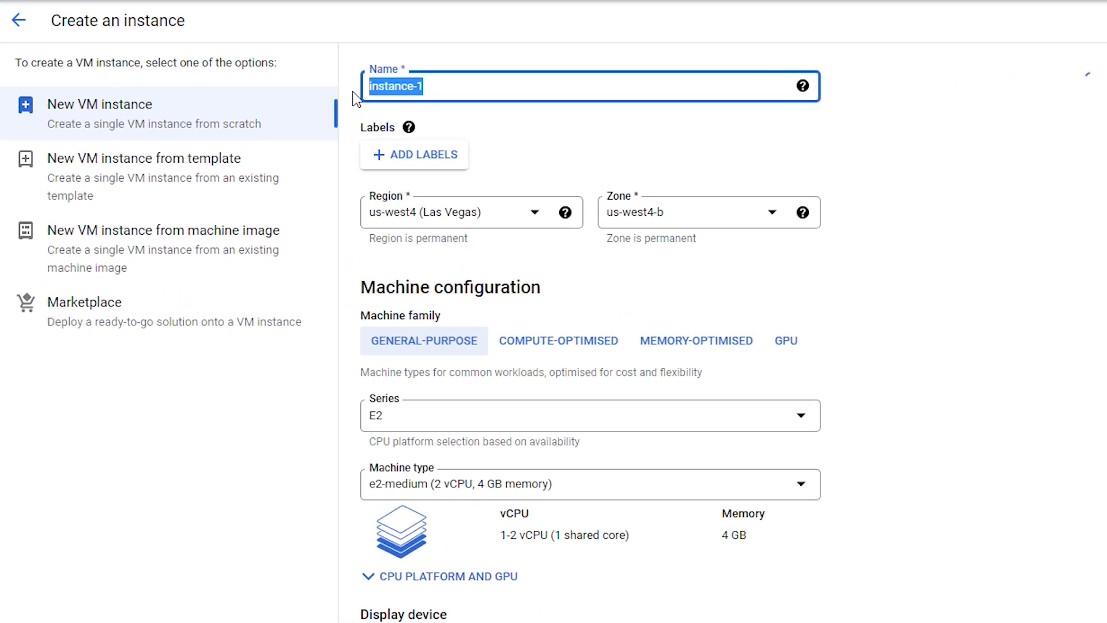
pyautogui.write('Pingby')
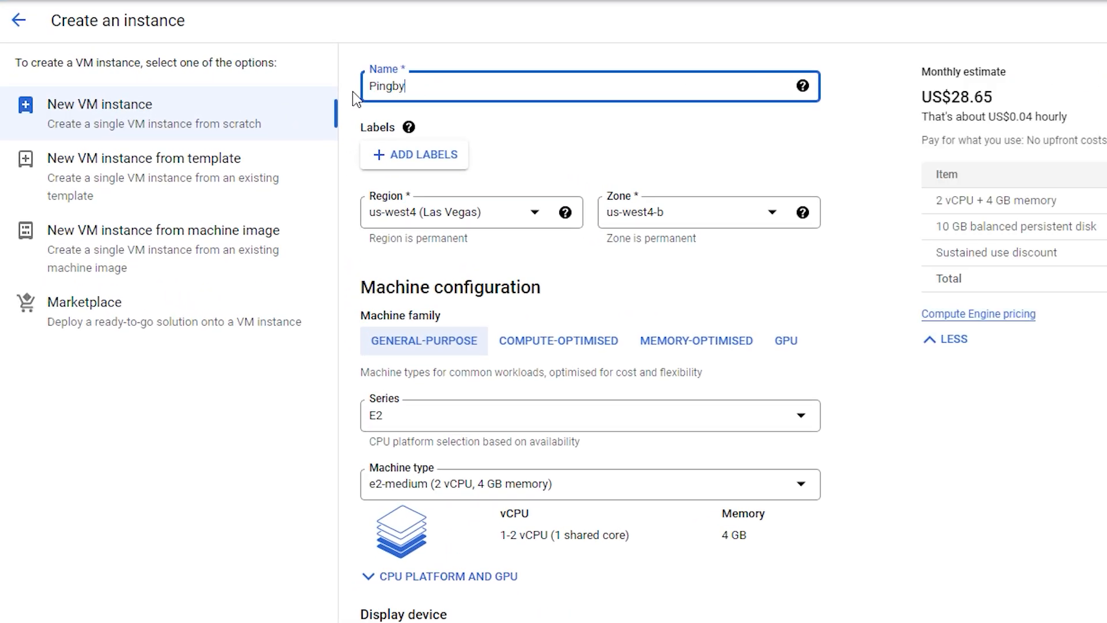
pyautogui.write('pass')
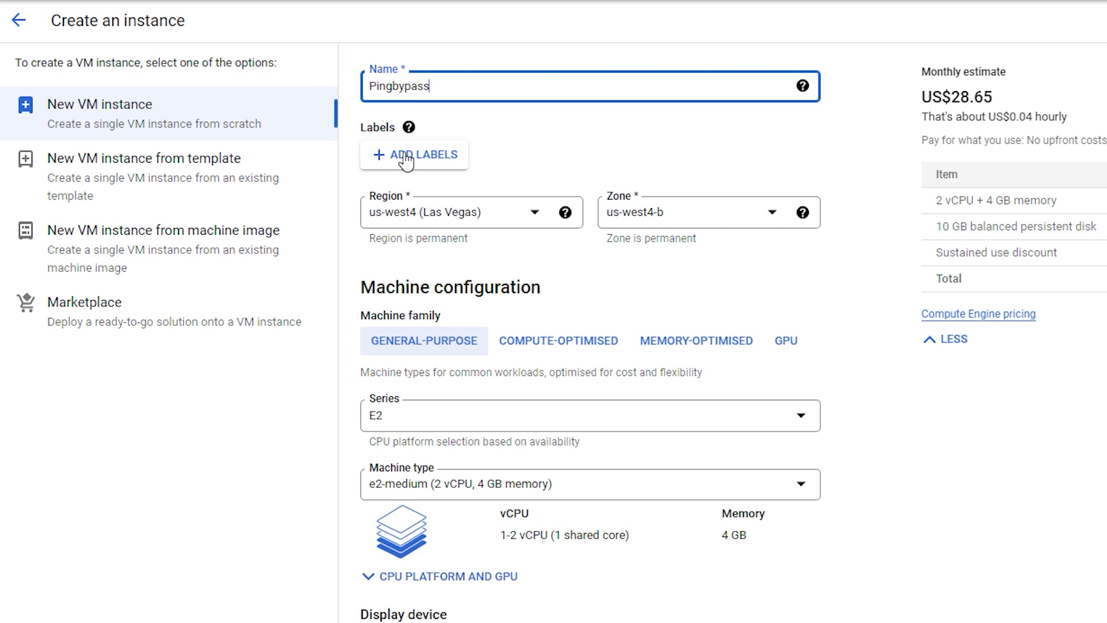
pyautogui.moveTo(506, 219)
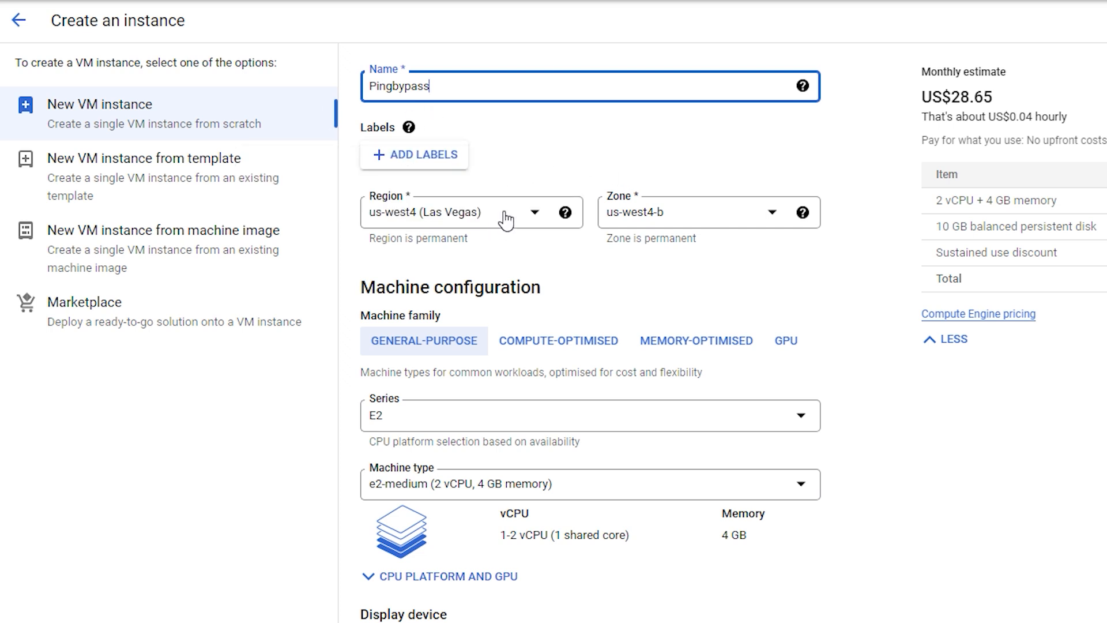
# - Set the region to northamerica-northeast1 (Montréal)
pyautogui.click(470, 212)
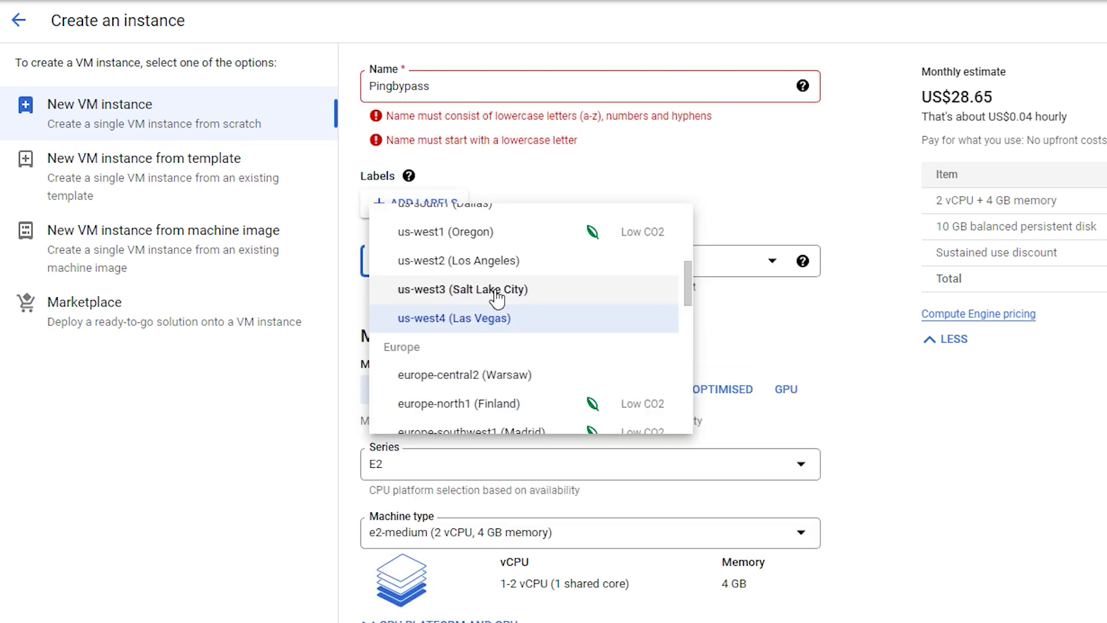
pyautogui.scroll(-3)
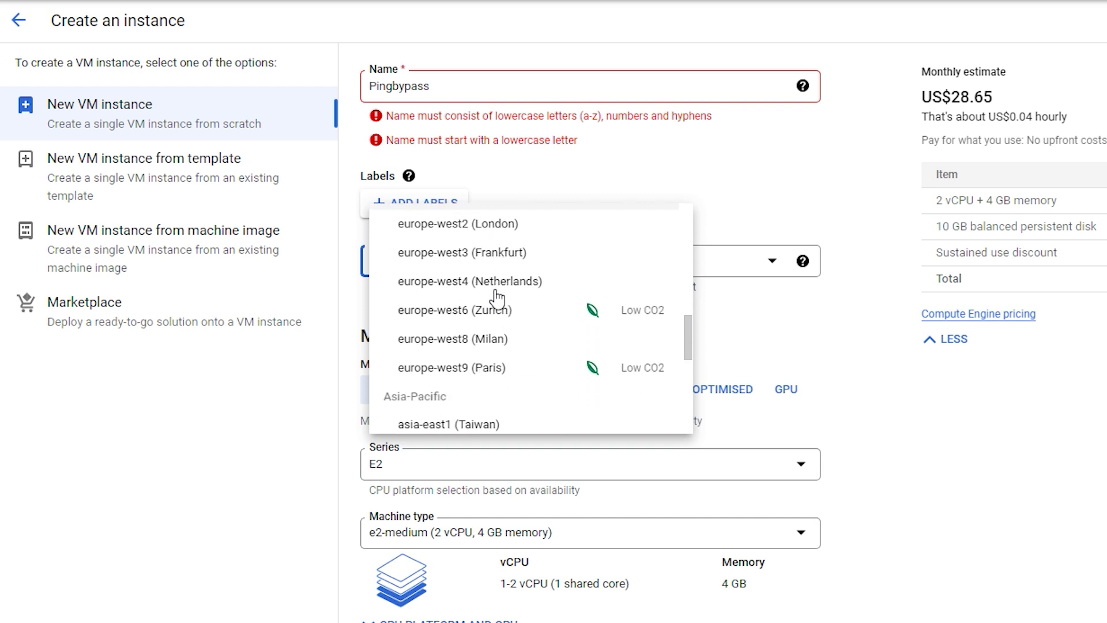
pyautogui.scroll(-3)
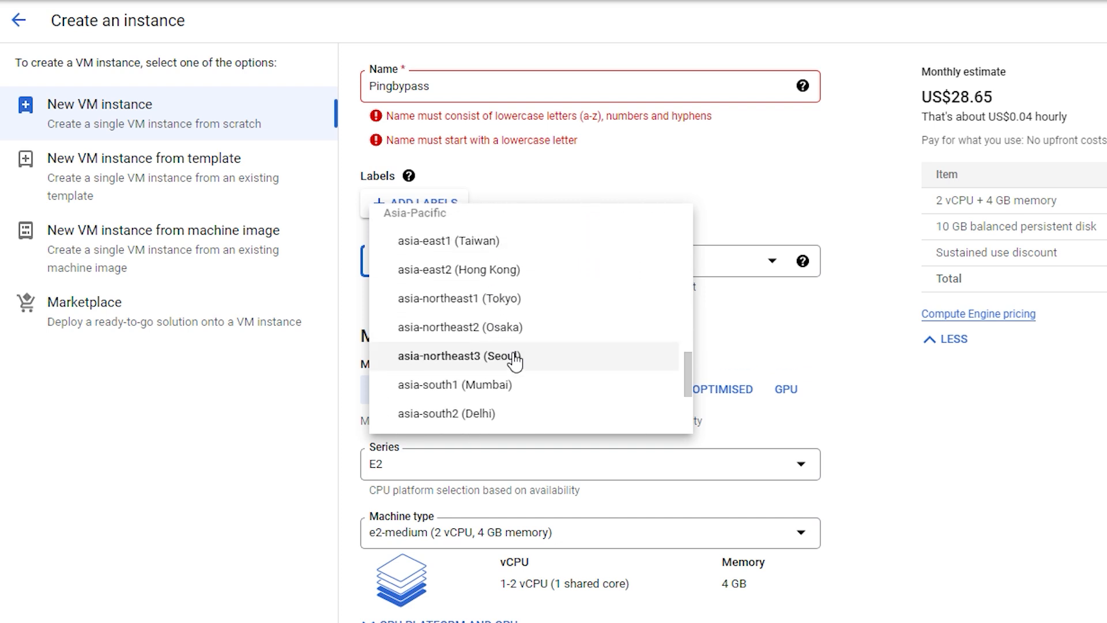
pyautogui.scroll(-3)
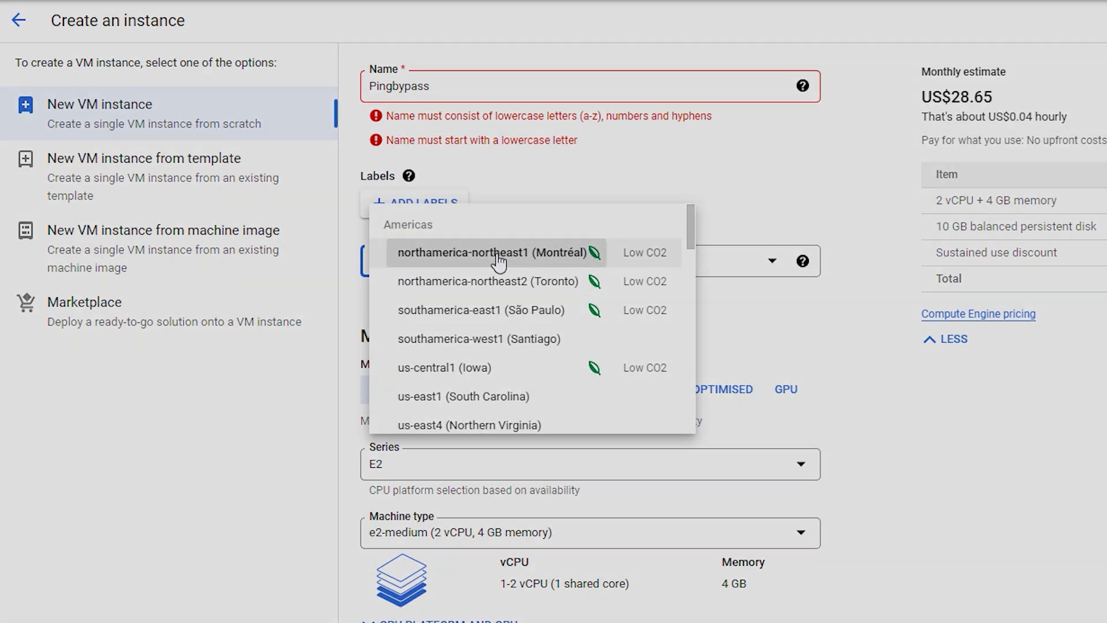
pyautogui.click(494, 253)
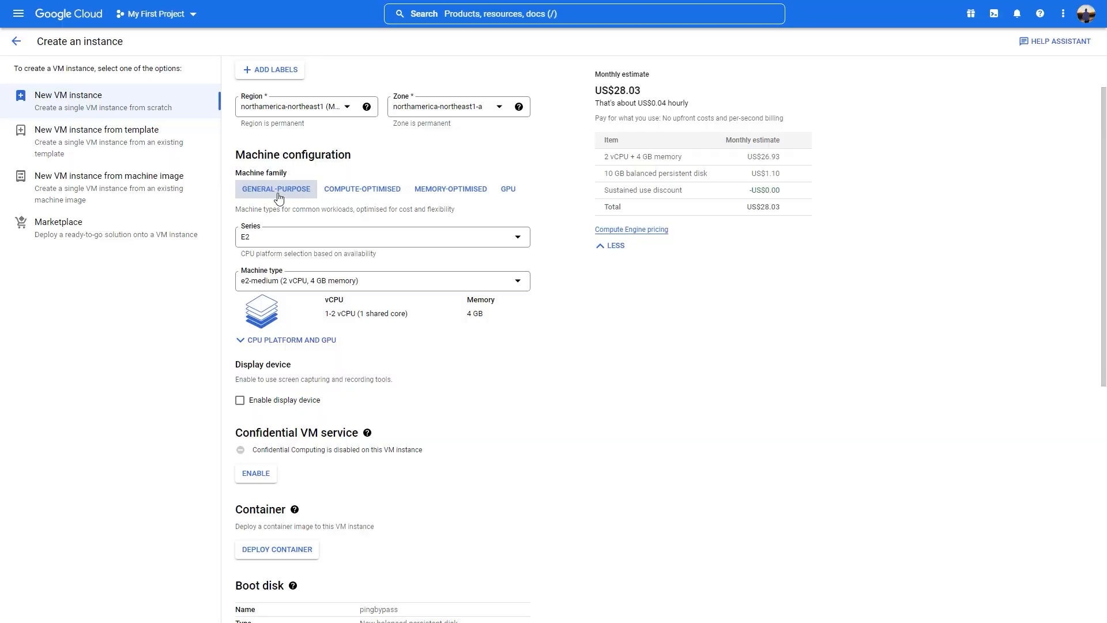
pyautogui.moveTo(285, 192)
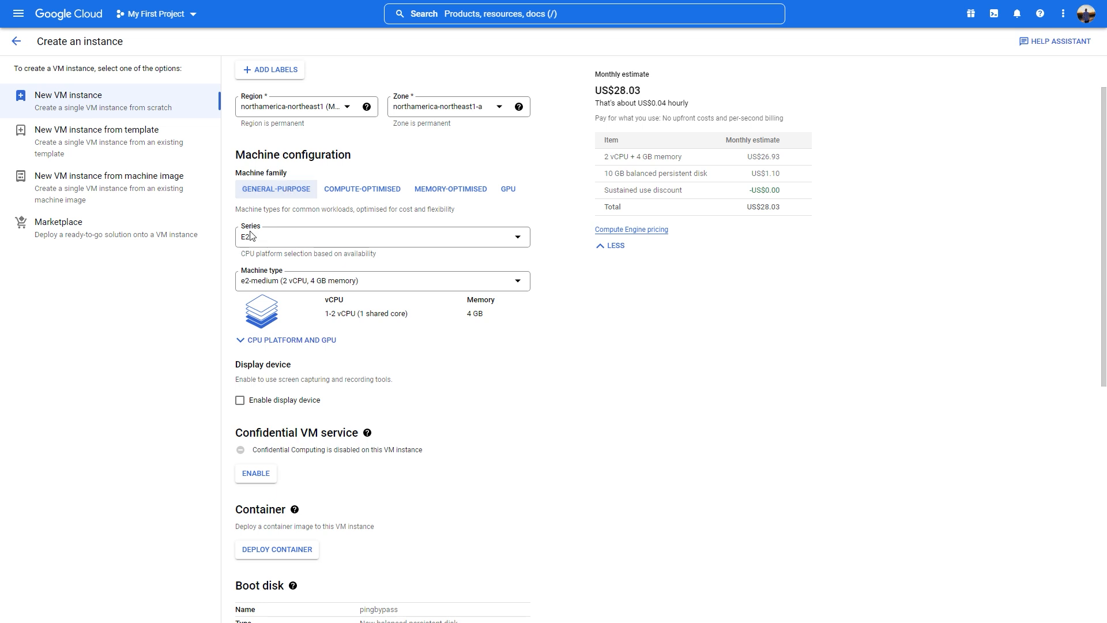
pyautogui.click(382, 236)
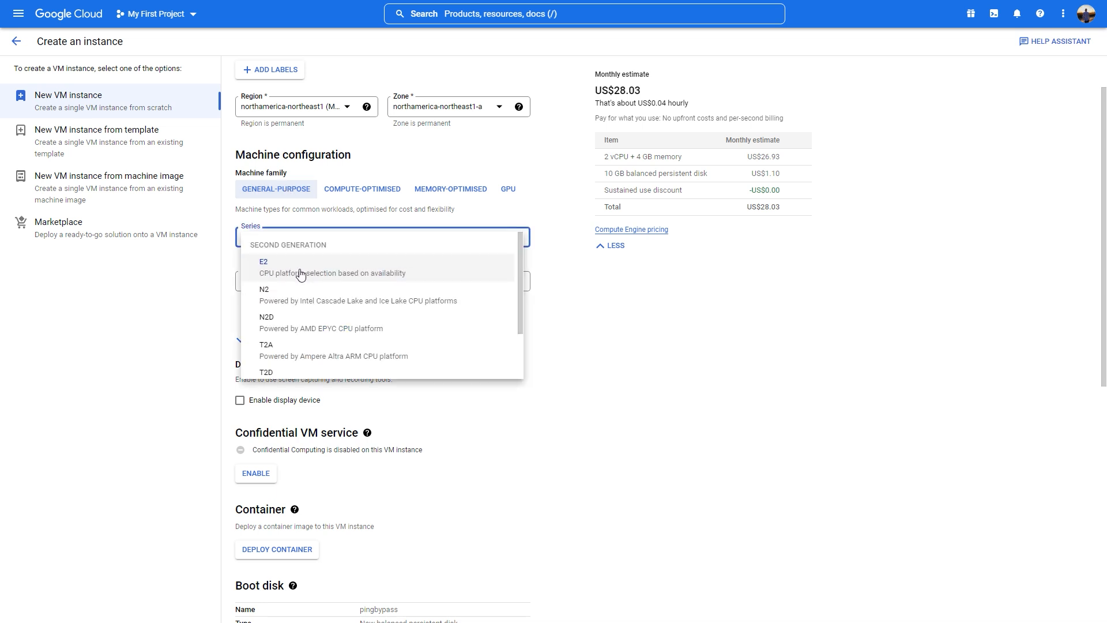
pyautogui.click(263, 266)
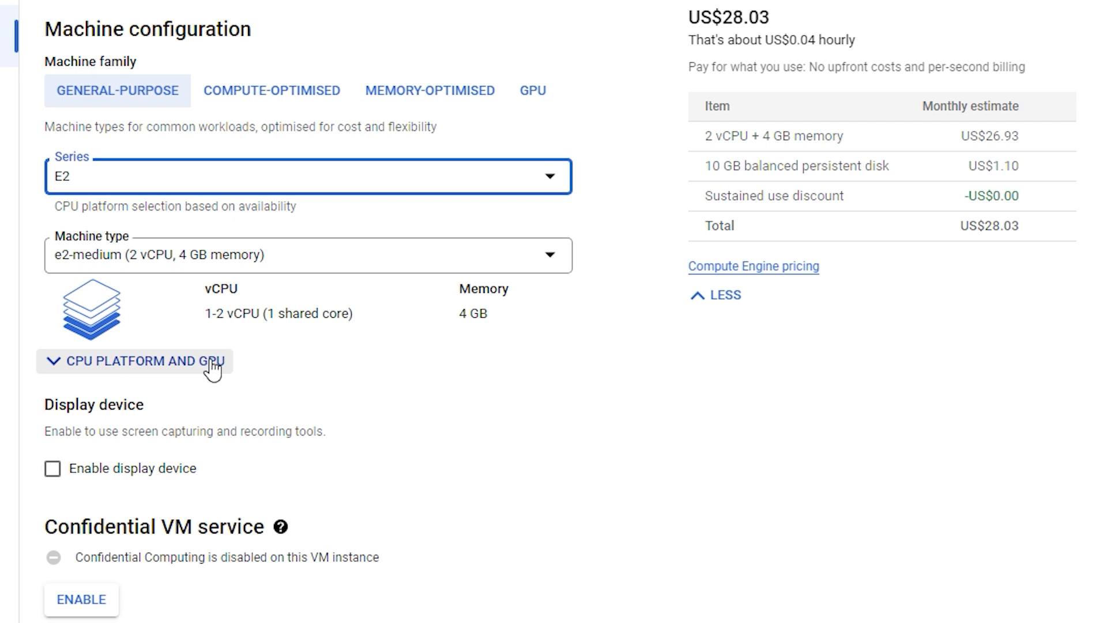
pyautogui.click(306, 255)
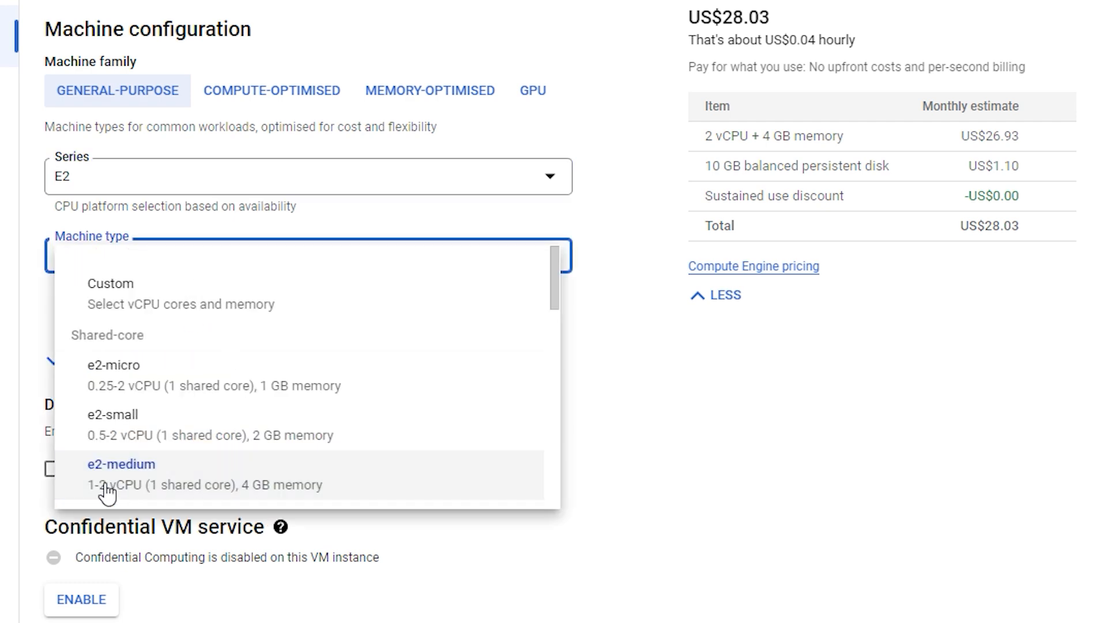
pyautogui.click(121, 464)
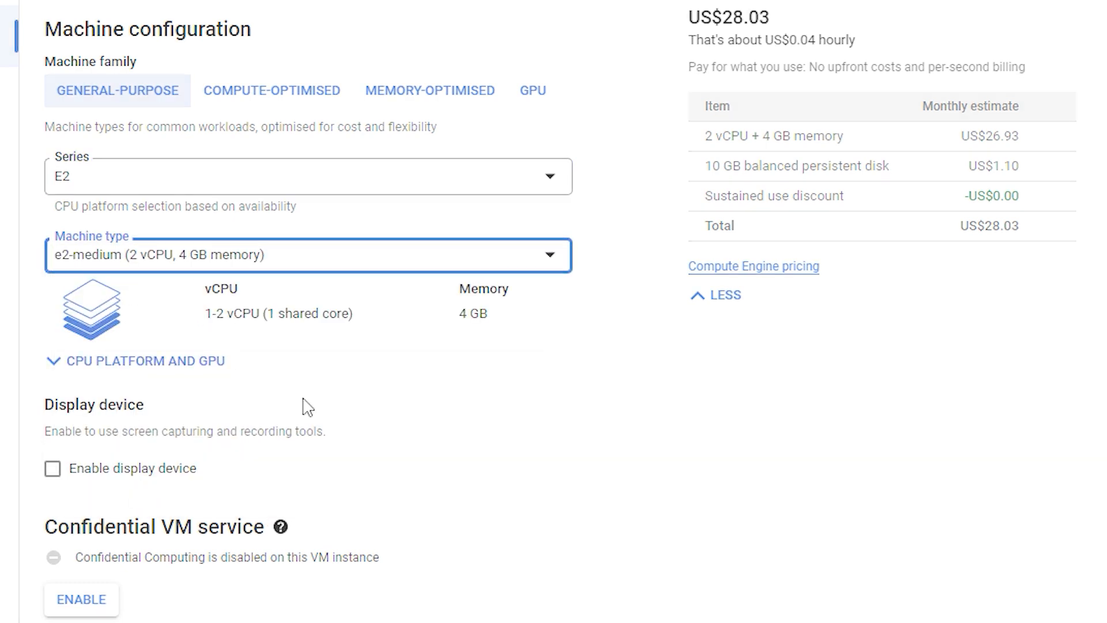
pyautogui.scroll(-3)
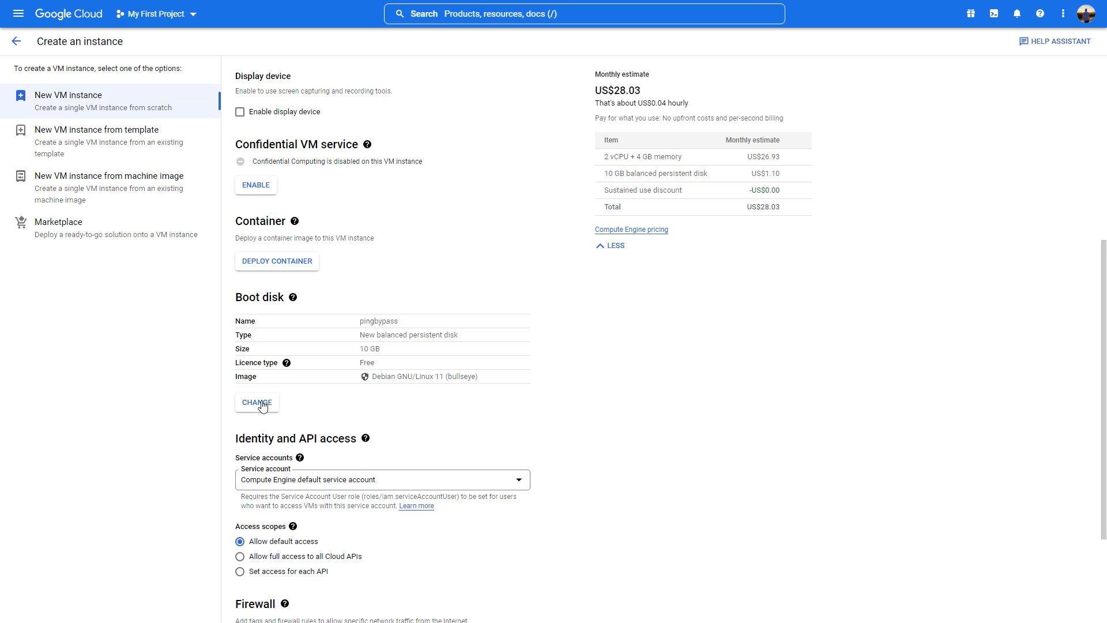
# - Change the boot disk image to Ubuntu 20.04 LTS (x86/64) in place of Debian 11
pyautogui.click(256, 401)
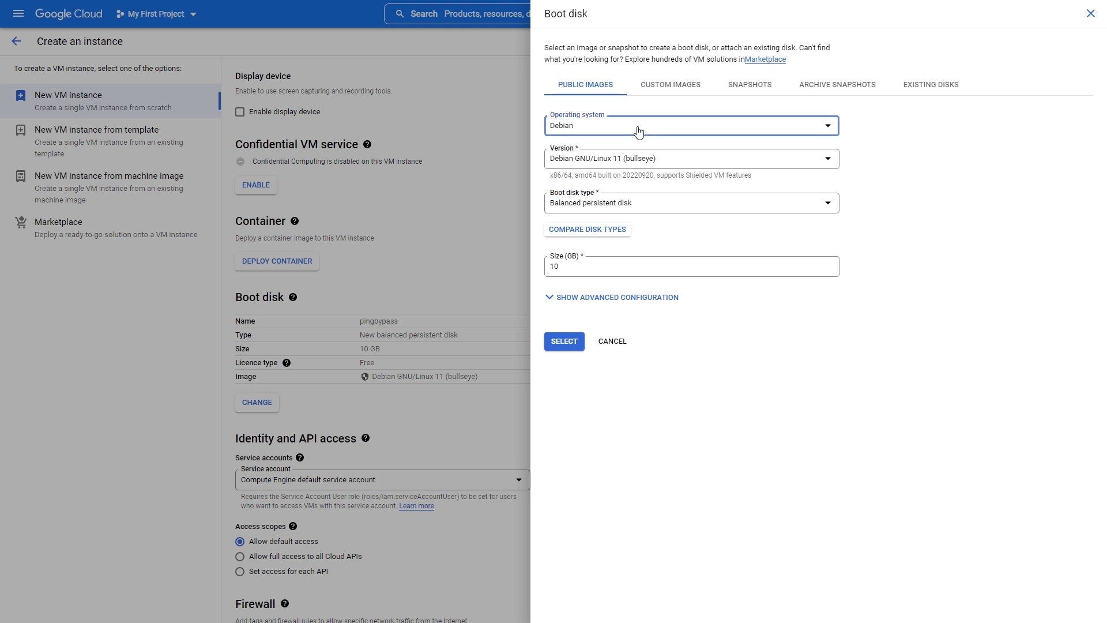
pyautogui.click(691, 125)
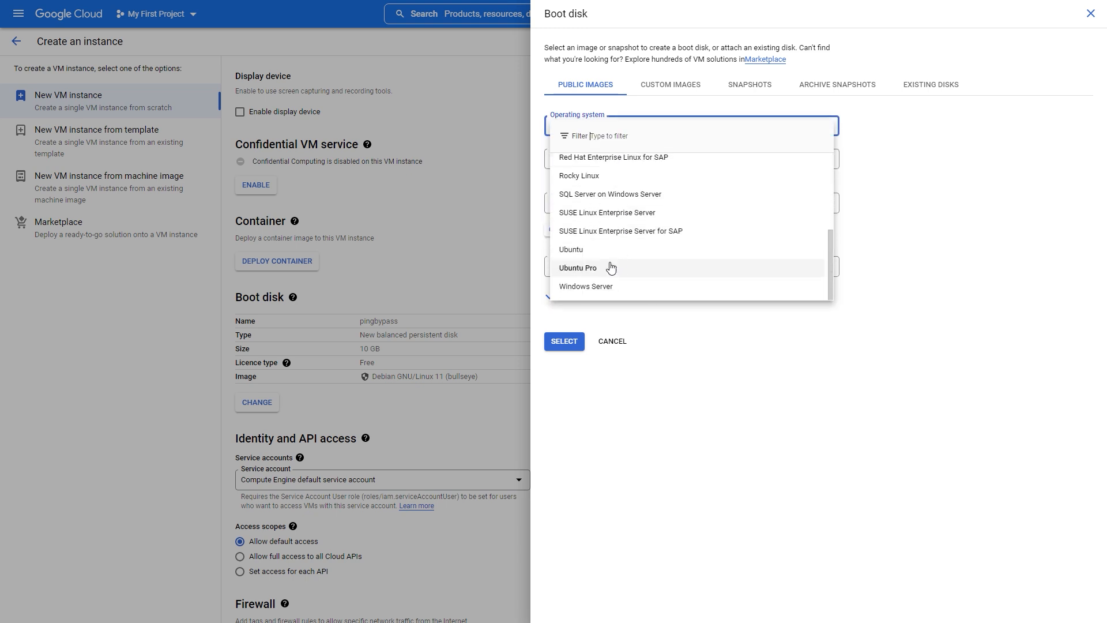
pyautogui.click(571, 249)
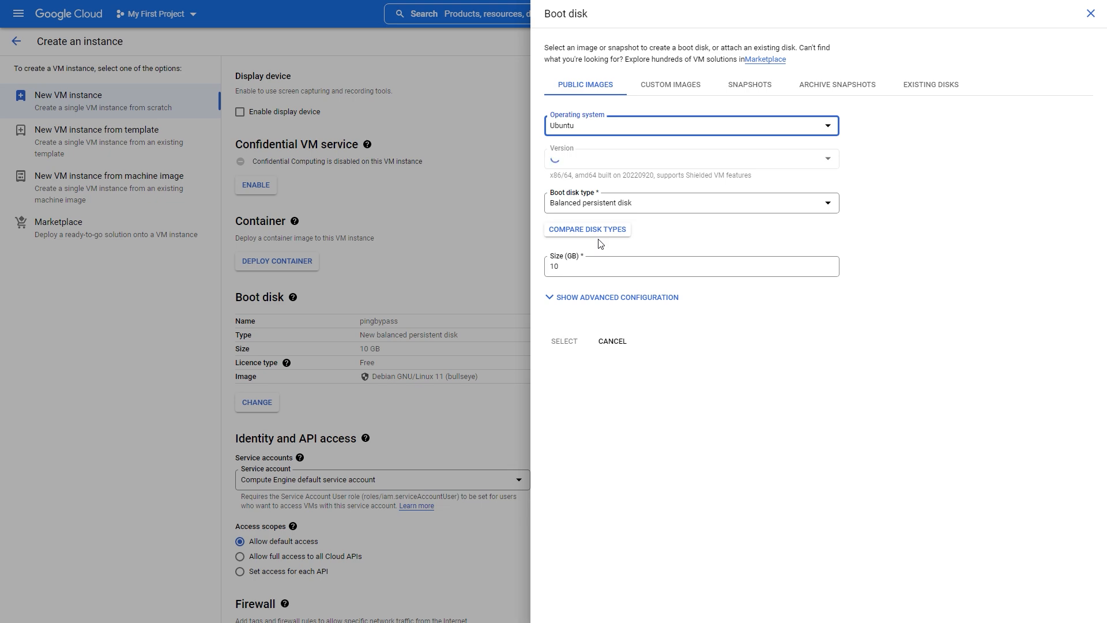
pyautogui.click(690, 158)
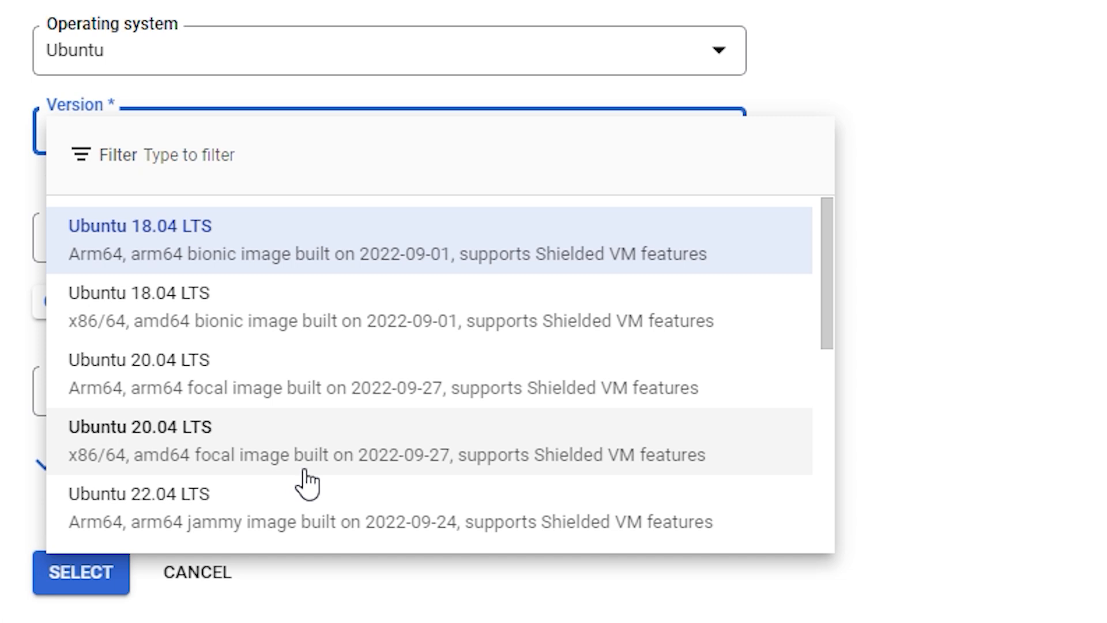
pyautogui.moveTo(243, 462)
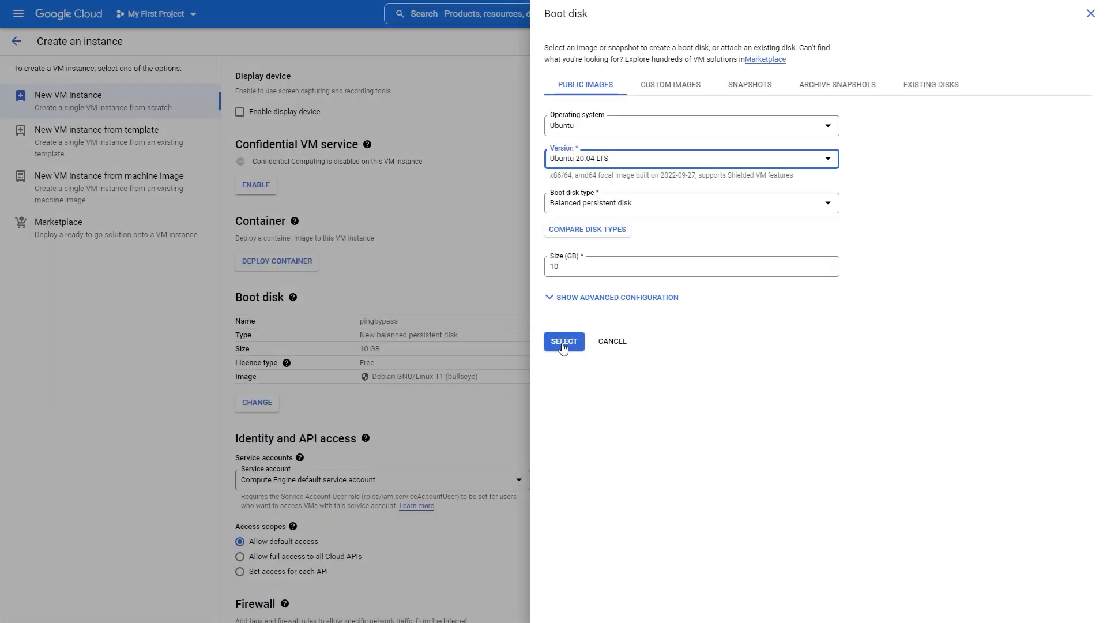
pyautogui.click(564, 341)
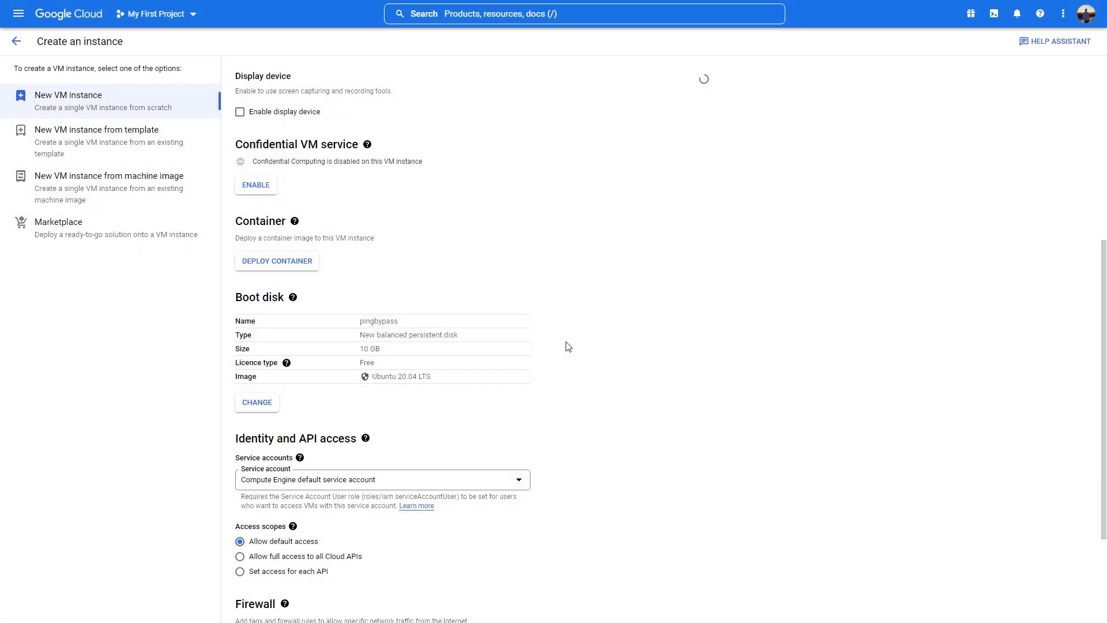
# - Allow HTTP and HTTPS traffic under Firewall and create the pingbypass VM instance
pyautogui.scroll(-3)
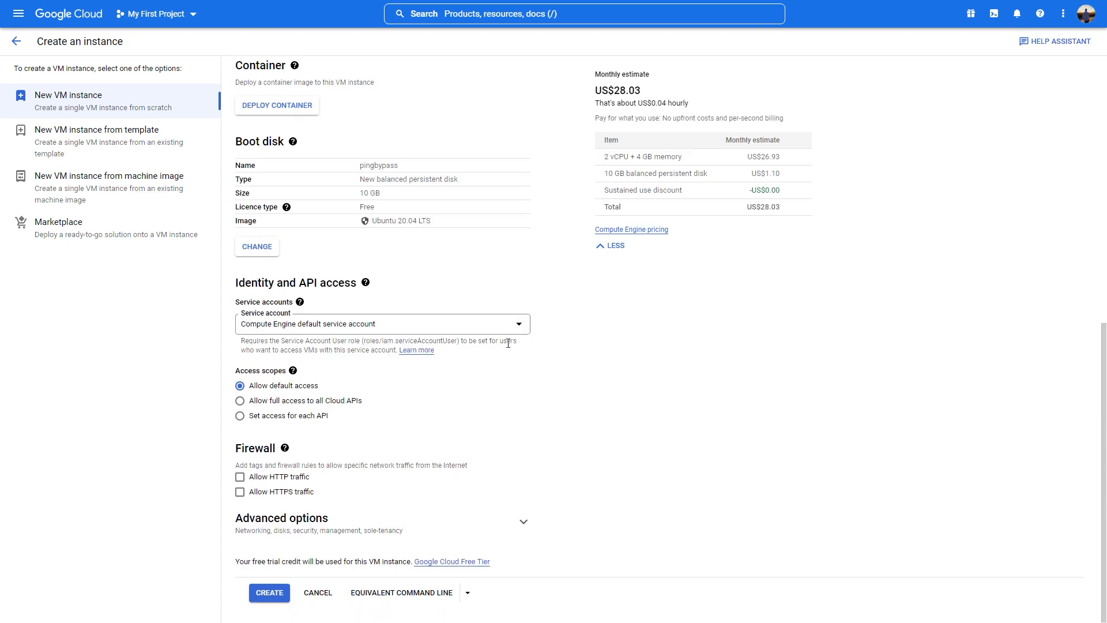
pyautogui.scroll(-3)
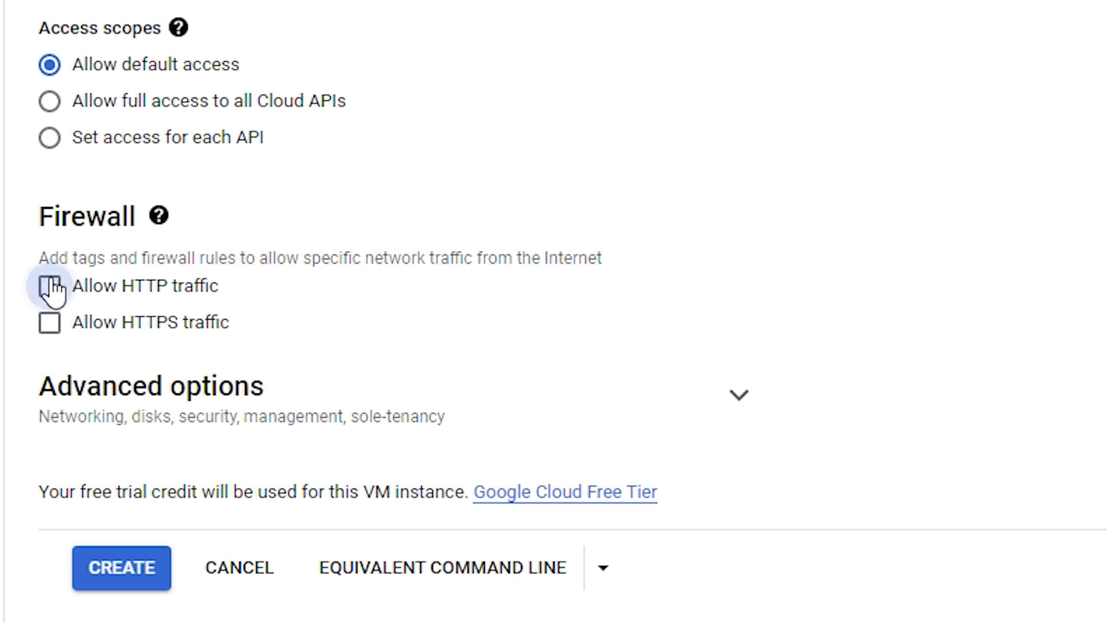
pyautogui.click(48, 321)
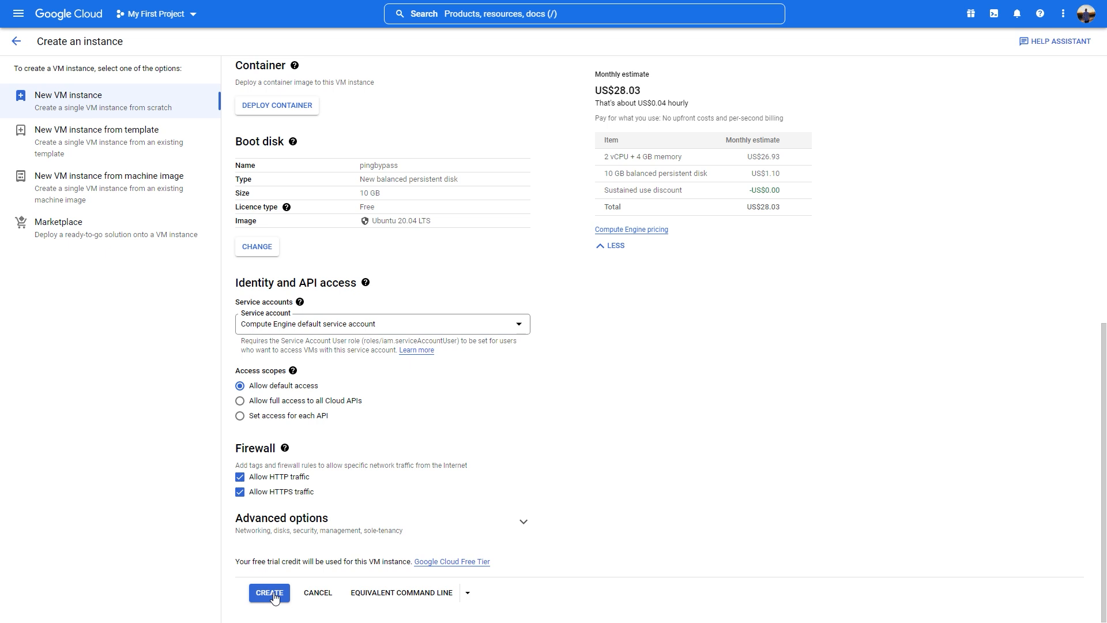
pyautogui.click(269, 593)
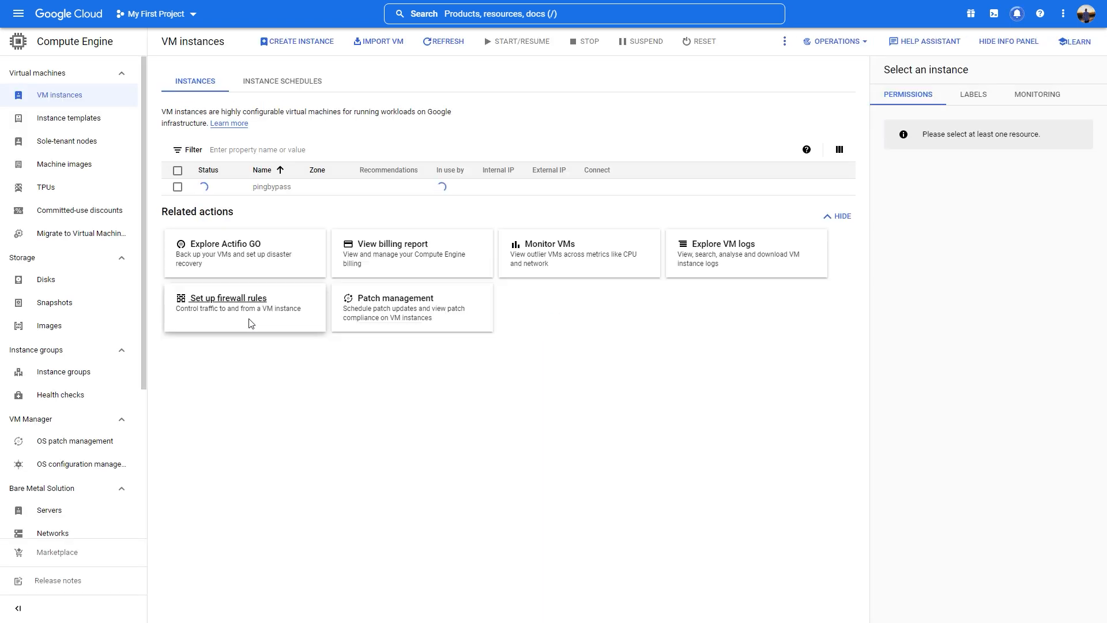
# - Connect to the running pingbypass instance via SSH opened in a browser window
pyautogui.click(1076, 41)
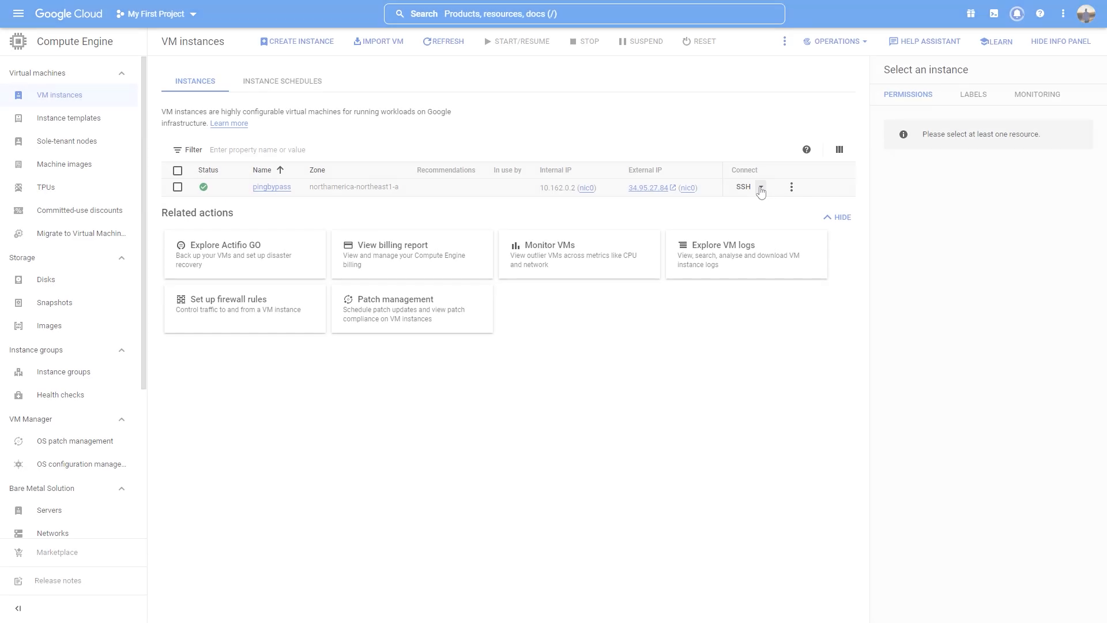
pyautogui.click(761, 187)
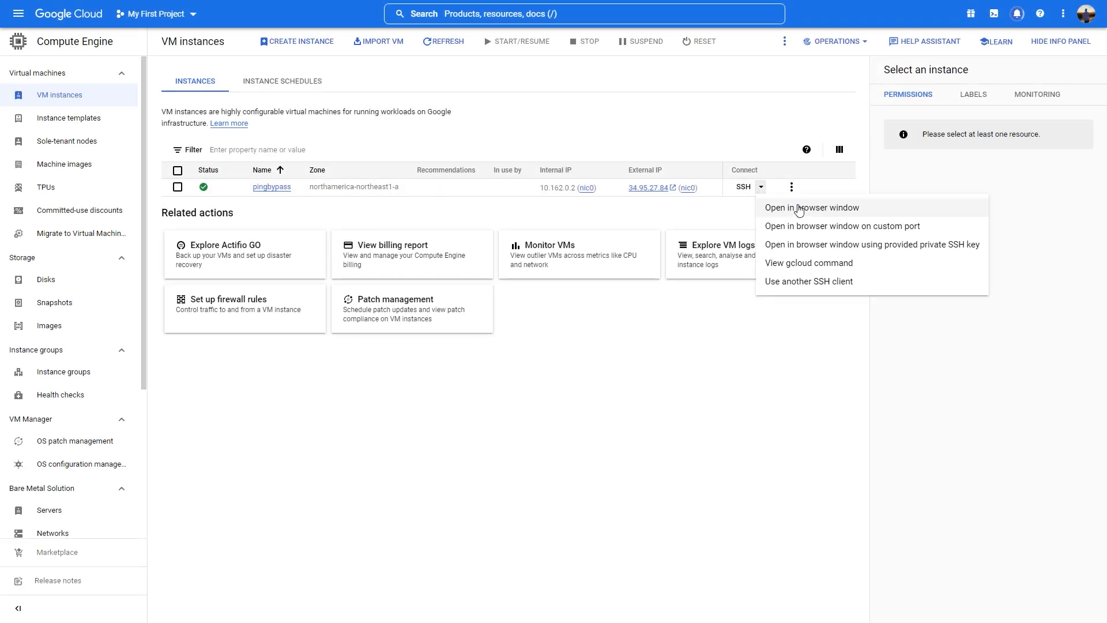
pyautogui.click(812, 206)
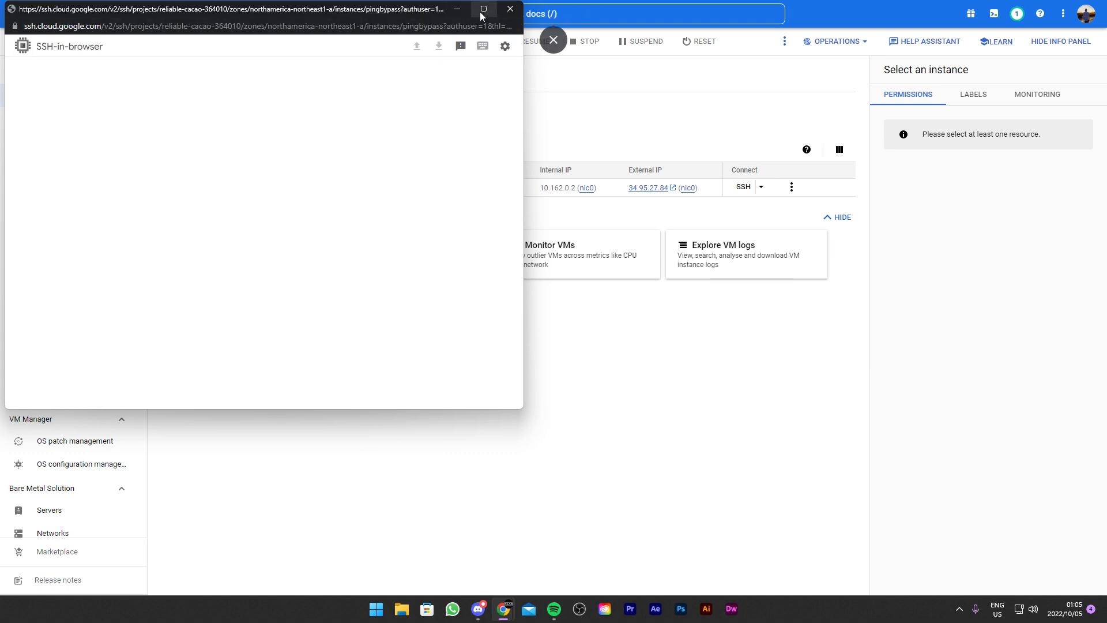
# - Confirm the OpenJDK 8 install with Y, then run sudo apt install unzip
pyautogui.moveTo(262, 8); pyautogui.dragTo(549, 89)
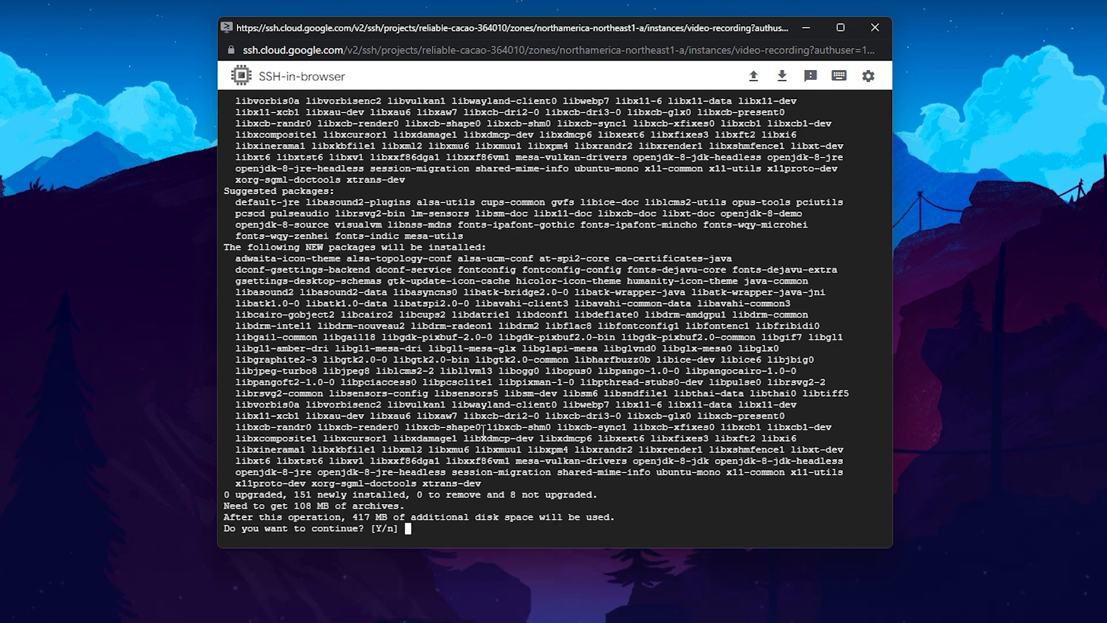
pyautogui.write('Y')
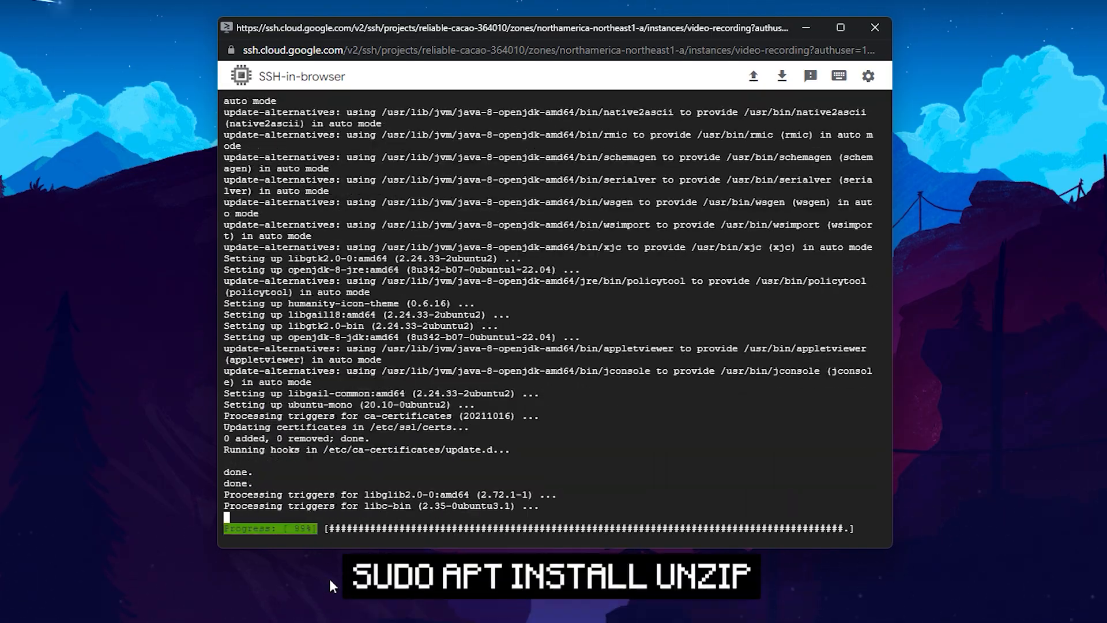
pyautogui.write('sudo a')
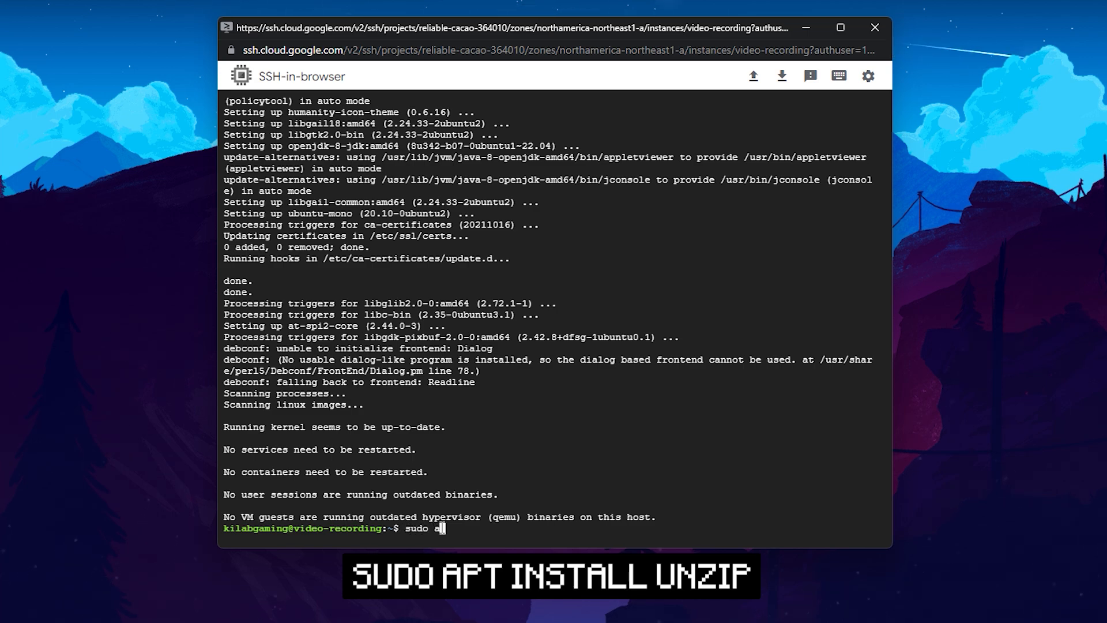
pyautogui.press('Enter')
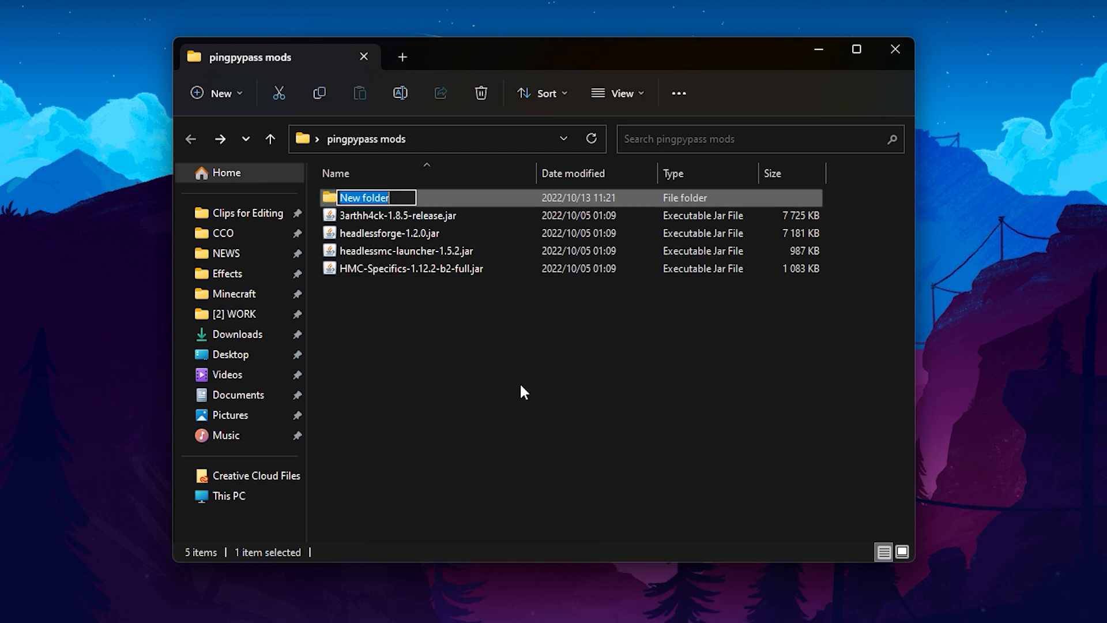
# - Move the mod jars into a new mods folder and compress it into mods.zip
pyautogui.write('mods')
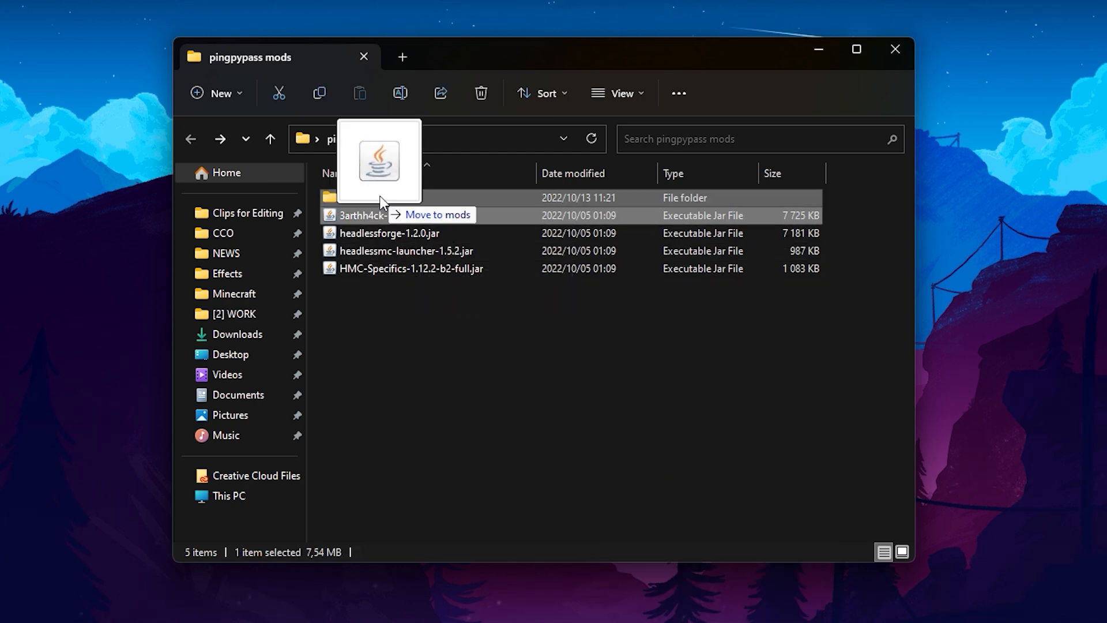
pyautogui.moveTo(381, 200); pyautogui.dragTo(350, 198)
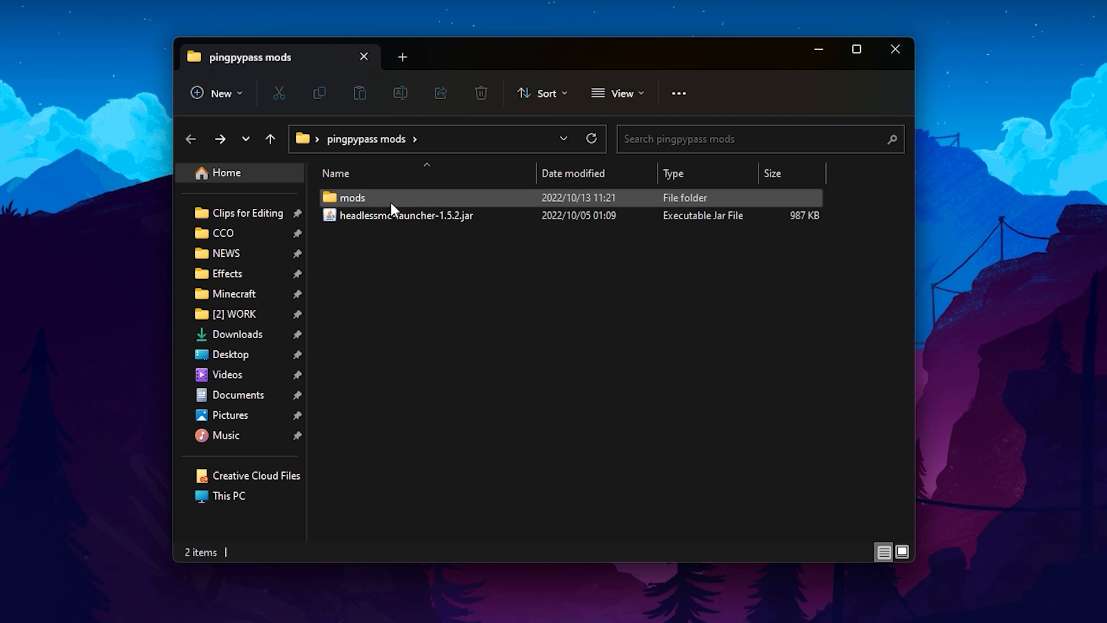
pyautogui.rightClick(351, 197)
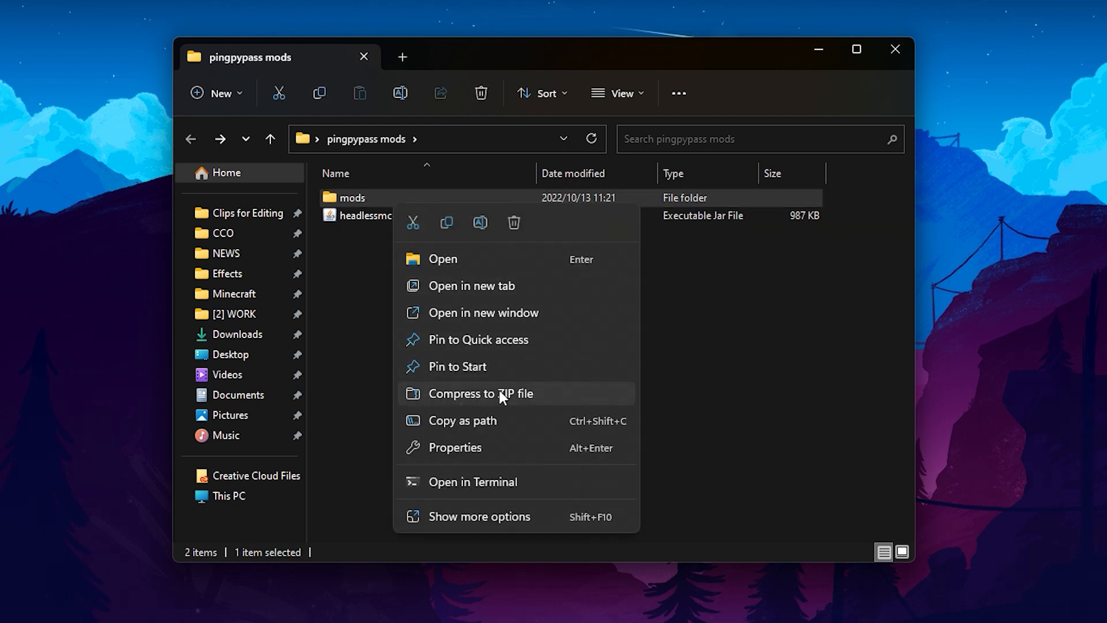
pyautogui.click(479, 393)
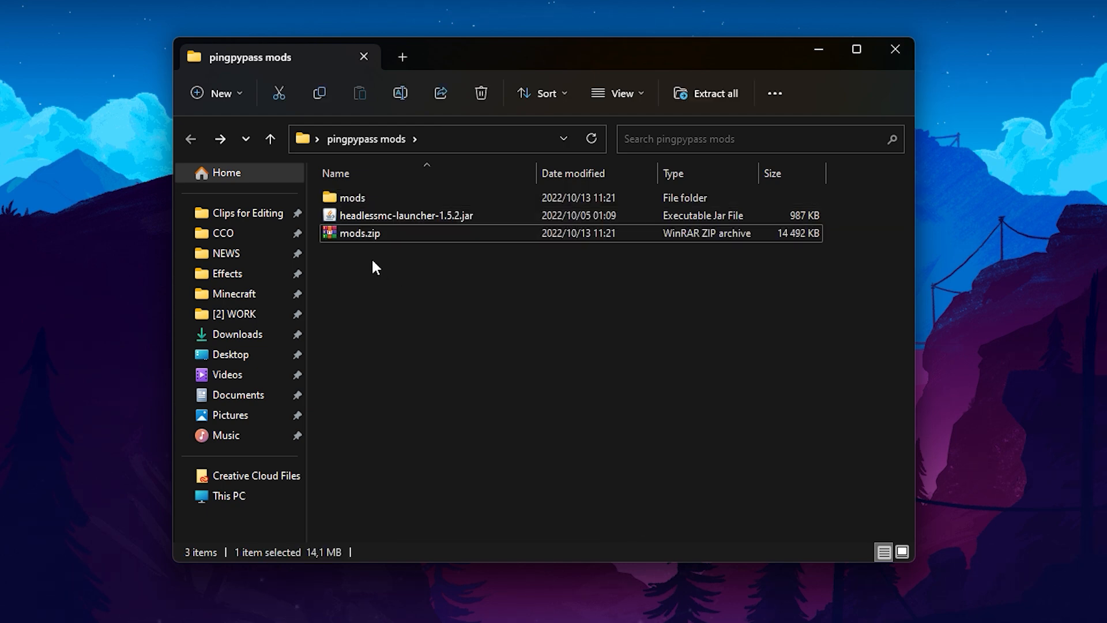
pyautogui.moveTo(403, 210)
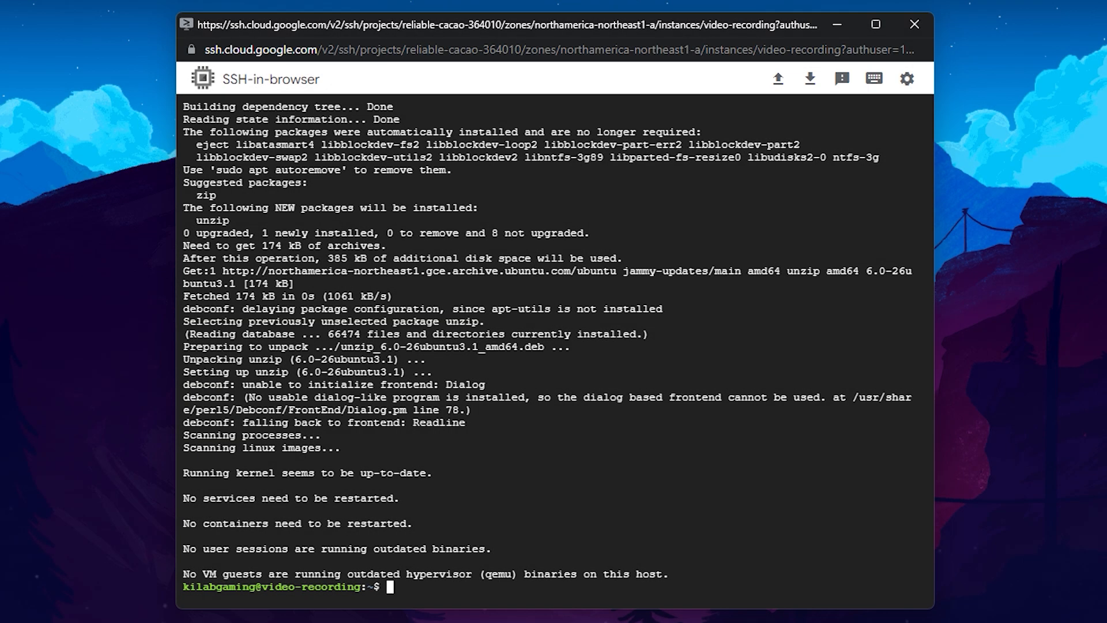
# - Upload headlessmc-launcher-1.5.2.jar to the VM through the SSH window's file upload
pyautogui.click(777, 79)
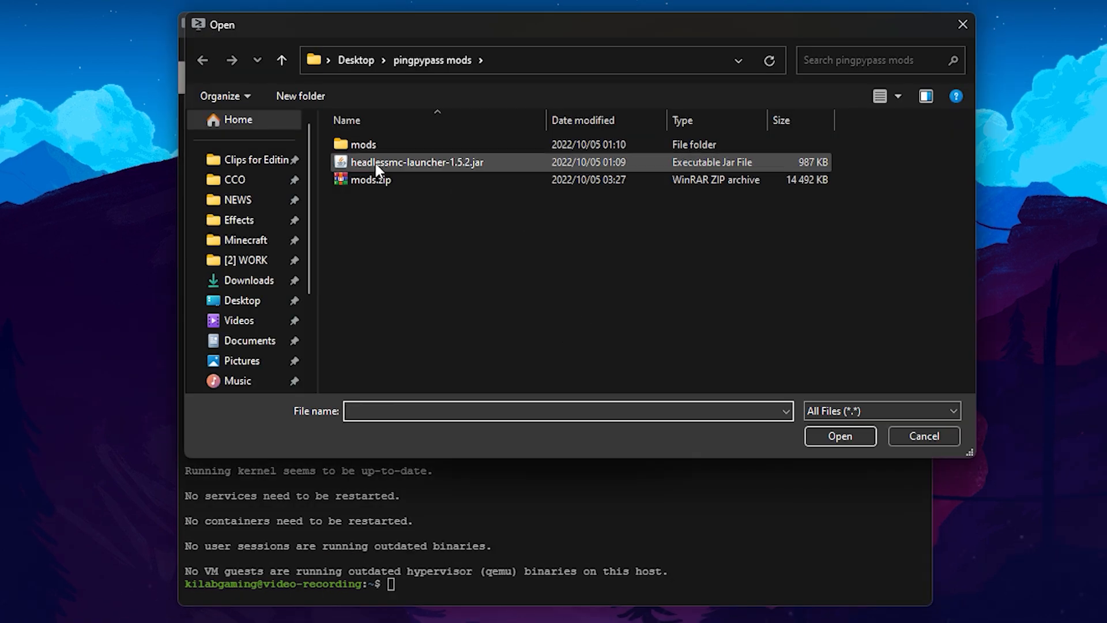
pyautogui.click(840, 436)
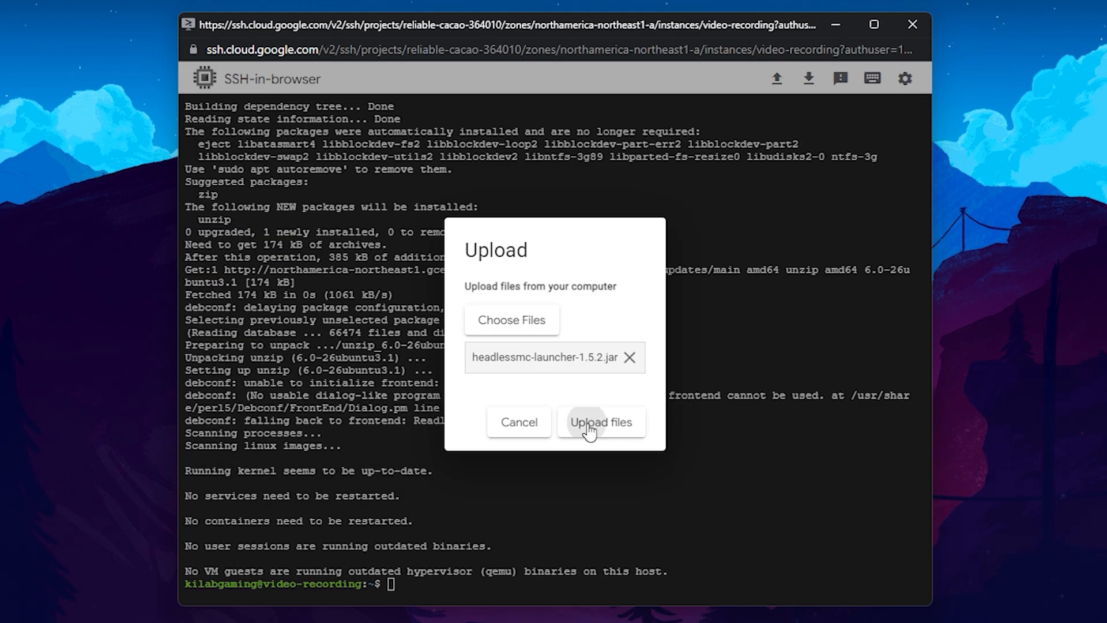
pyautogui.click(599, 427)
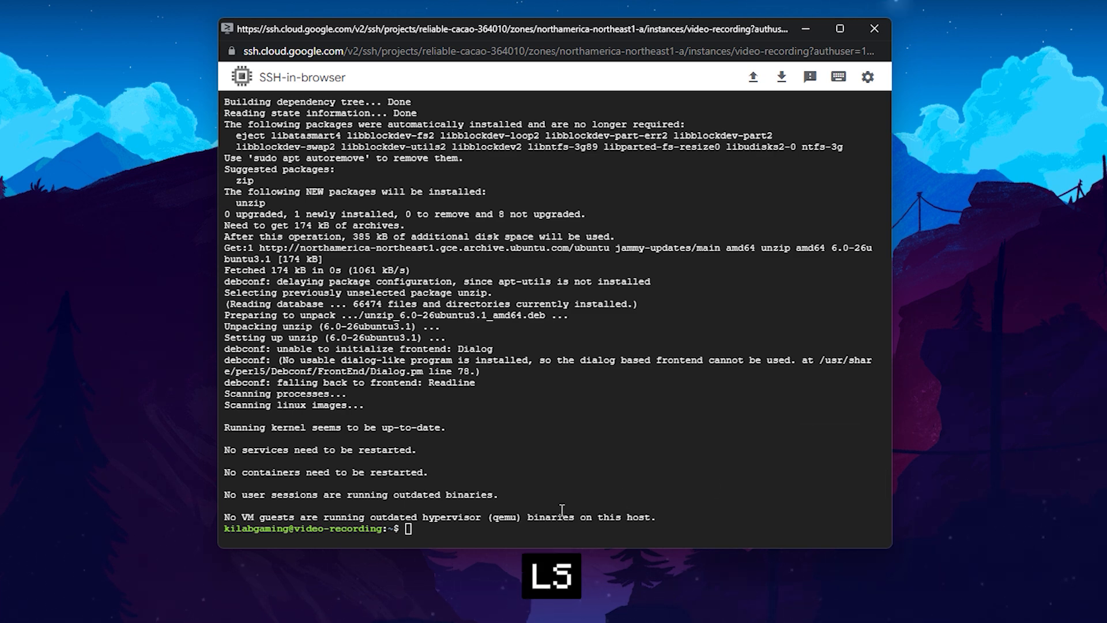
# - Run java -jar headlessmc-launcher-1.5.2.jar once and quit, confirming the HeadlessMC folder with ls
pyautogui.write('ls')
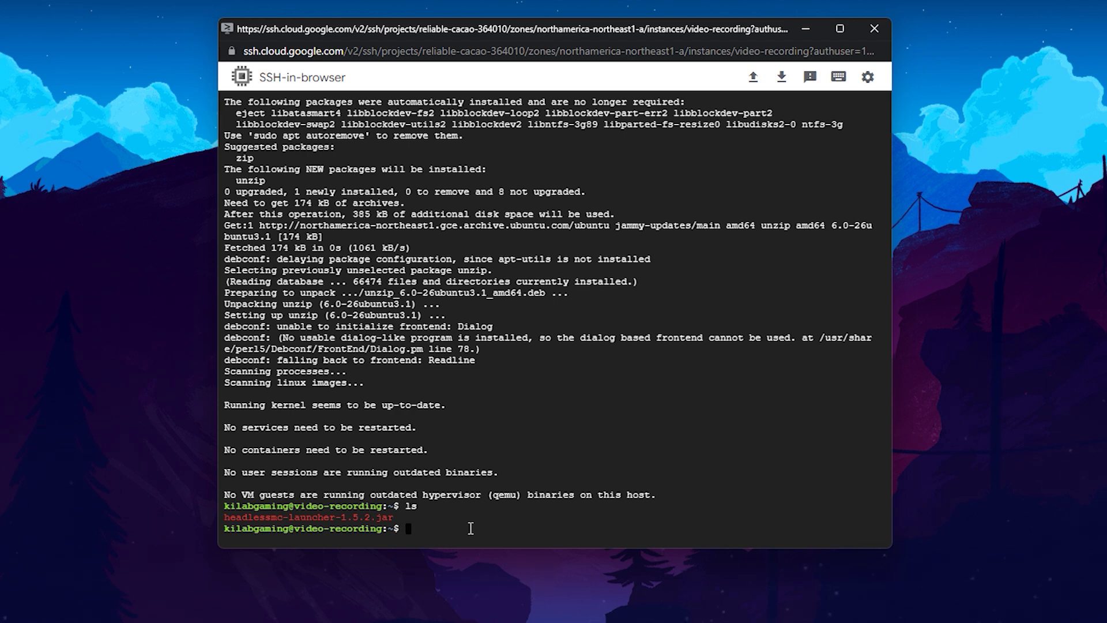
pyautogui.write('j')
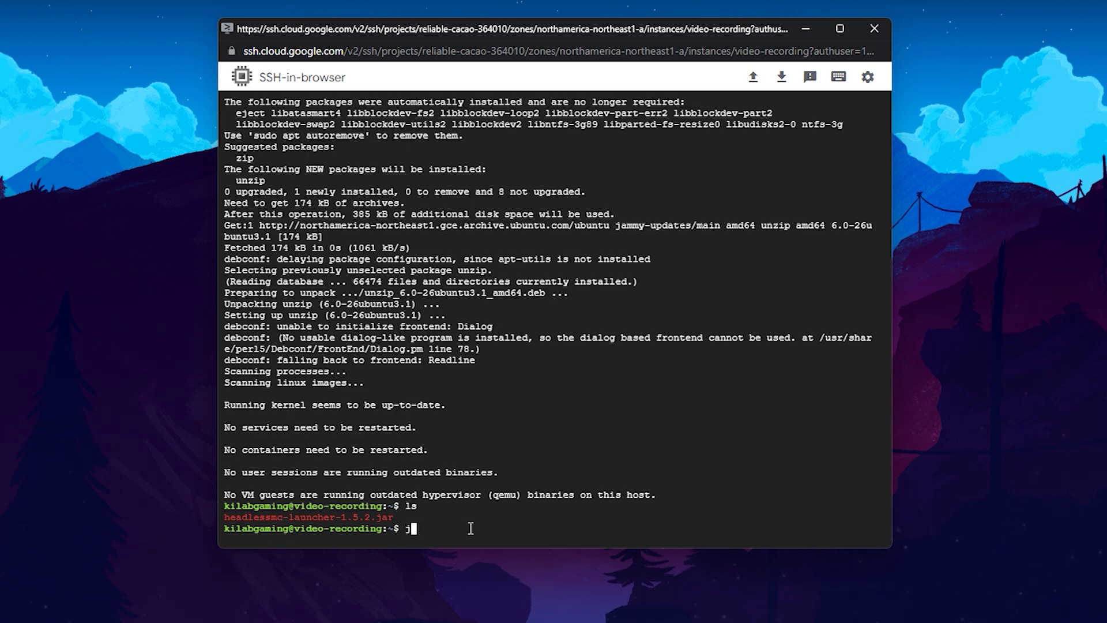
pyautogui.write('ava -jar')
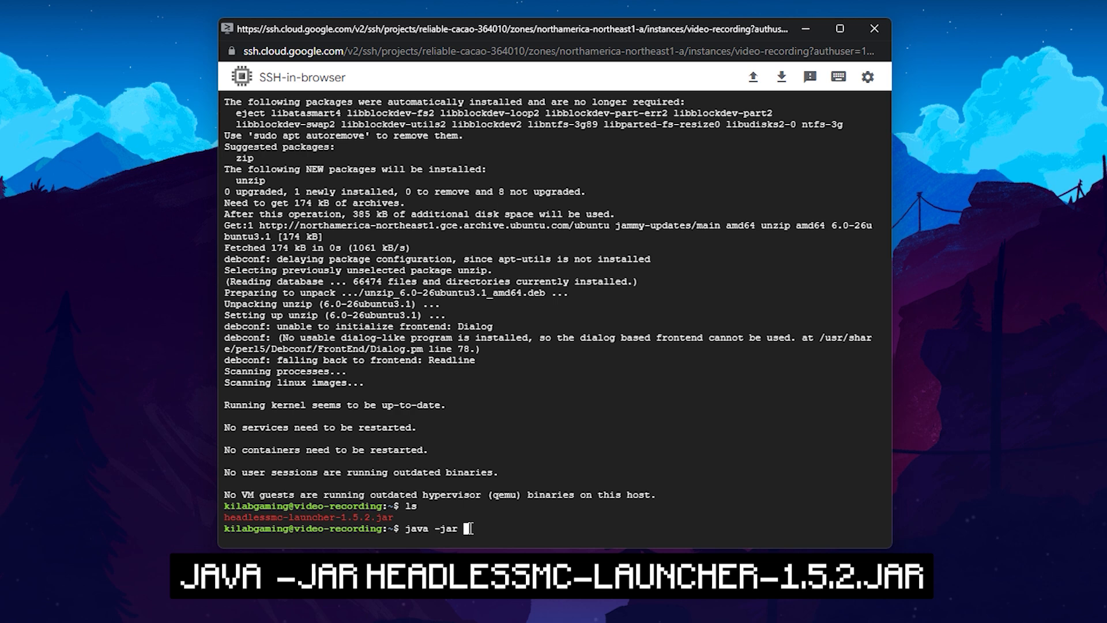
pyautogui.write('headlessmc-launcher-1.5.2.jar')
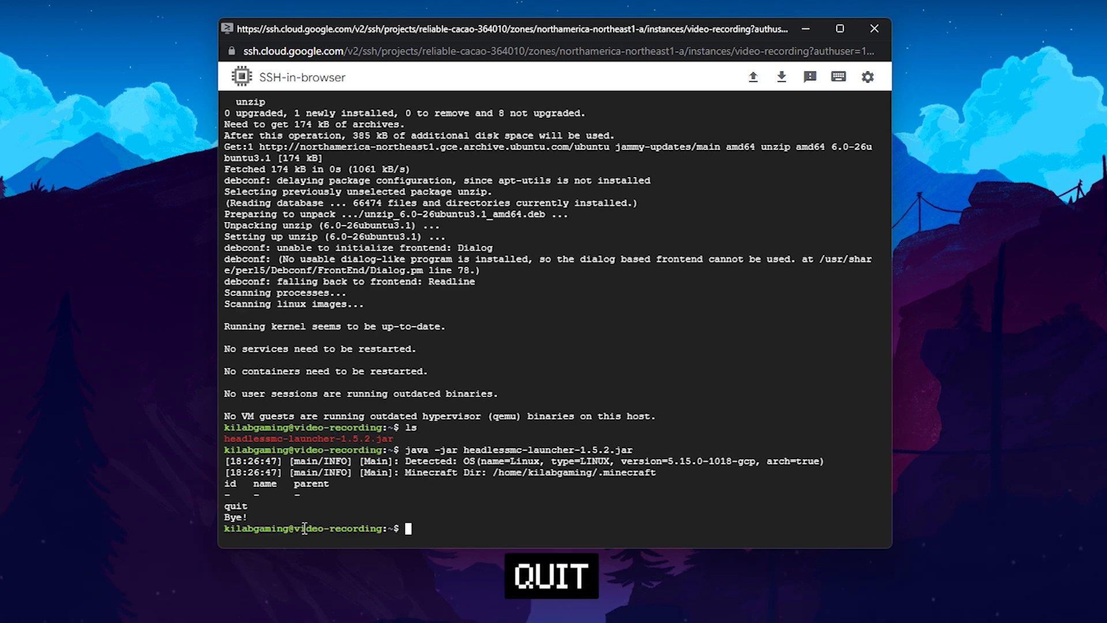
pyautogui.write('ls')
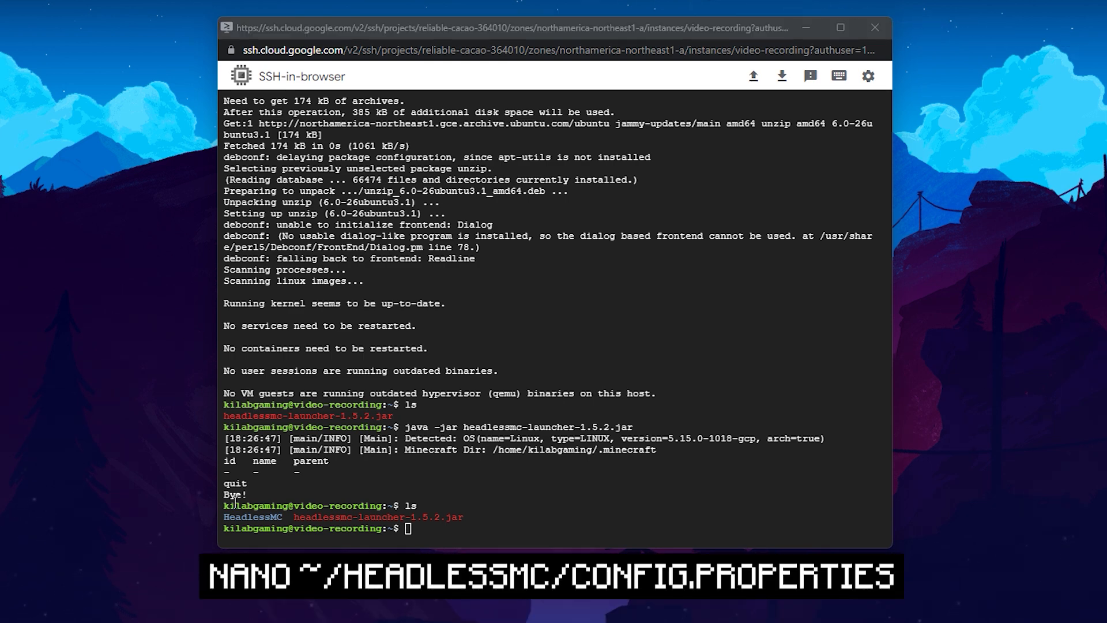
# - Paste the java path, invert flags and jvmargs into ~/HeadlessMC/config.properties in nano and save
pyautogui.rightClick(408, 528)
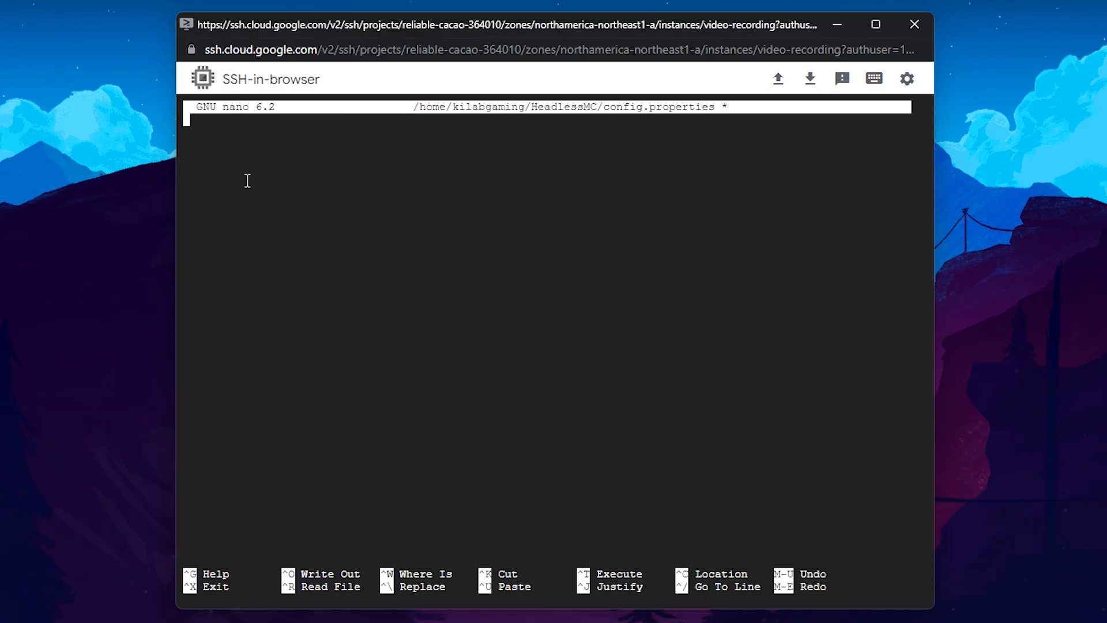
pyautogui.rightClick(246, 182)
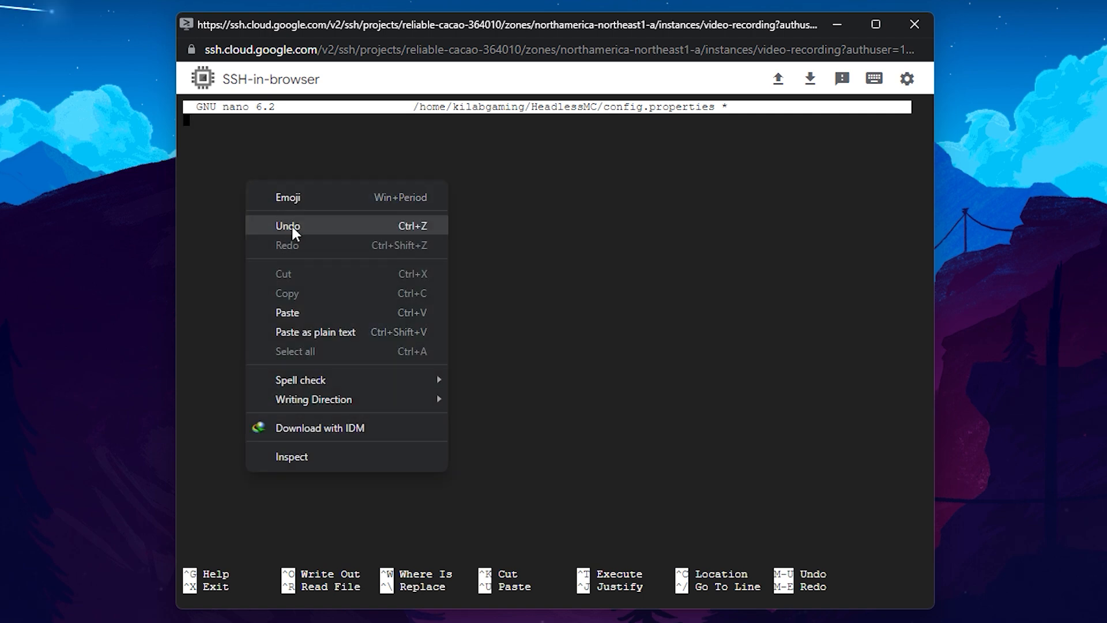
pyautogui.moveTo(303, 313)
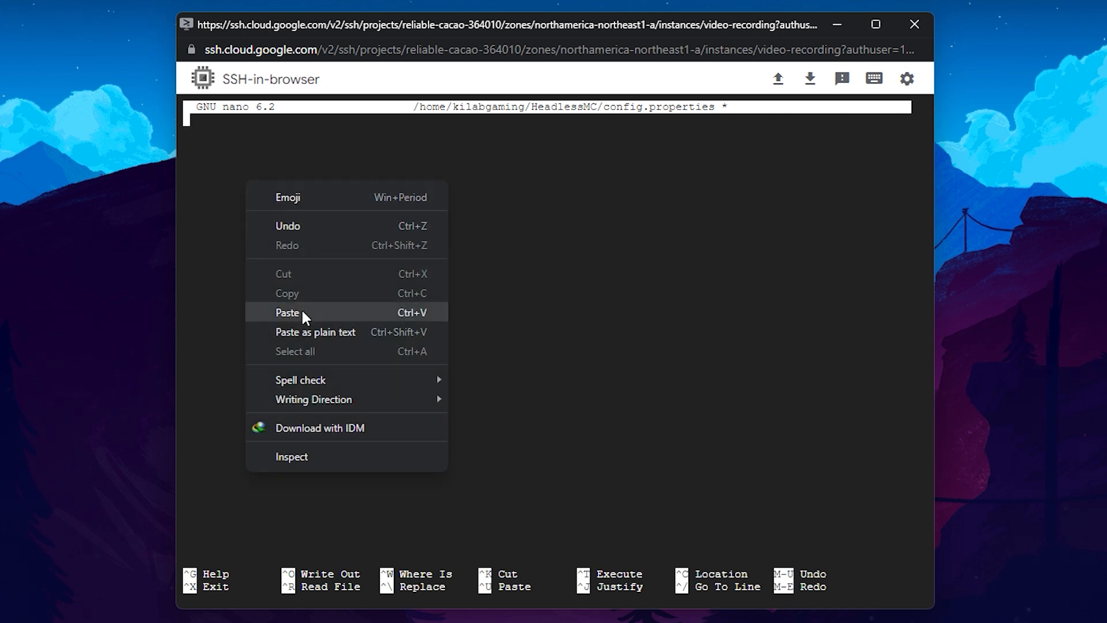
pyautogui.click(287, 313)
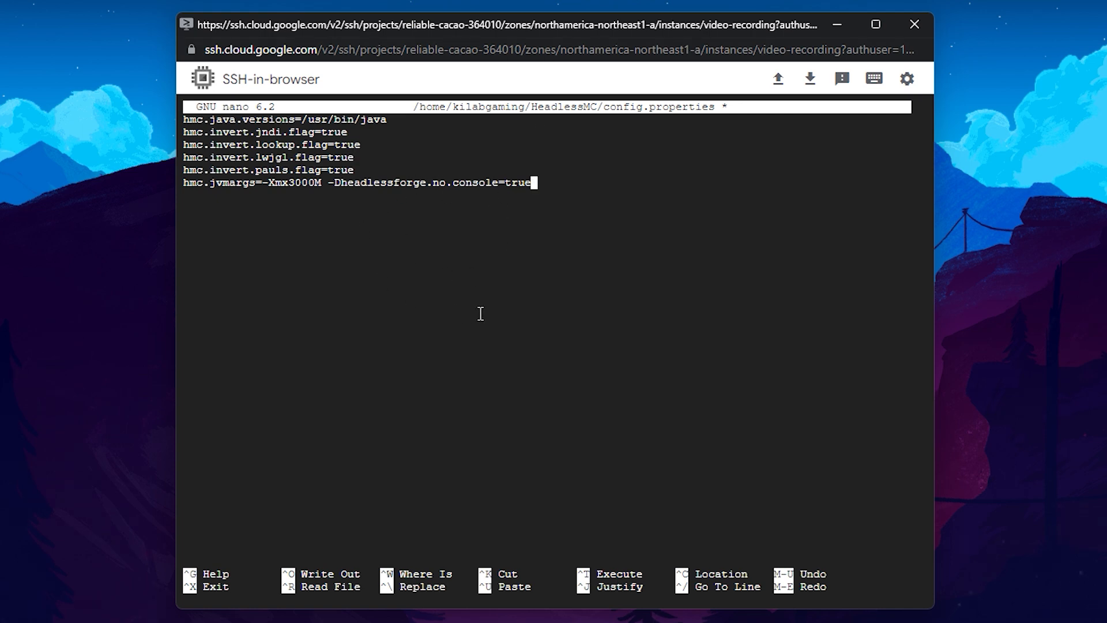
pyautogui.moveTo(491, 307)
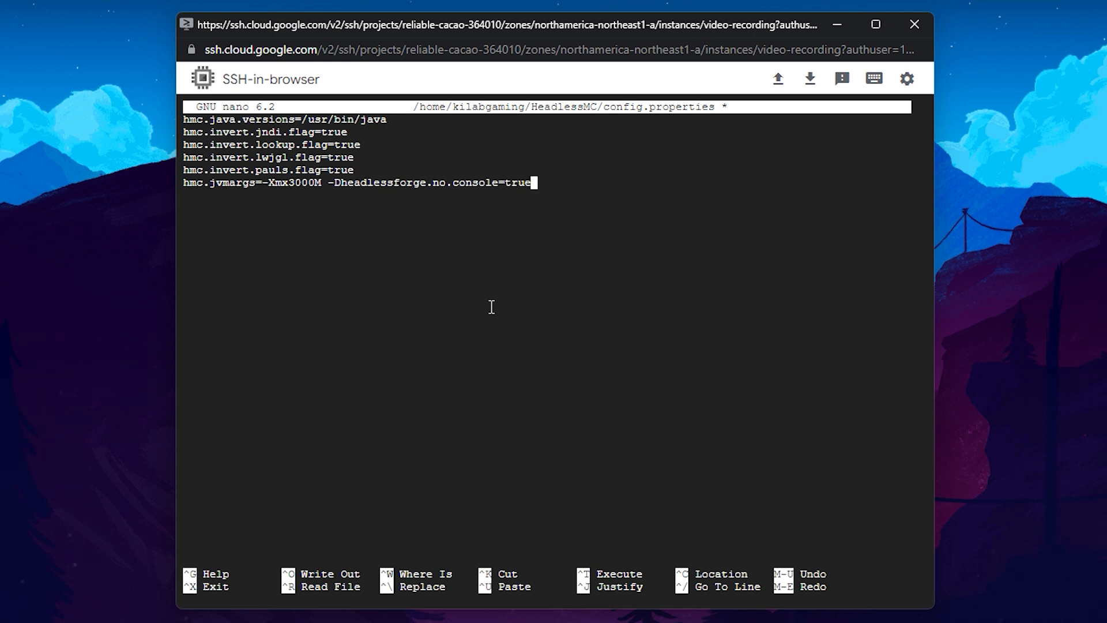
pyautogui.press('ctrl+x')
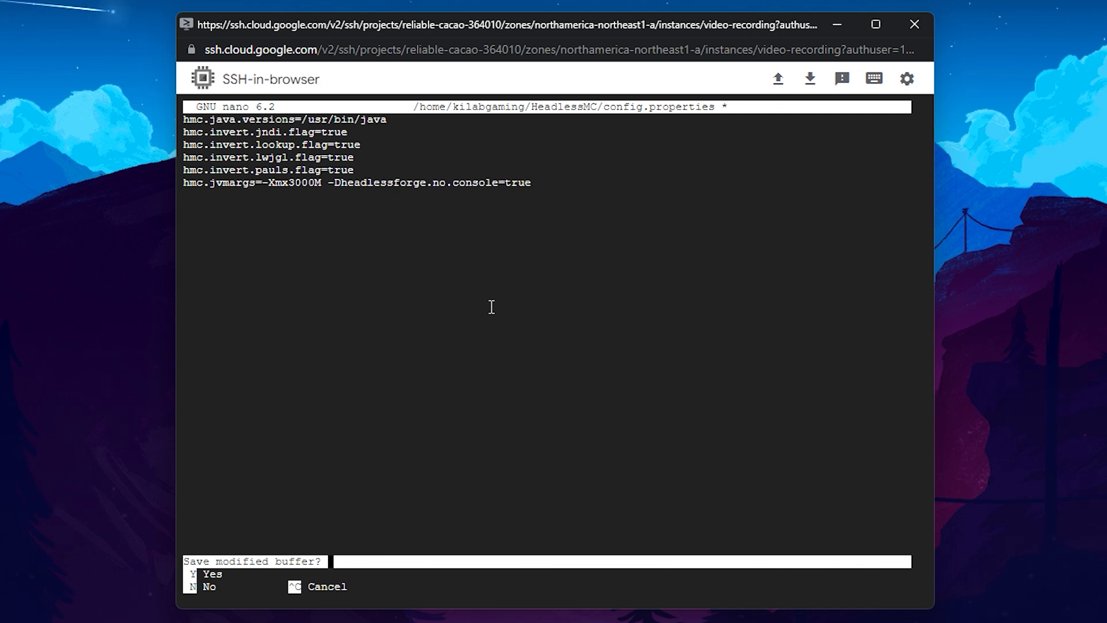
pyautogui.press('y')
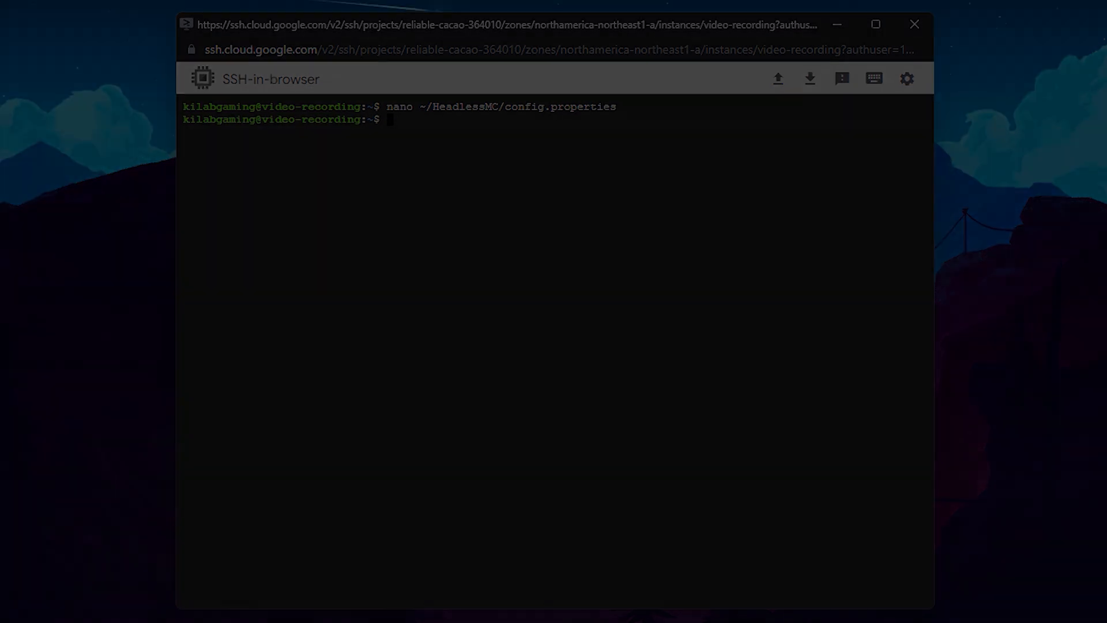
# - In HeadlessMC, download Minecraft 1.12.2, install Forge 1.12.2 and log into the account
pyautogui.write('java')
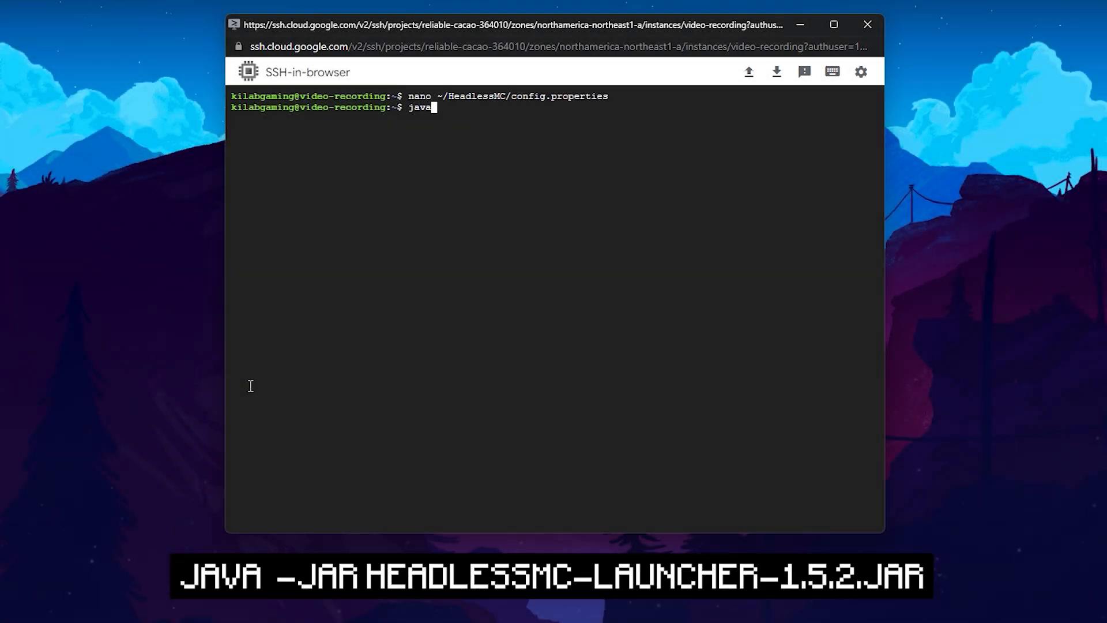
pyautogui.write('-jar headlessmc-launcher-1.5.2.jar')
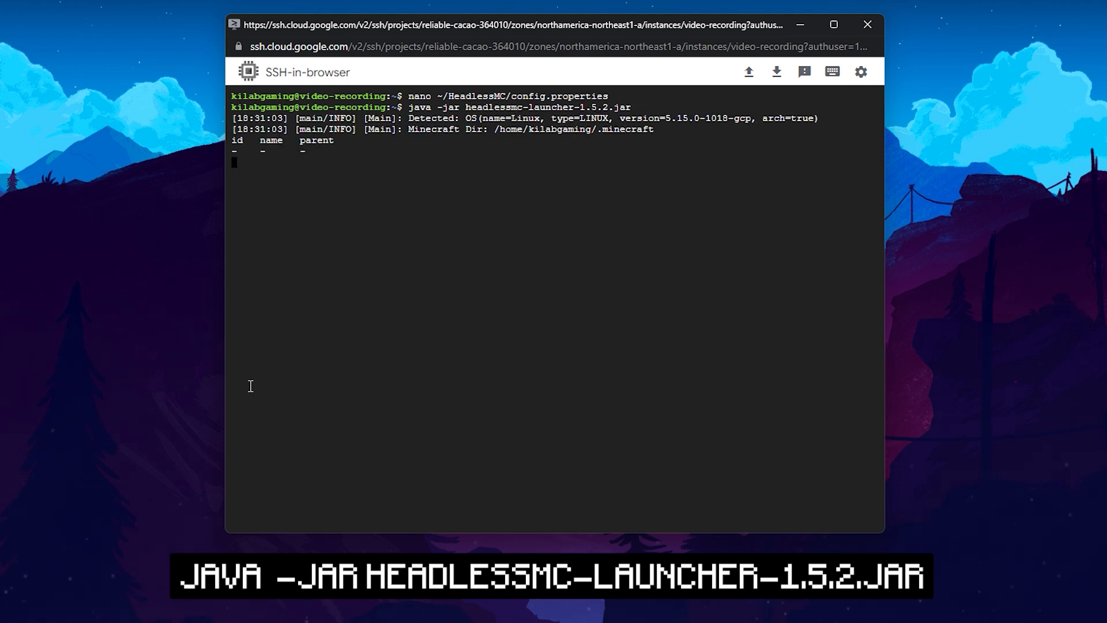
pyautogui.write('download 1.12.2')
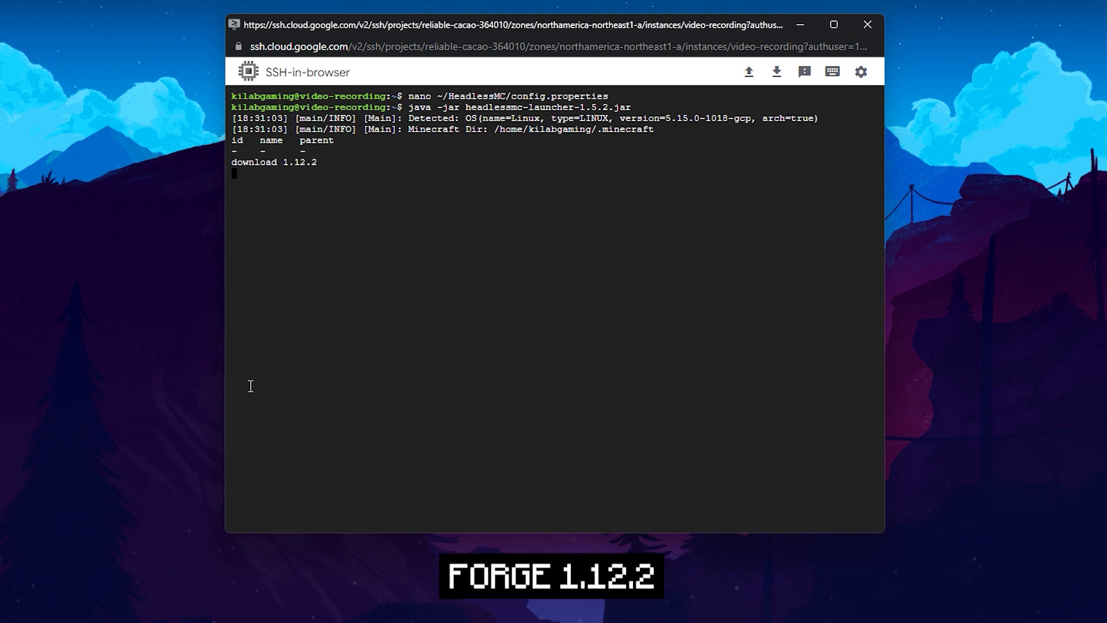
pyautogui.write('forge')
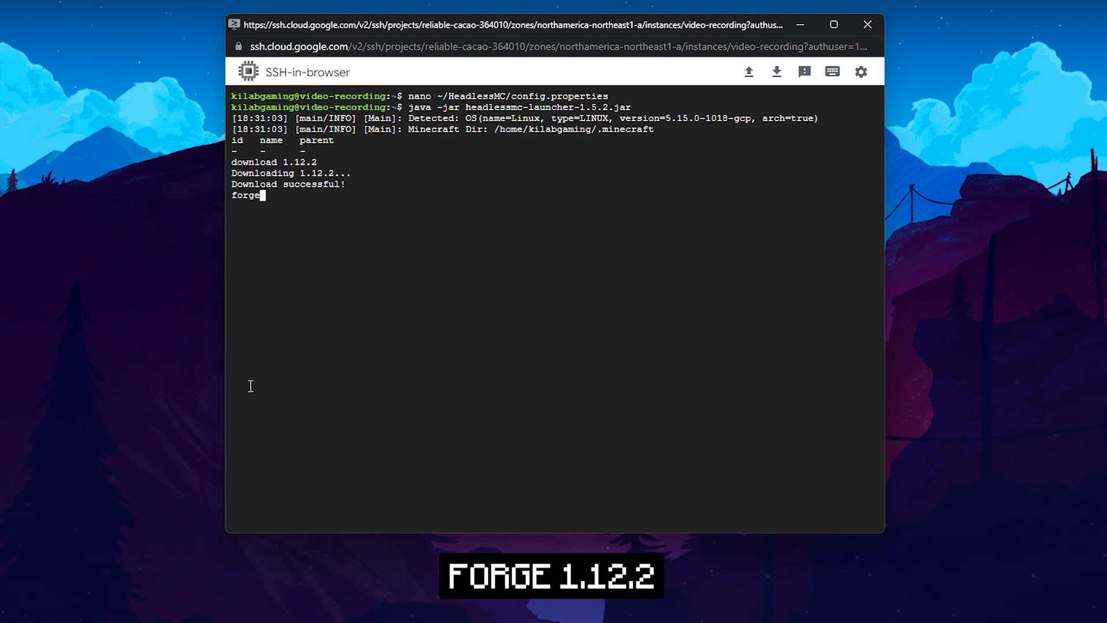
pyautogui.write('1.12.2')
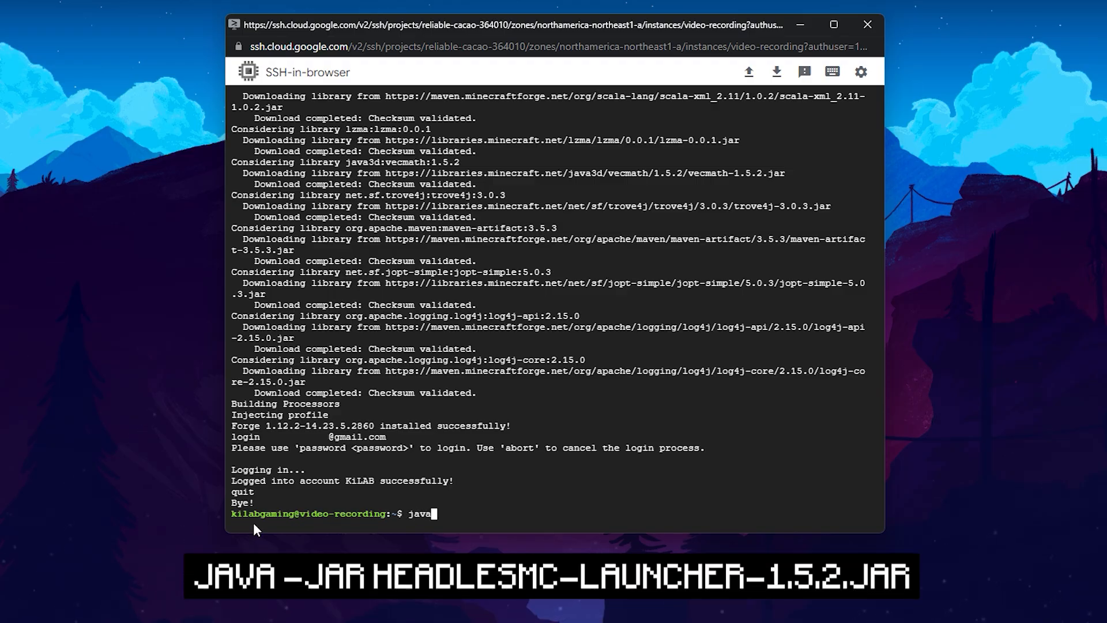
# - Rerun the launcher and start the Forge 1.12.2 client headlessly with launch 1 -id
pyautogui.write('-jar headlessmc-launcher-1.5.2.jar')
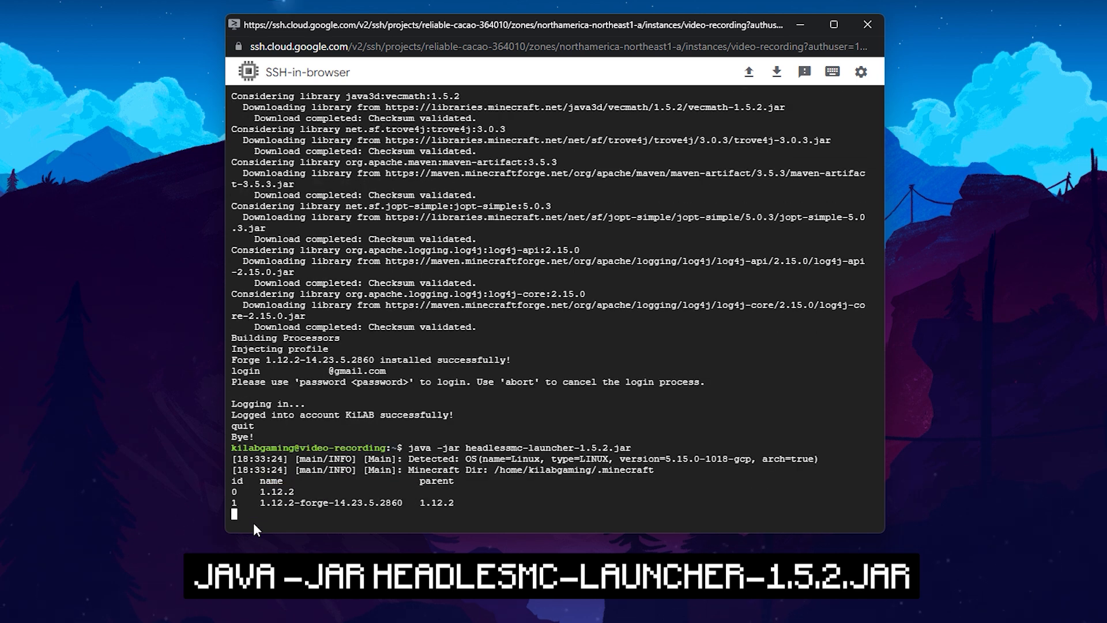
pyautogui.write('l')
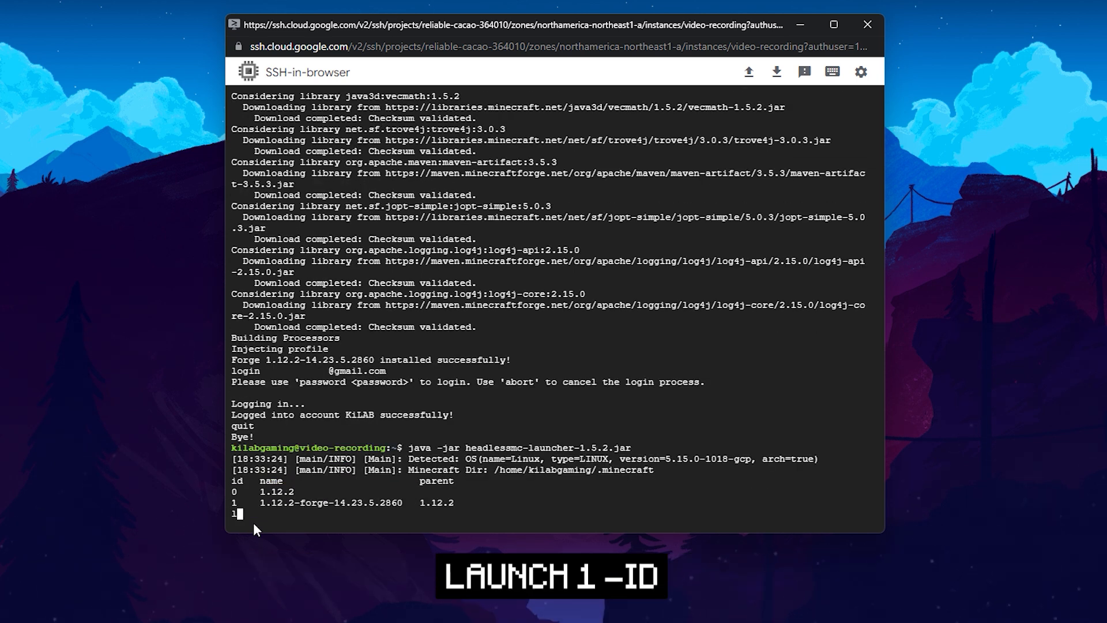
pyautogui.write('aunch 1 -')
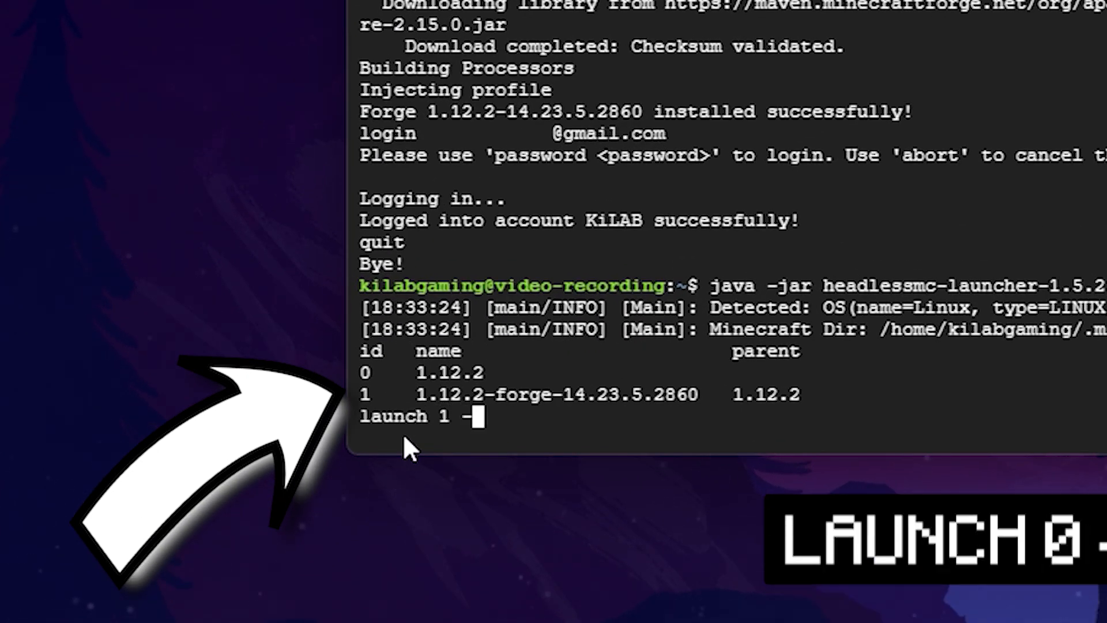
pyautogui.write('id')
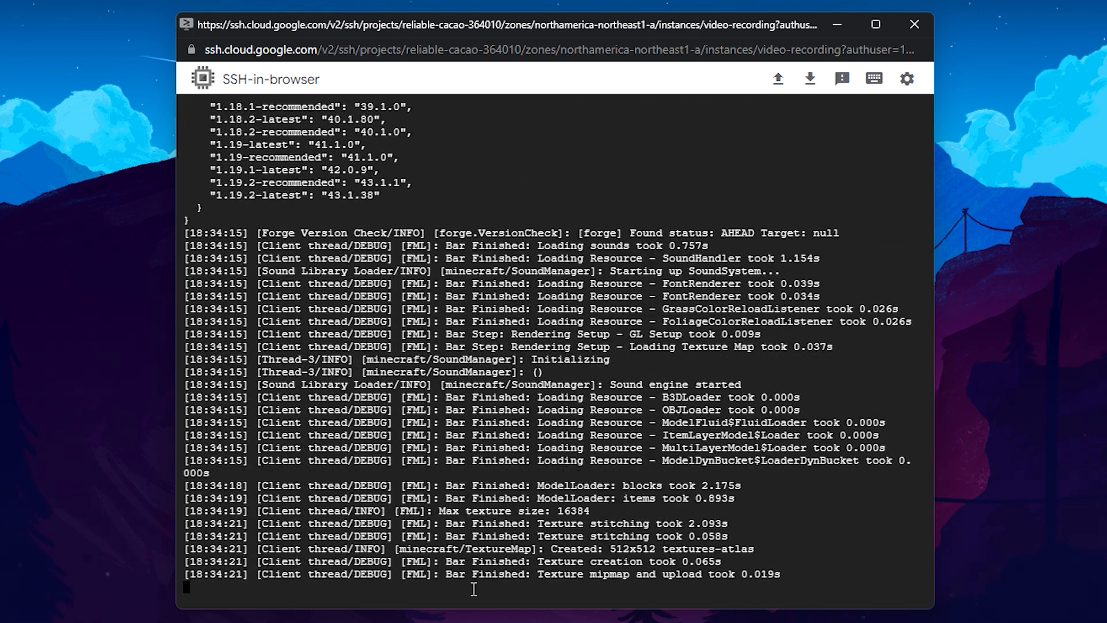
pyautogui.scroll(-3)
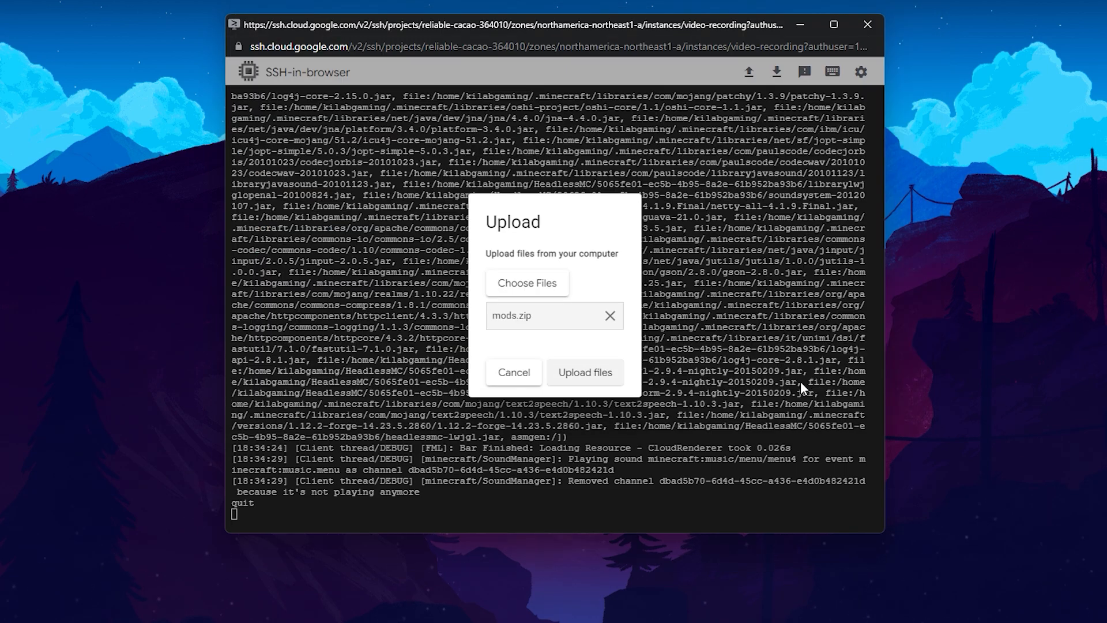
# - Upload and unzip mods.zip, move the mods folder into ~/.minecraft, and relaunch HeadlessMC
pyautogui.click(583, 372)
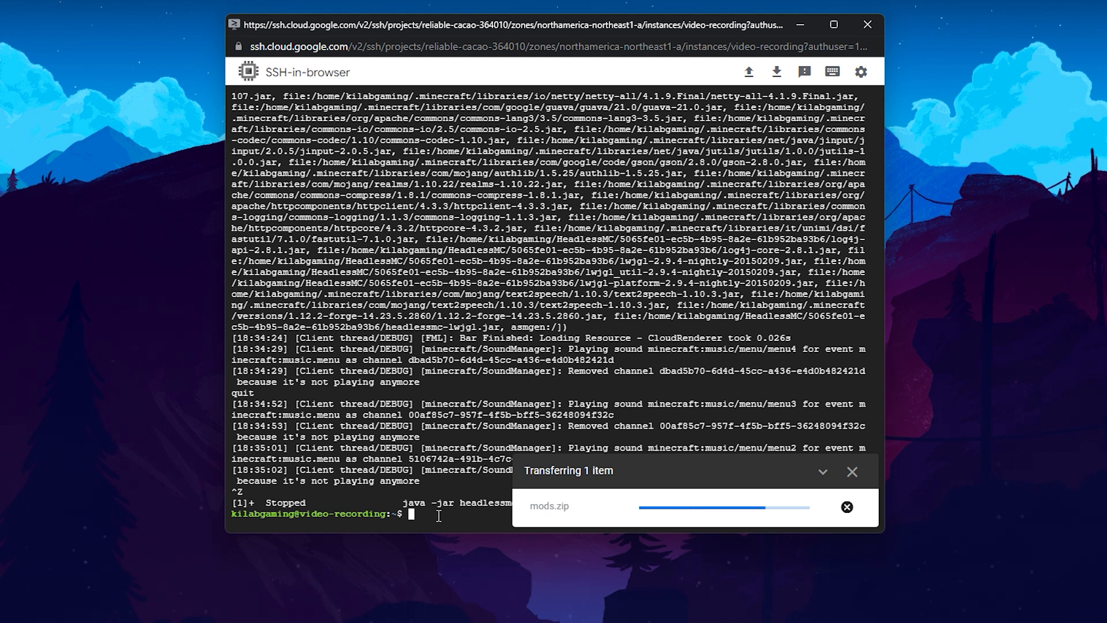
pyautogui.write('unzip mods')
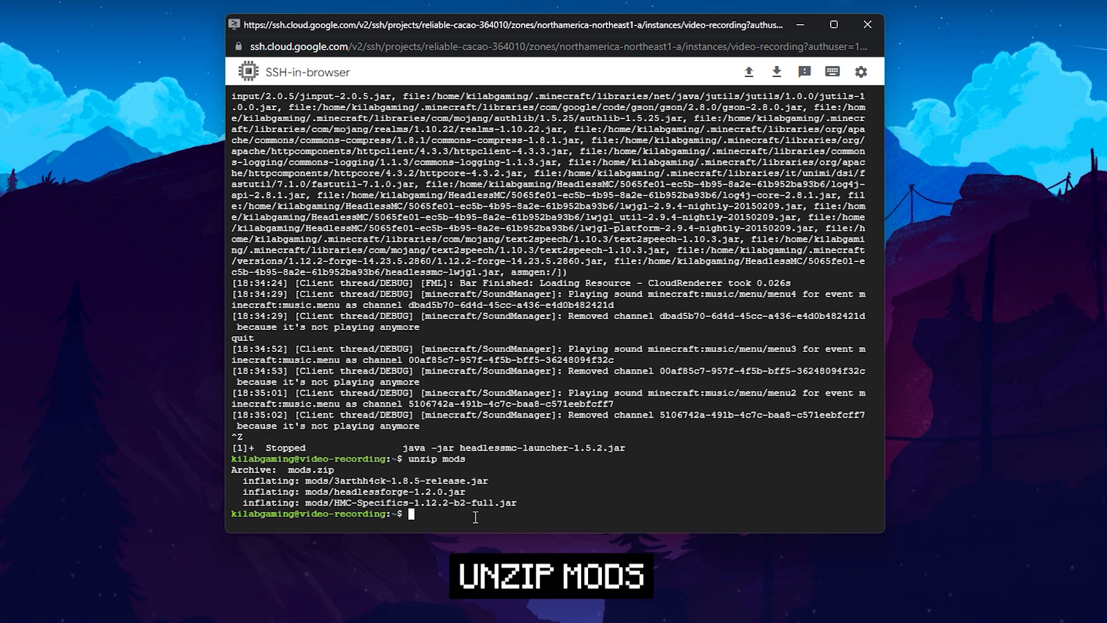
pyautogui.write('ls')
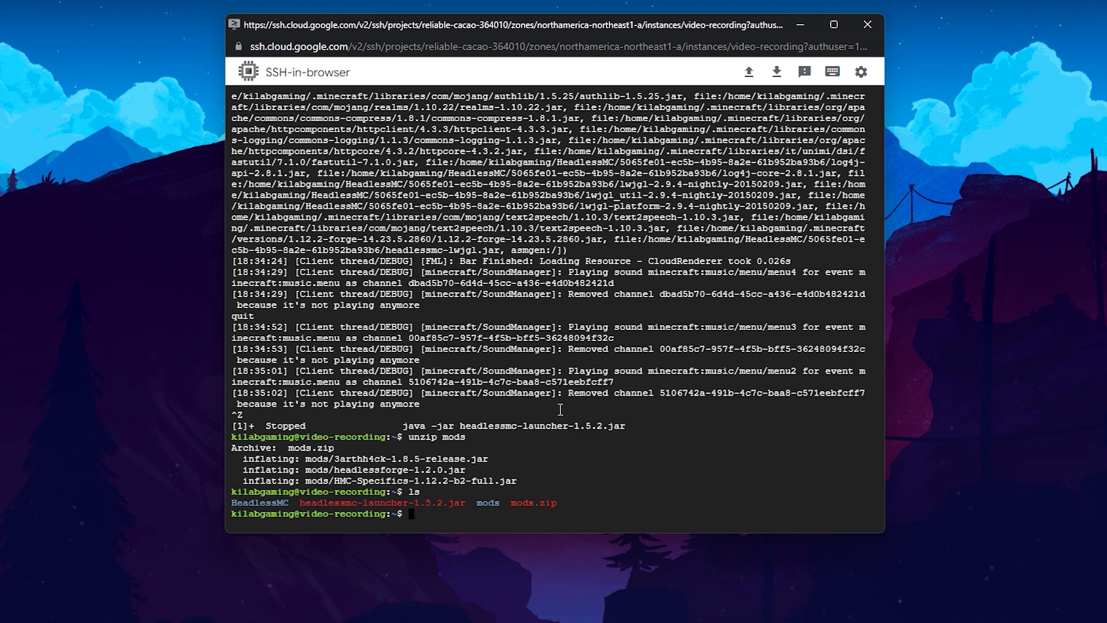
pyautogui.rightClick(558, 409)
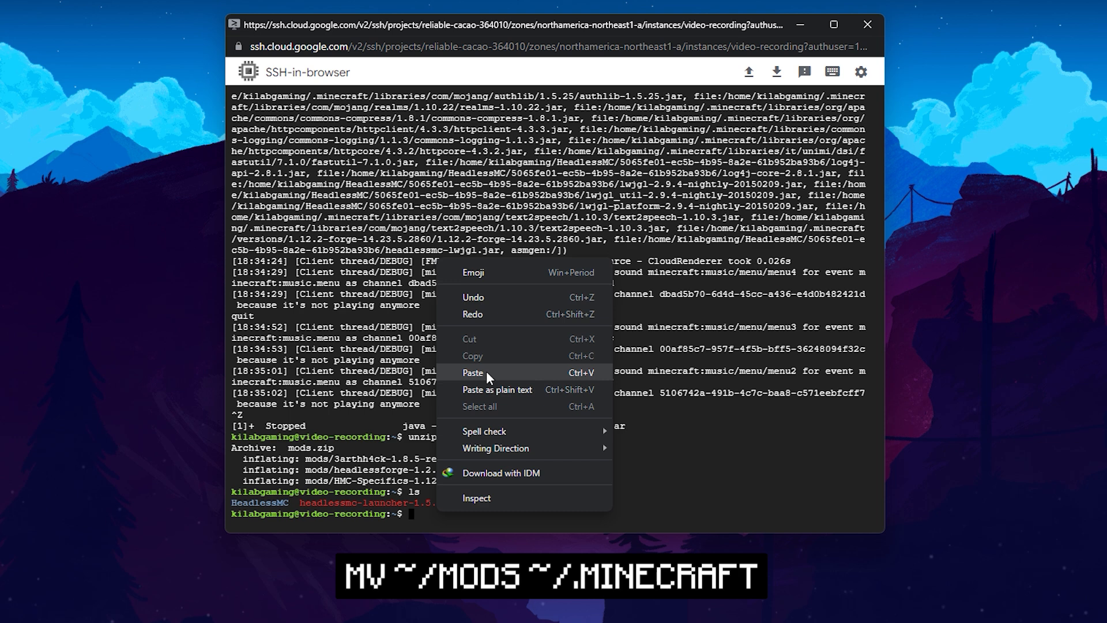
pyautogui.click(472, 373)
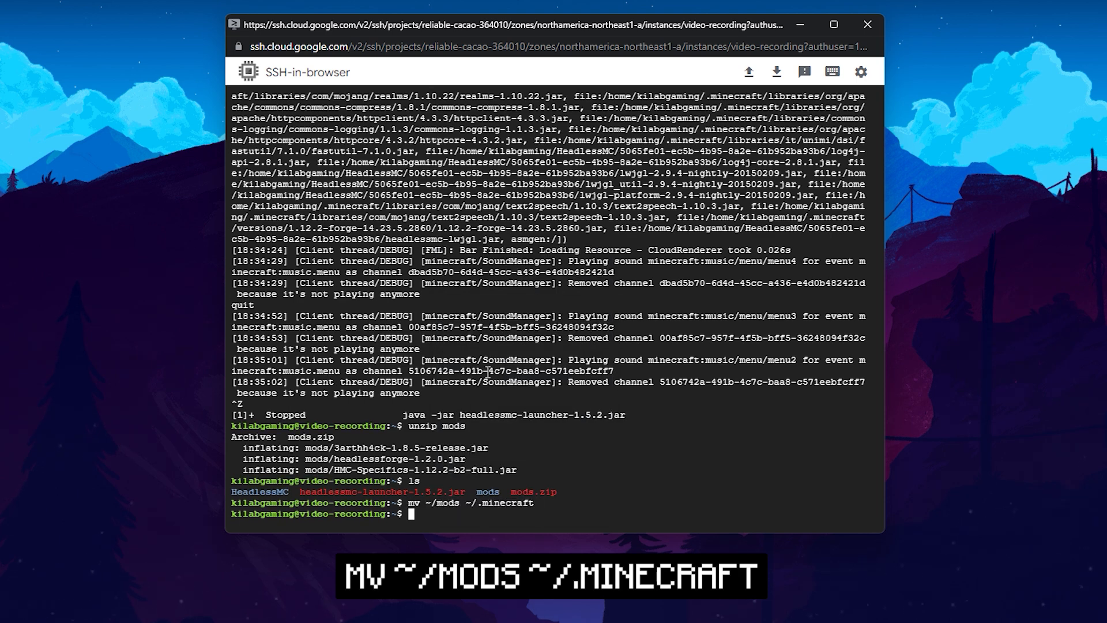
pyautogui.write('ls')
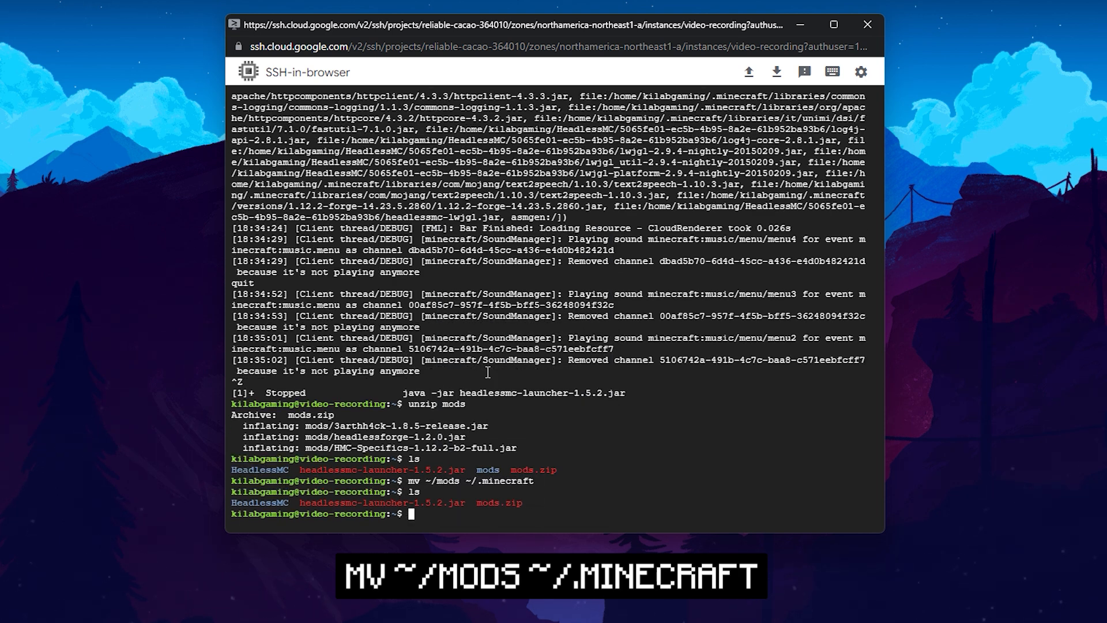
pyautogui.write('java -jar headlessmc-launcher-1.5.2.jar')
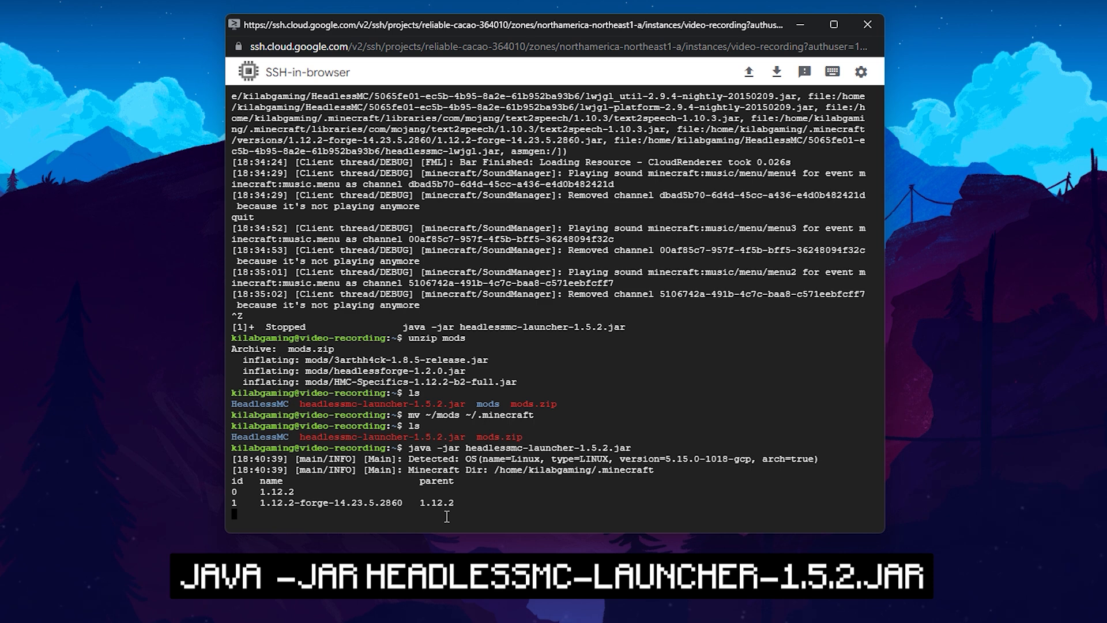
# - Launch the Forge client from HeadlessMC so the 3arthh4ck mods load to the main menu
pyautogui.write('launch')
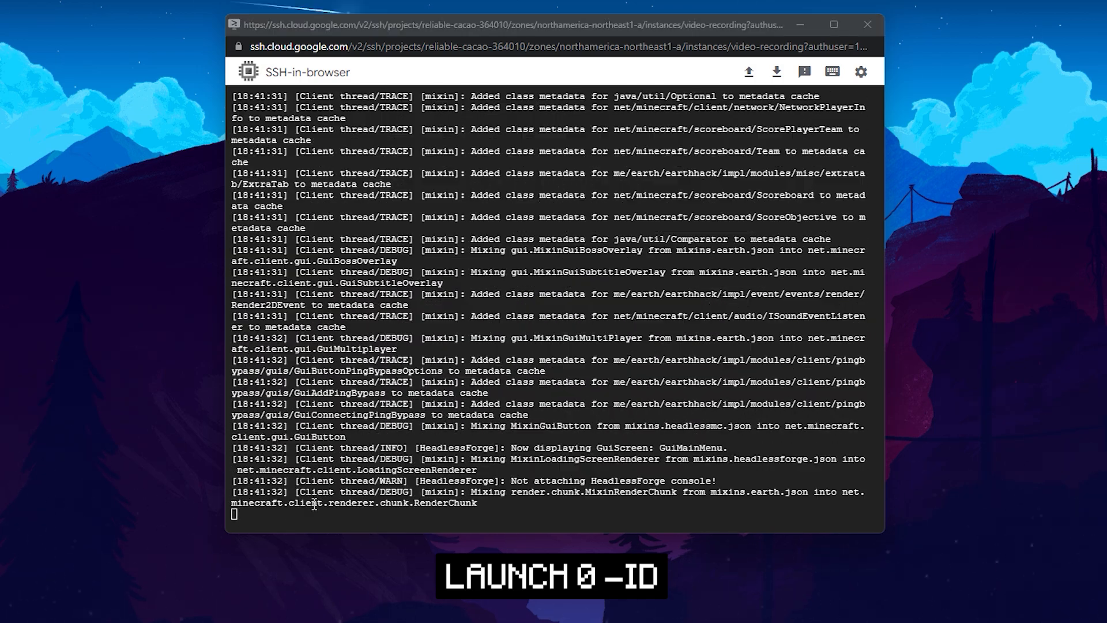
pyautogui.write('q')
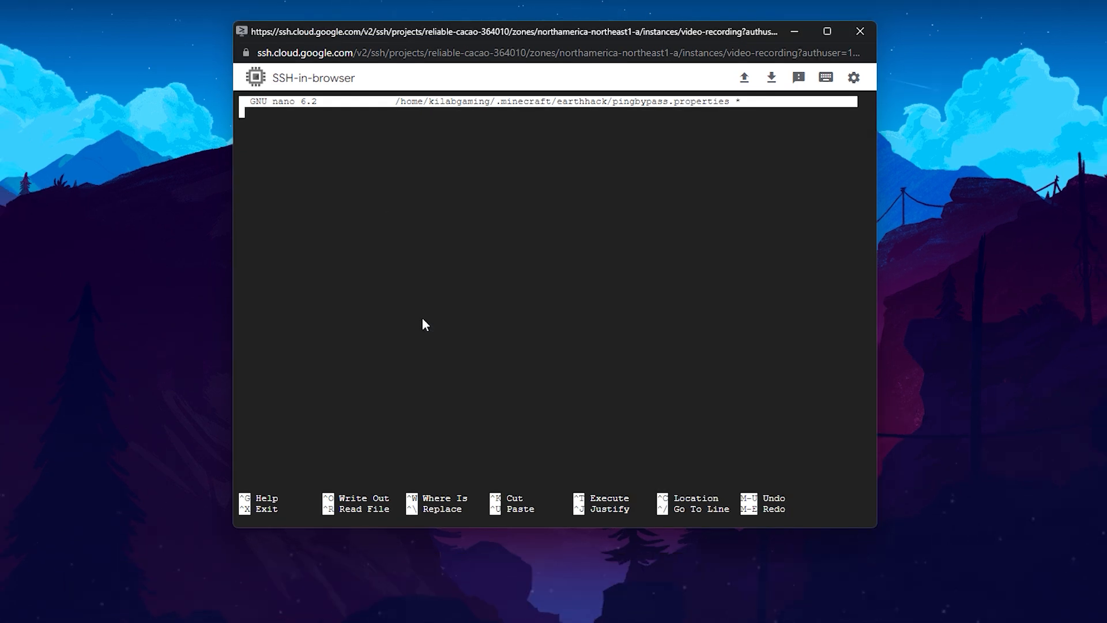
# - Fill pingbypass.properties with pb.server=true, the VM's internal IP, pb.port=6969 and the password
pyautogui.write('pb.server=true')
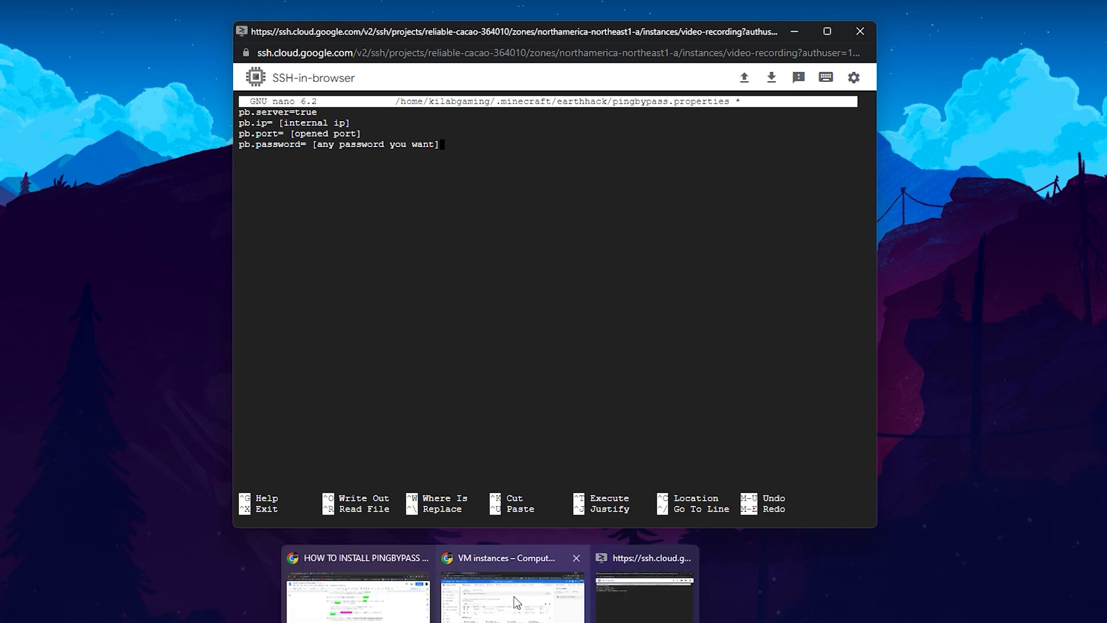
pyautogui.click(512, 558)
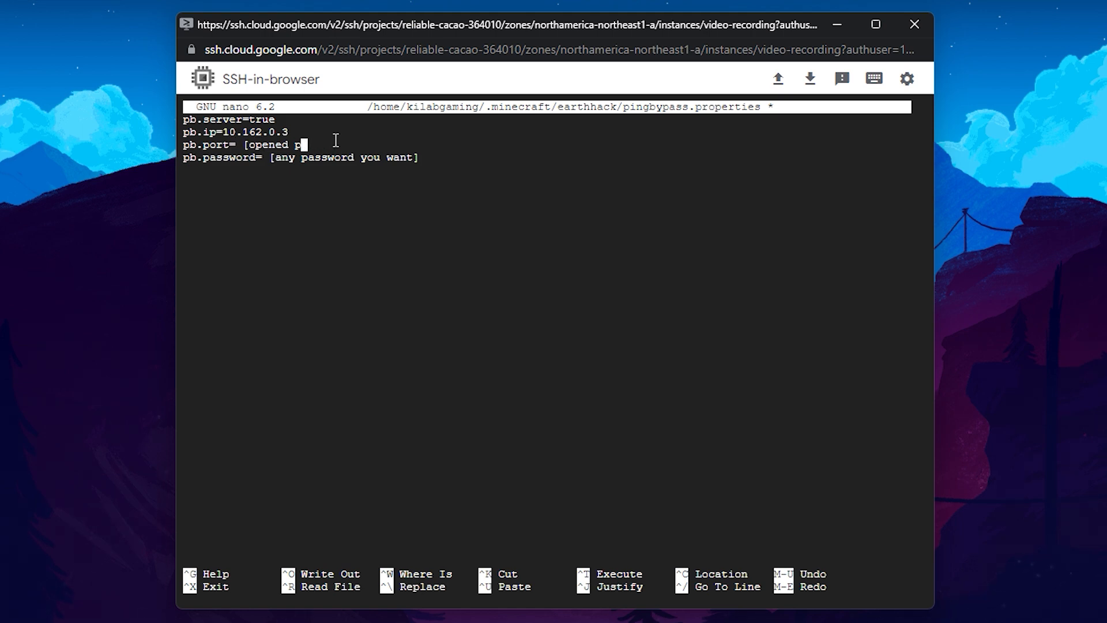
pyautogui.press('BackSpace')
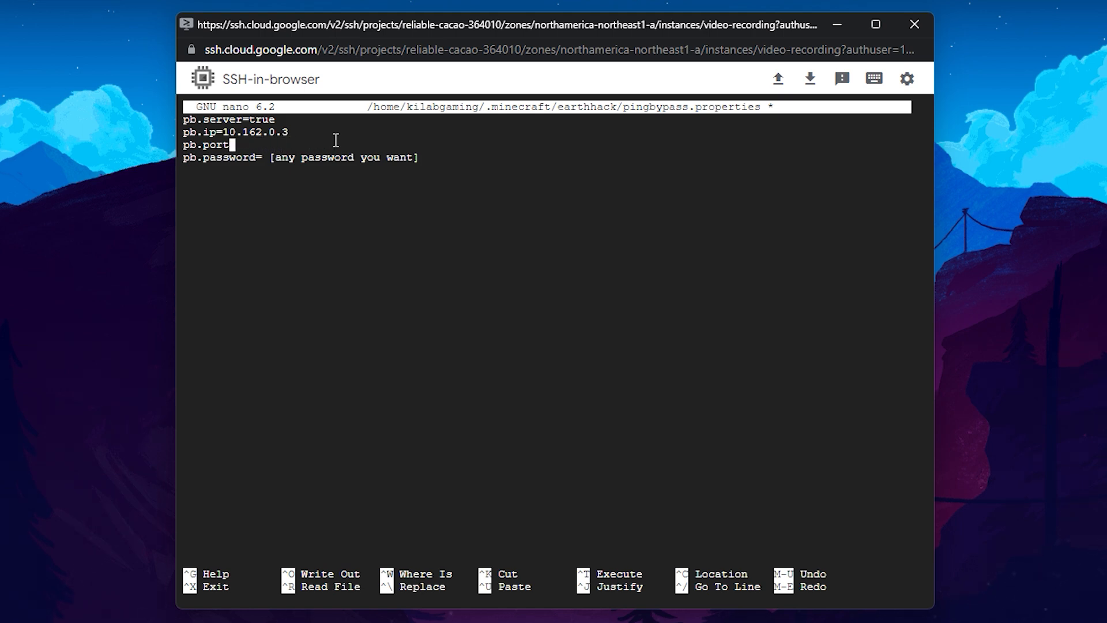
pyautogui.write('=')
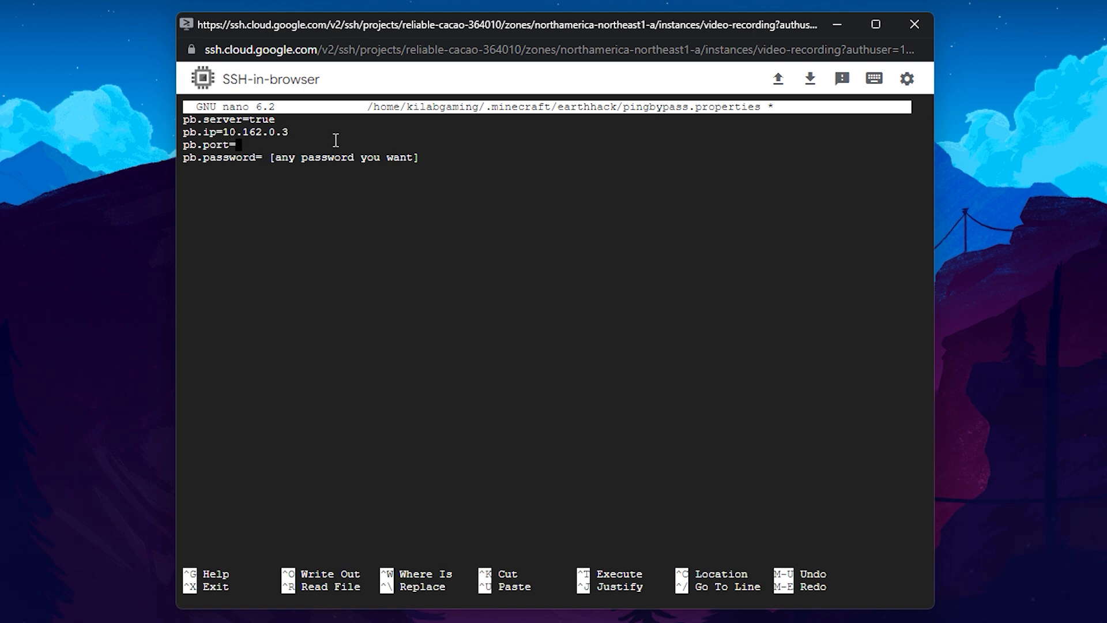
pyautogui.write('6969')
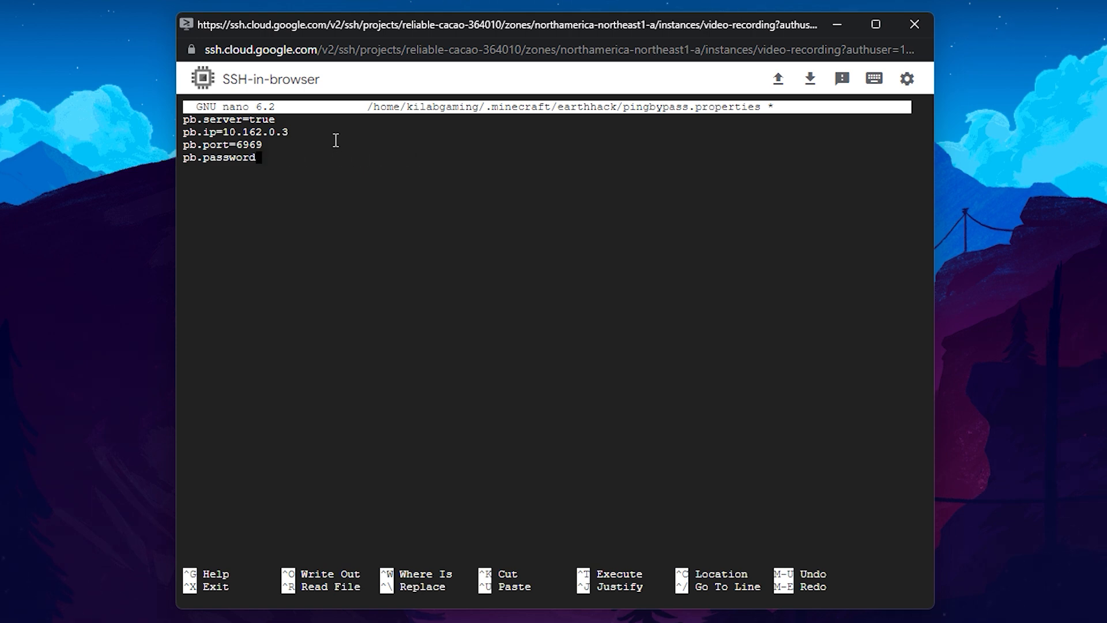
pyautogui.write('=')
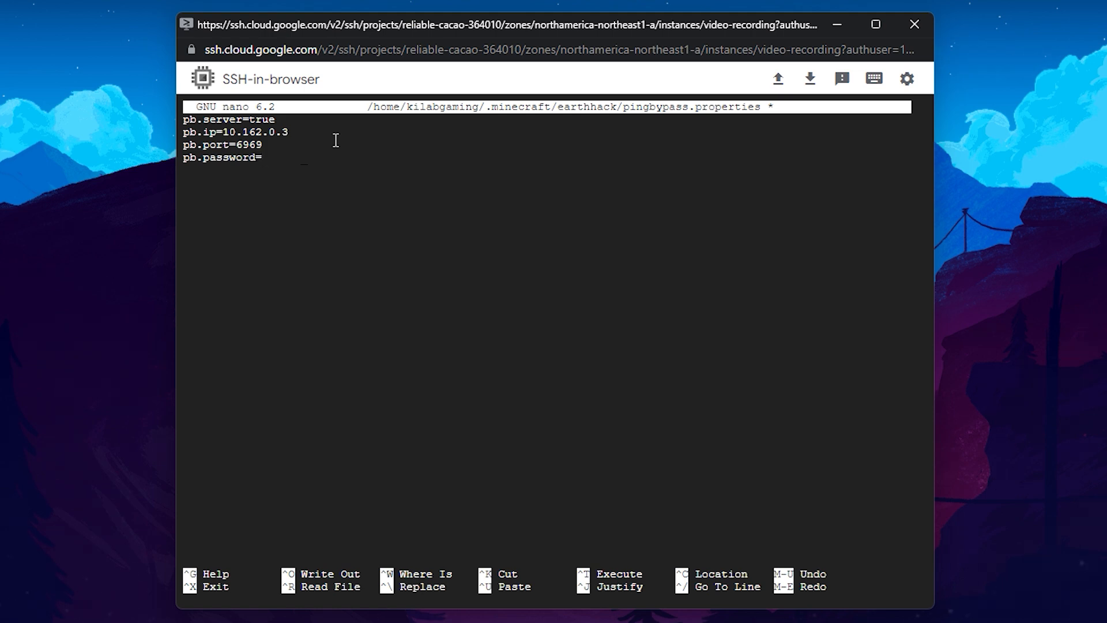
pyautogui.press('ctrl+x')
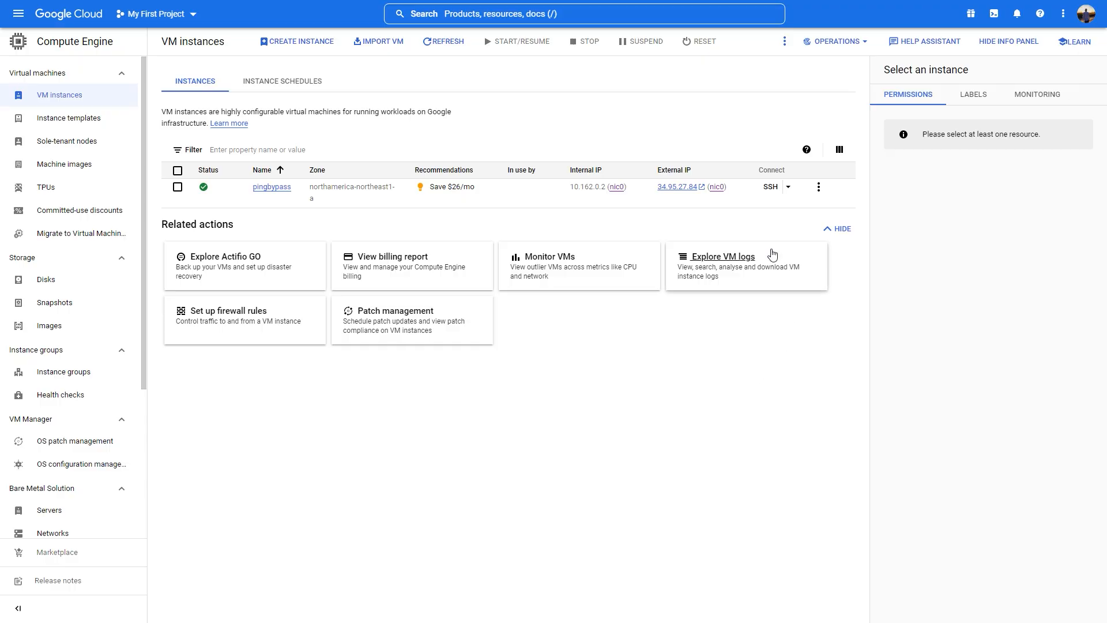
pyautogui.moveTo(819, 187)
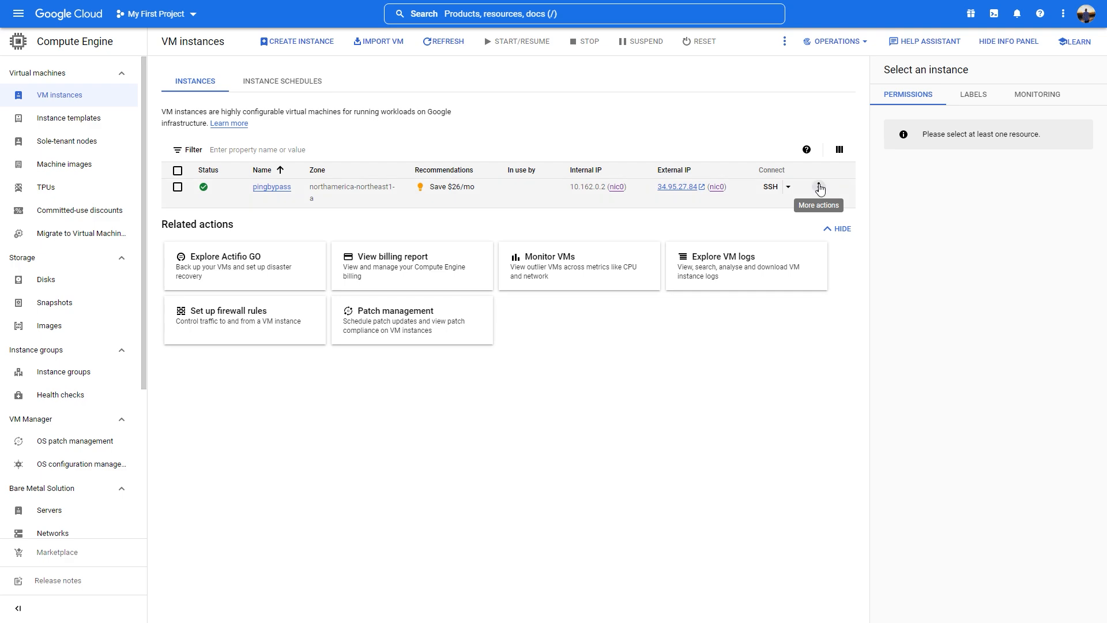
# - Reset the pingbypass VM from its More actions menu and return to the instances list
pyautogui.click(819, 187)
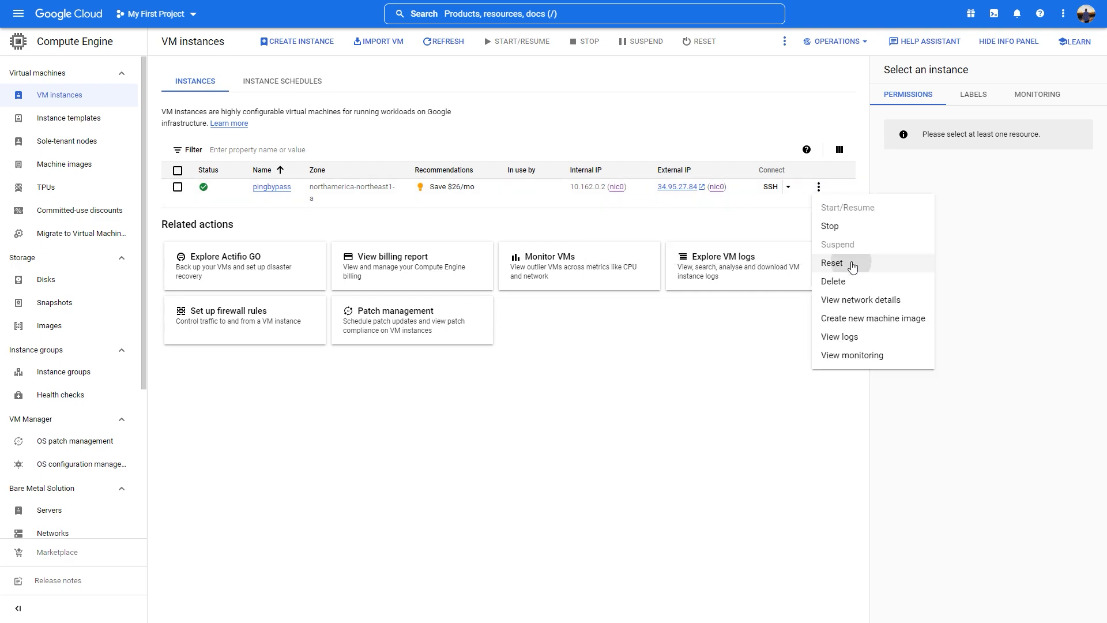
pyautogui.click(831, 263)
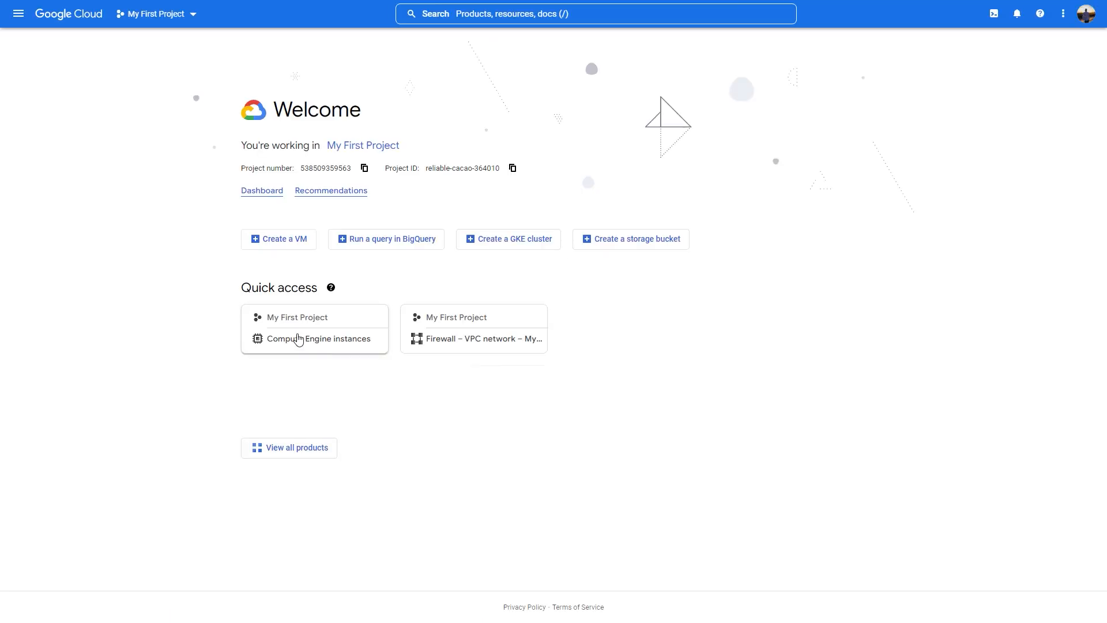
pyautogui.click(318, 338)
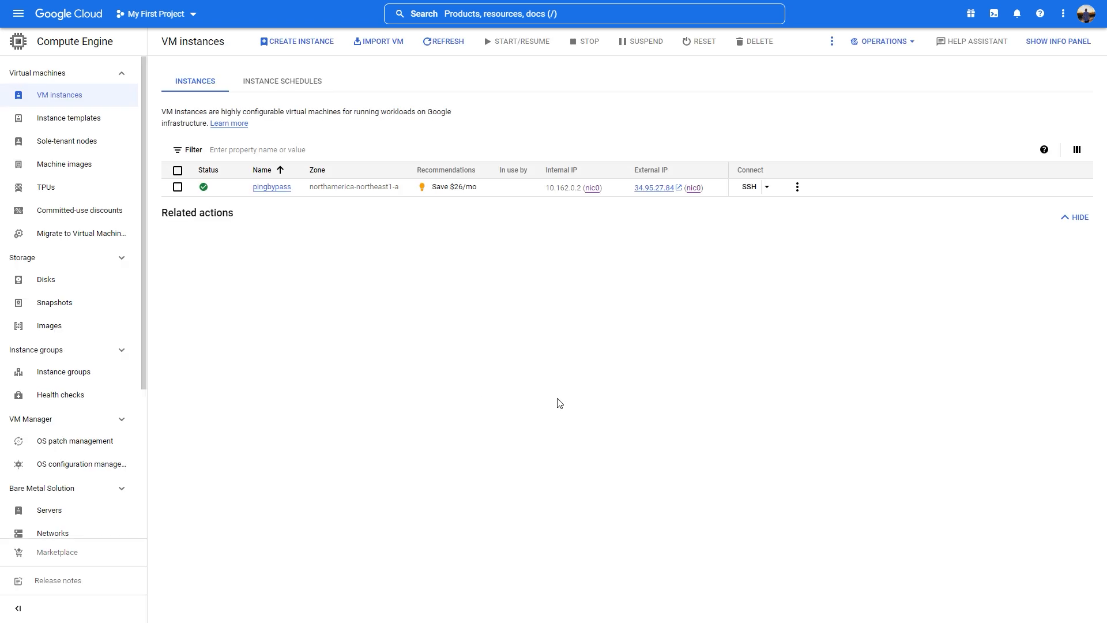
# - Rerun java -jar headlessmc-launcher-1.5.2.jar in the terminal and launch the Forge 1.12.2 profile
pyautogui.click(748, 187)
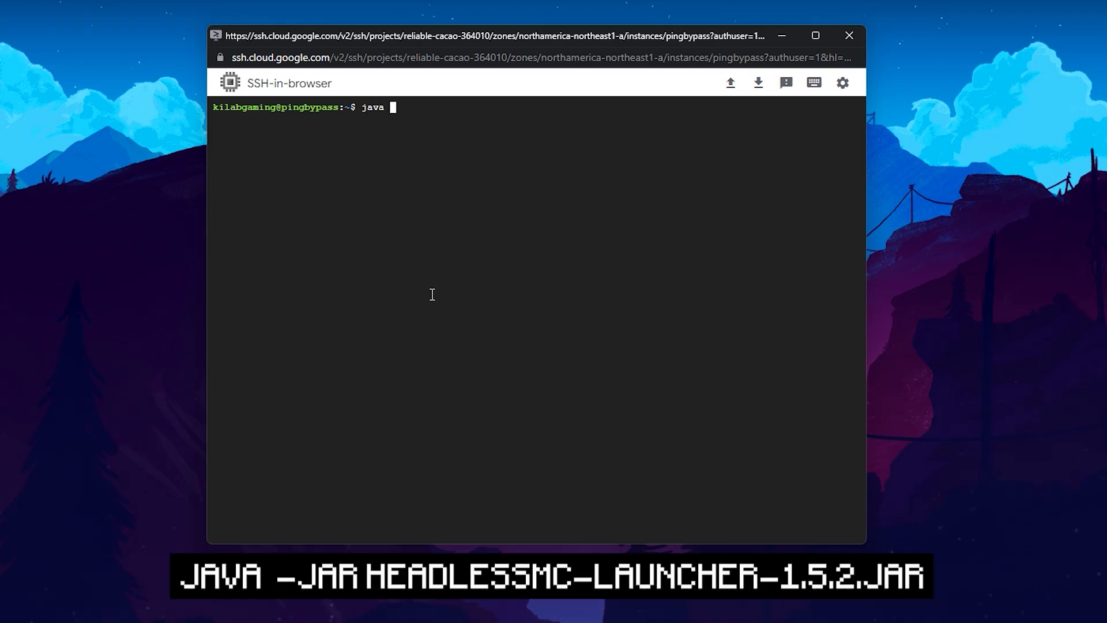
pyautogui.write('-jar headlessmc-launcher-1.5.2.jar')
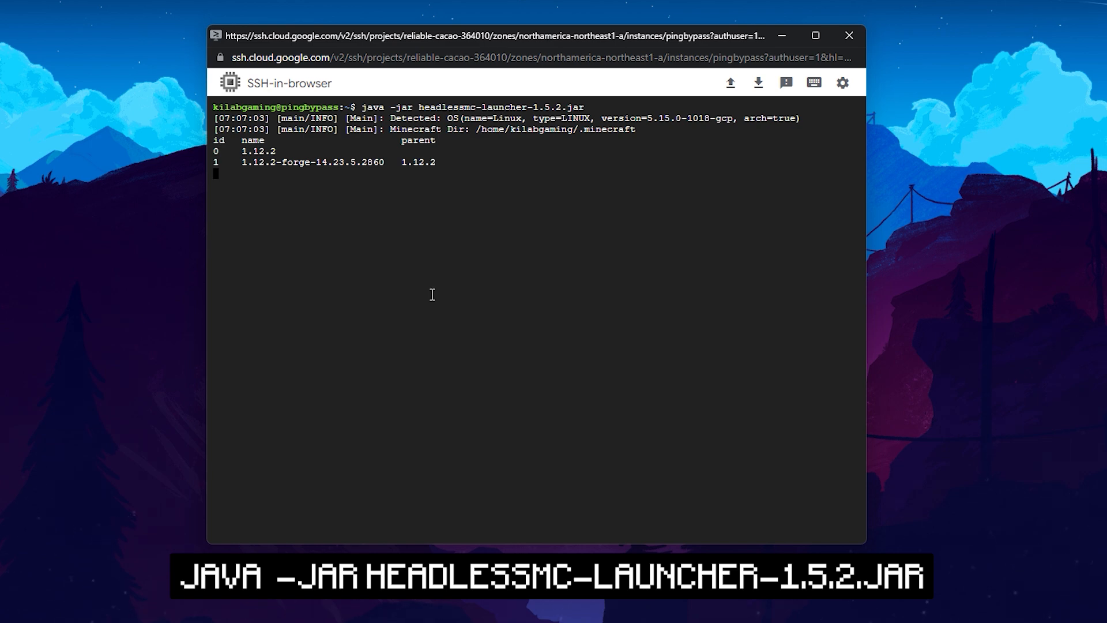
pyautogui.write('launch')
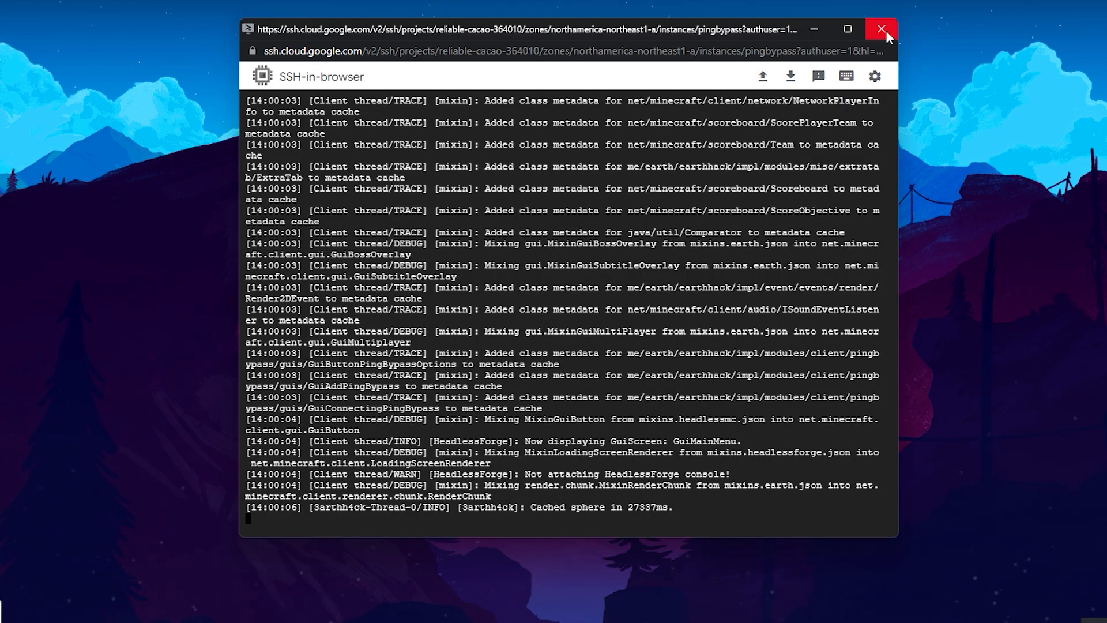
# - Close the SSH window and scroll the KiLAB Gaming page down to the PingBypass install guide
pyautogui.click(880, 29)
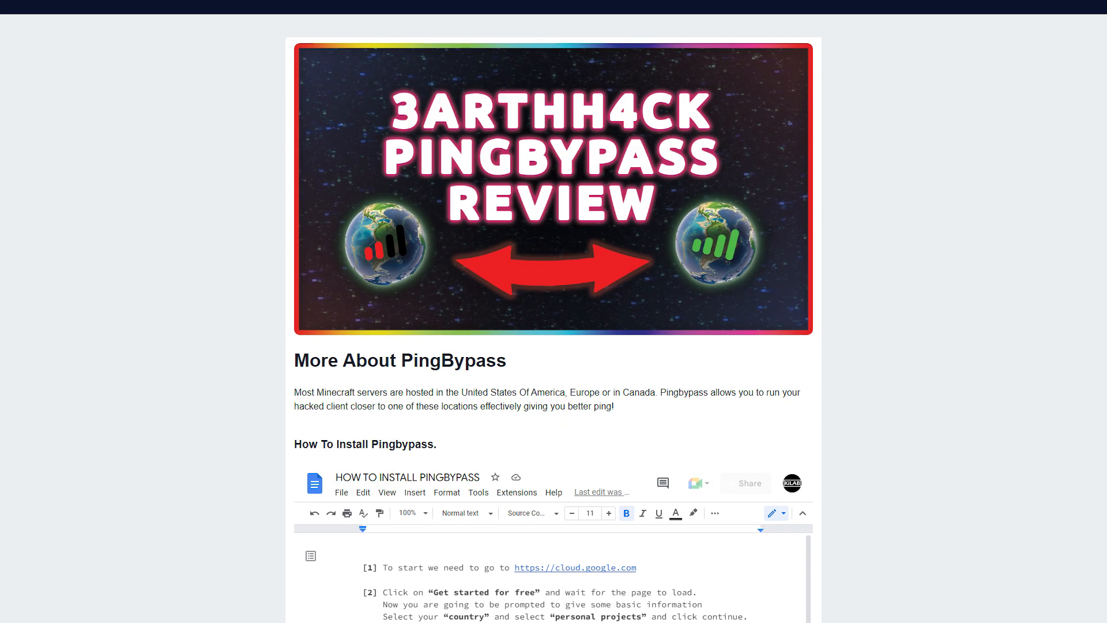
pyautogui.scroll(-3)
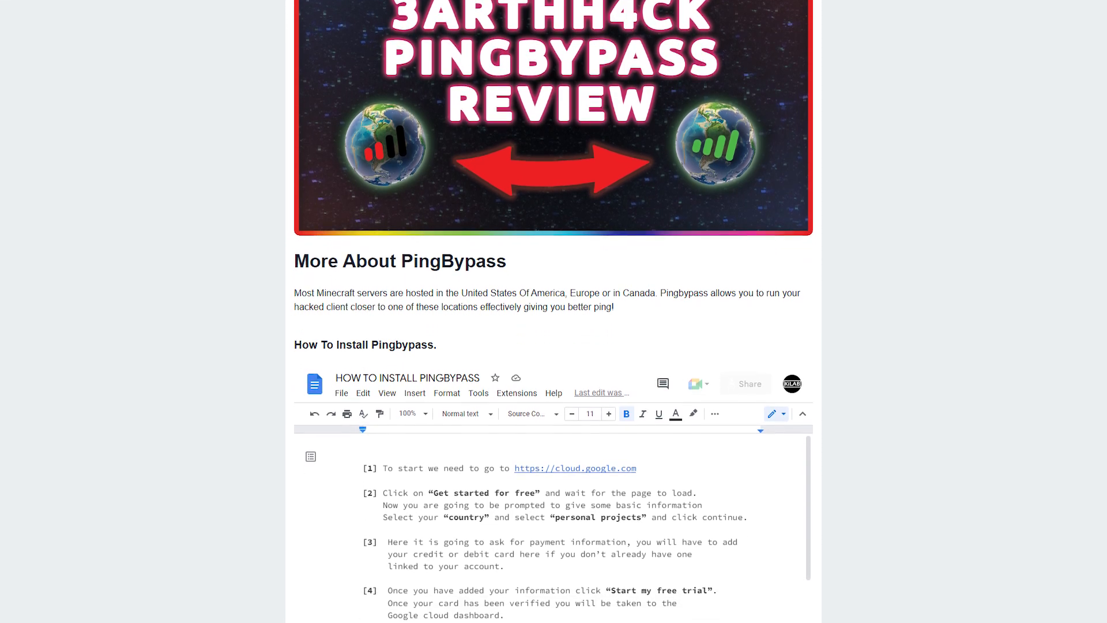
pyautogui.scroll(-3)
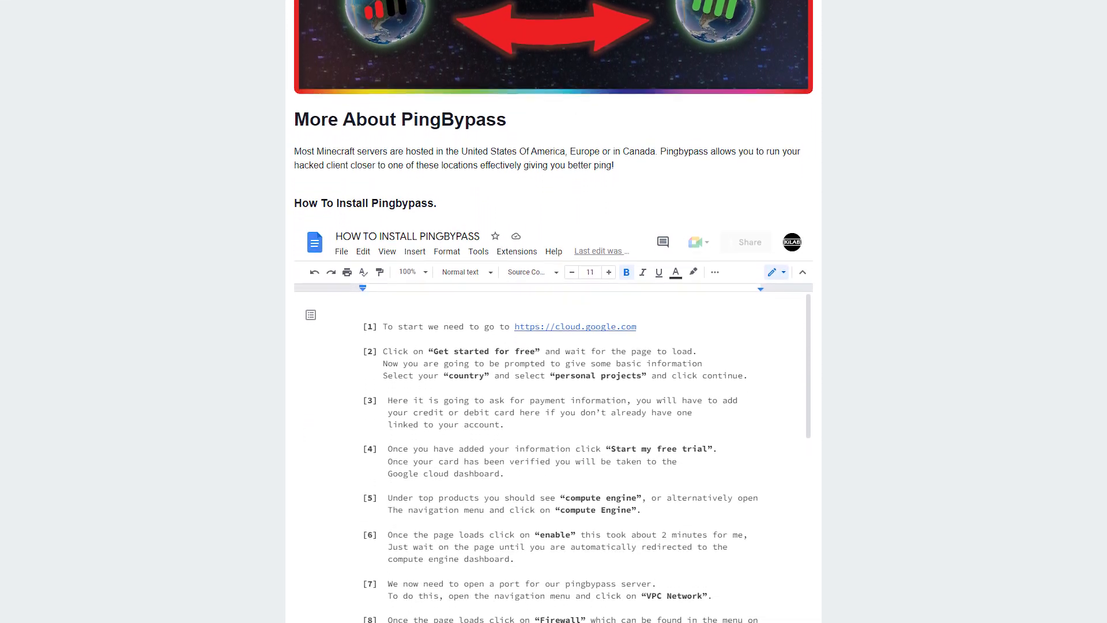
pyautogui.scroll(-3)
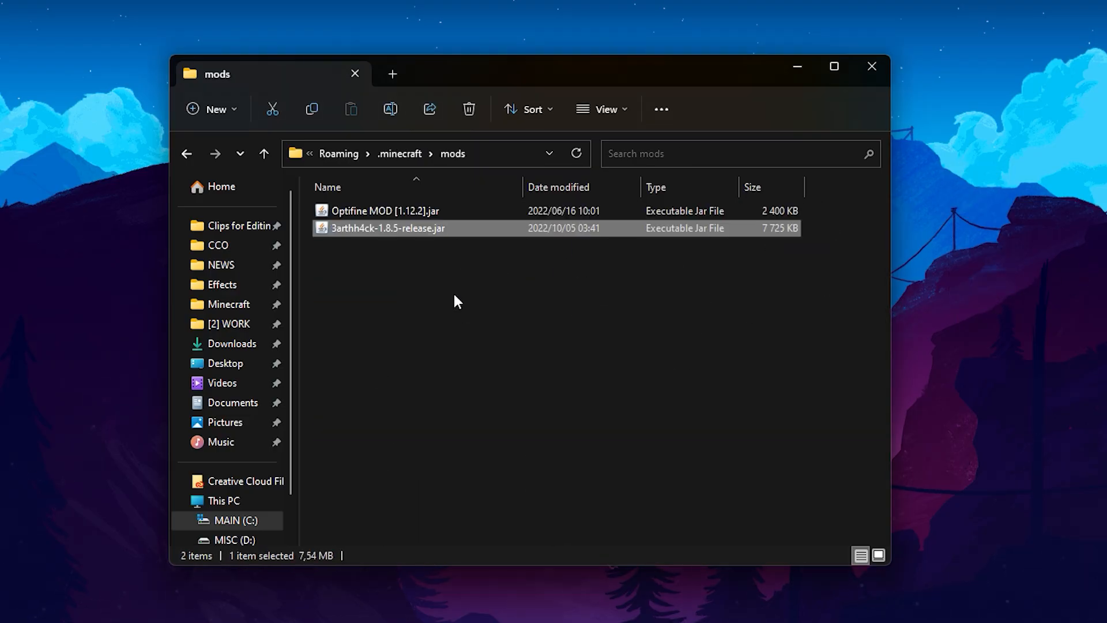
pyautogui.moveTo(859, 175)
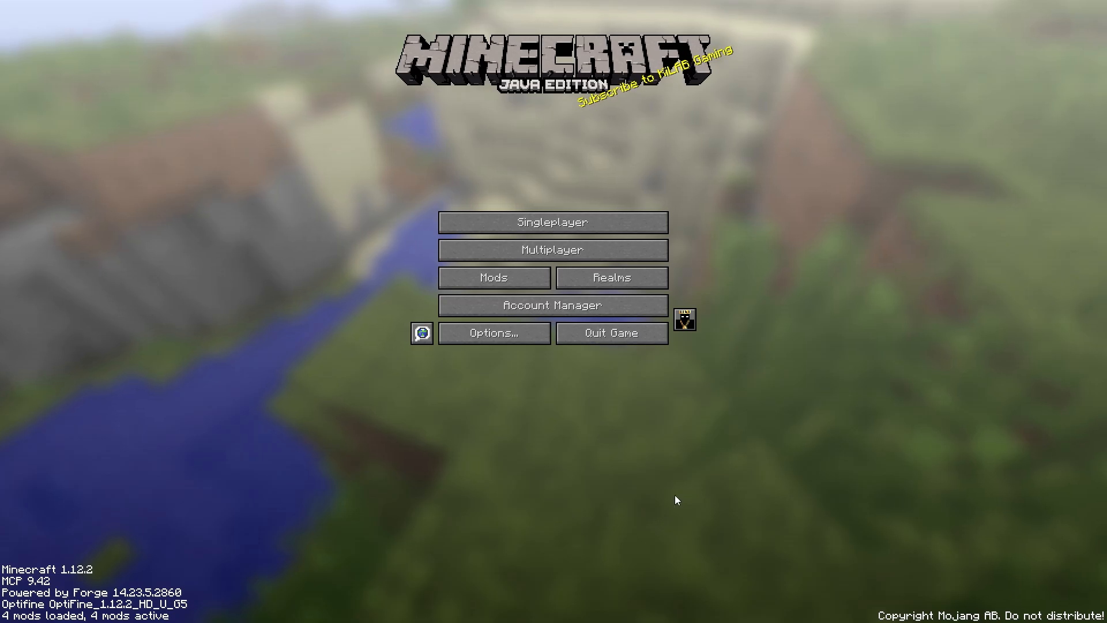
# - Start the local Minecraft 1.12.2 Forge game with the 3arthh4ck jar in the mods folder
pyautogui.click(552, 249)
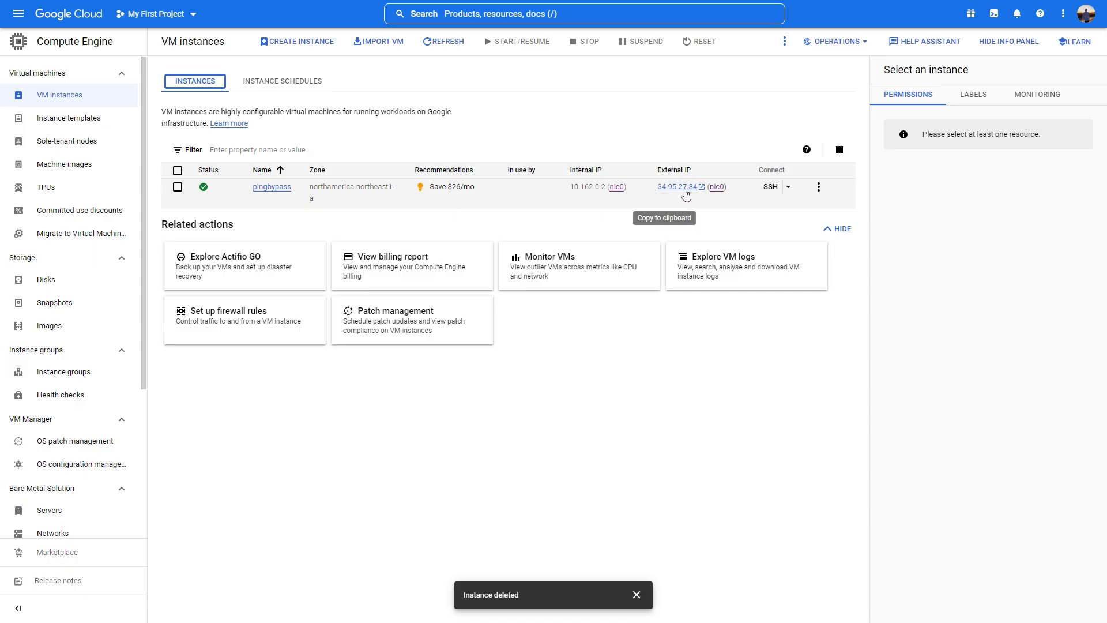
# - Copy the pingbypass VM's external IP 34.95.27.84 from the instances list
pyautogui.click(663, 197)
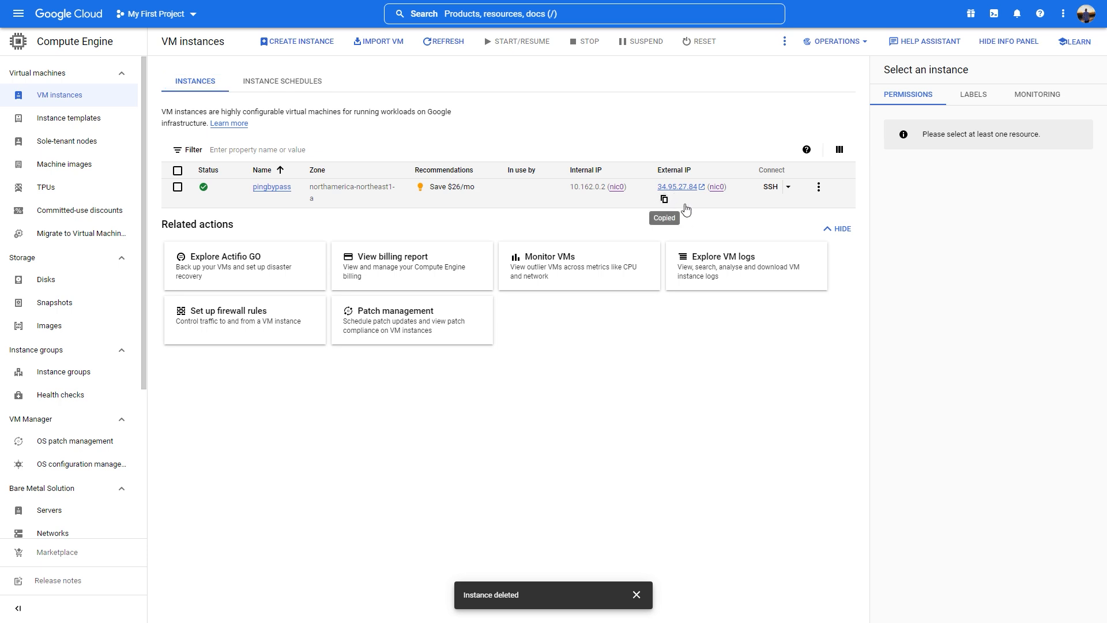
pyautogui.moveTo(676, 206)
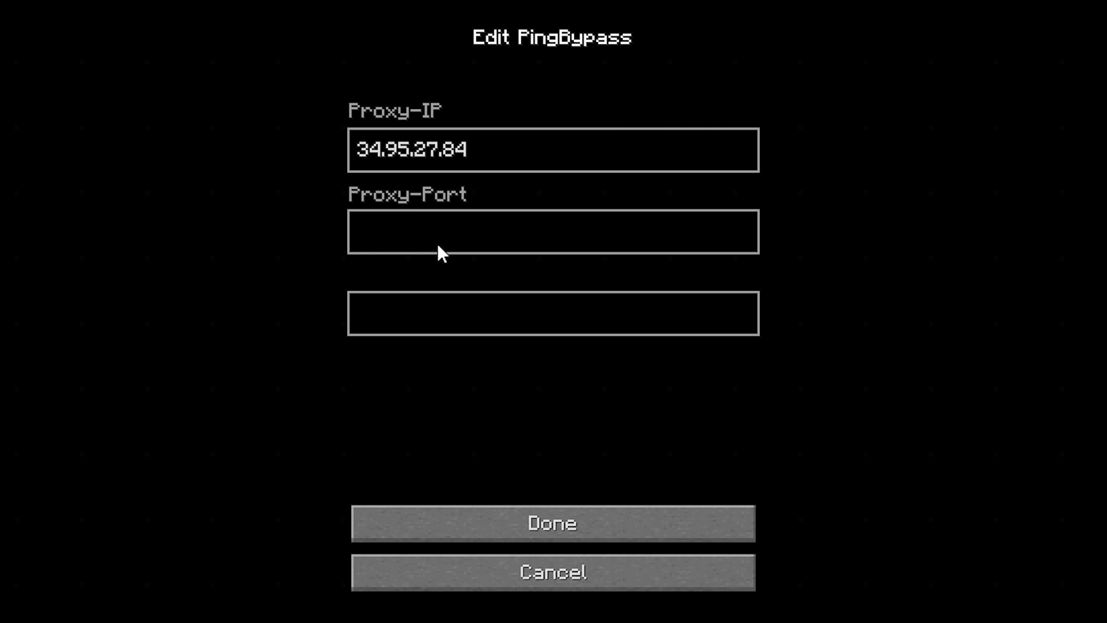
# - Save the PingBypass proxy as 34.95.27.84 port 6969 with the password and turn PingBypass on
pyautogui.write('6969')
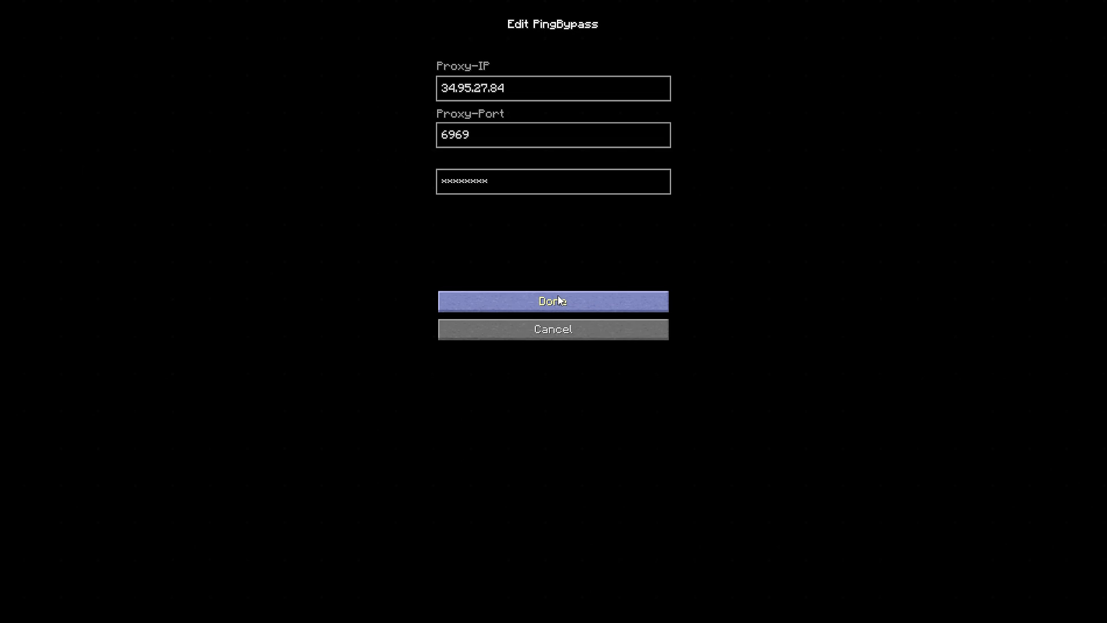
pyautogui.click(552, 301)
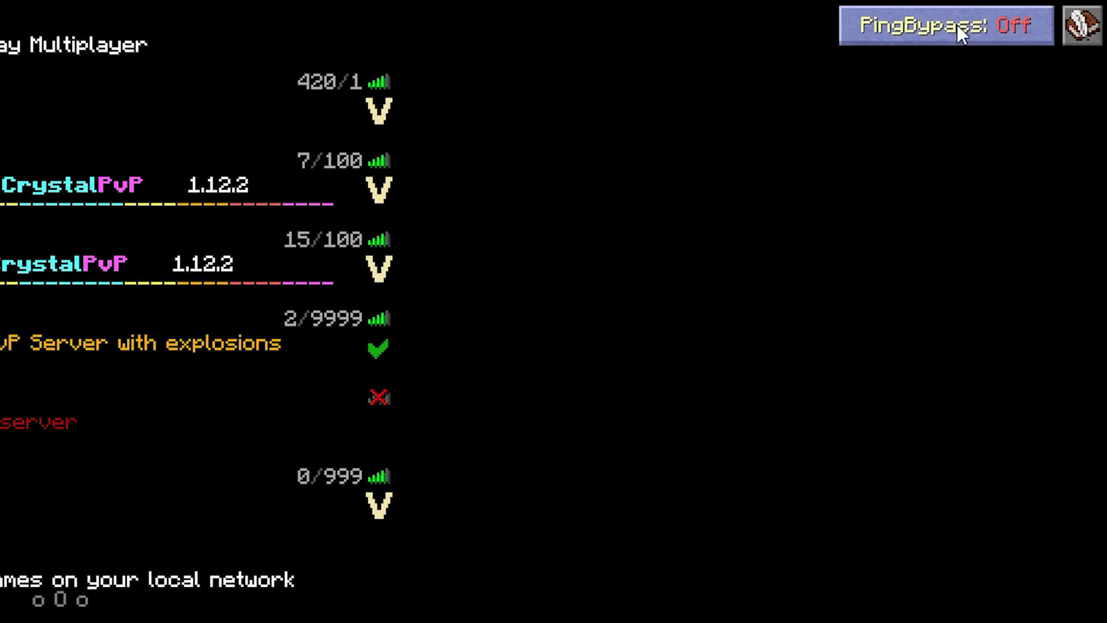
pyautogui.click(946, 26)
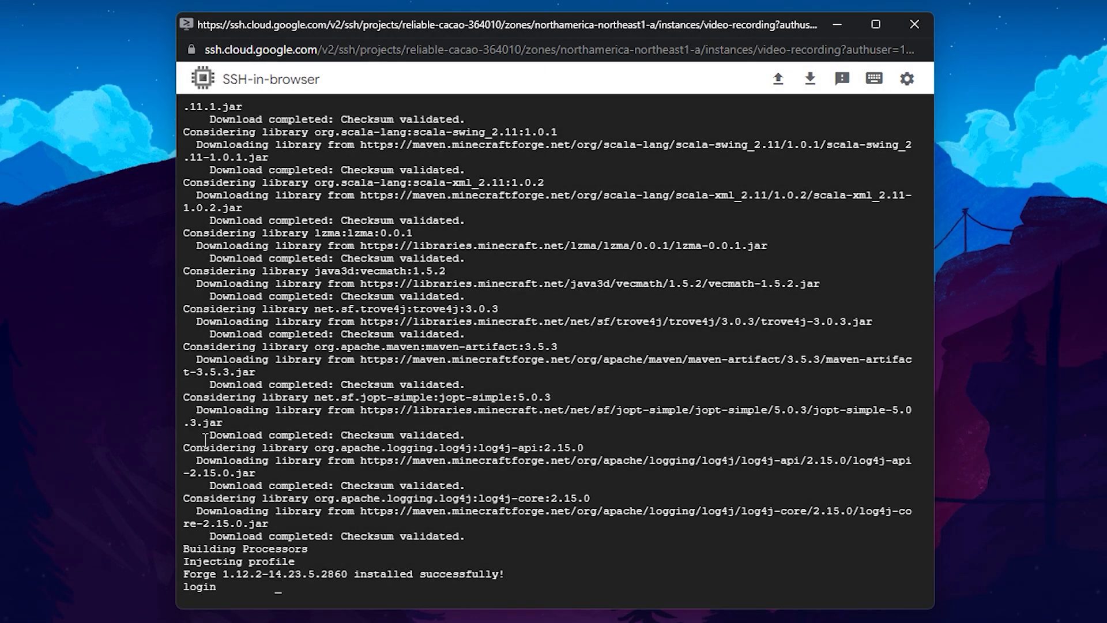
# - Log into HeadlessMC on the VM with the Gmail Minecraft account after Forge finishes installing
pyautogui.write('@gmail')
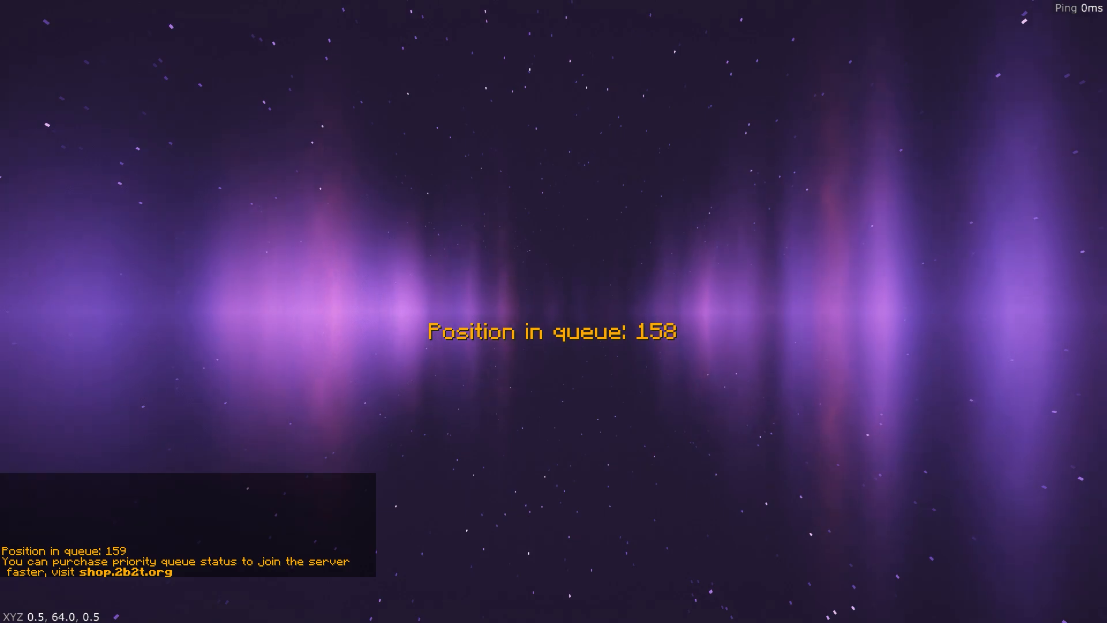
# - Disconnect from the PingBypass proxy via the Game Menu after reaching the 2b2t queue
pyautogui.press('Escape')
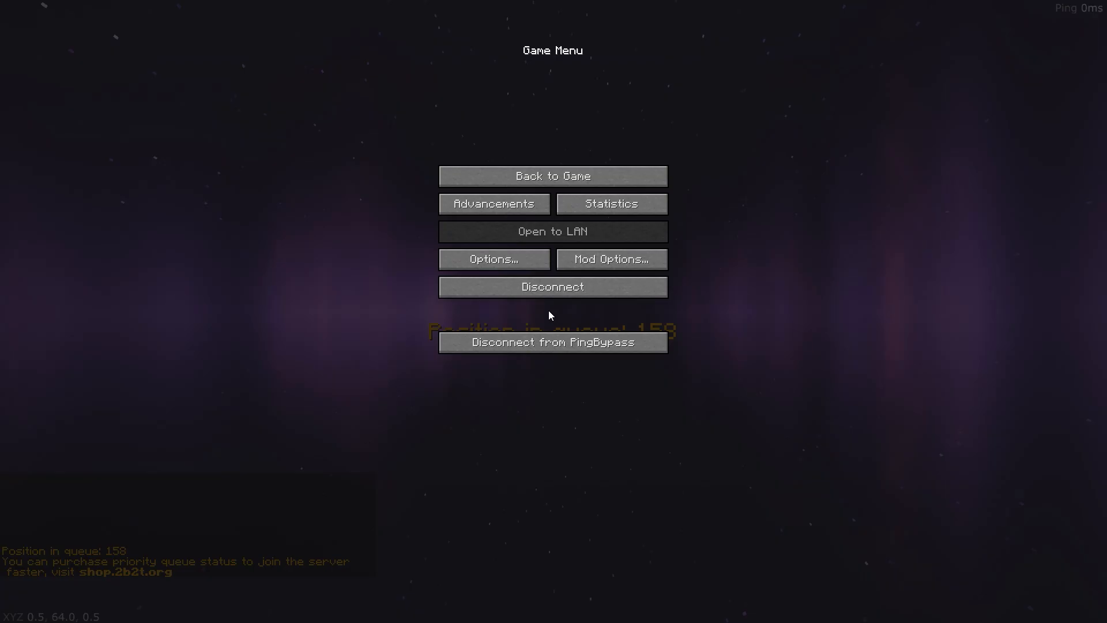
pyautogui.moveTo(463, 350)
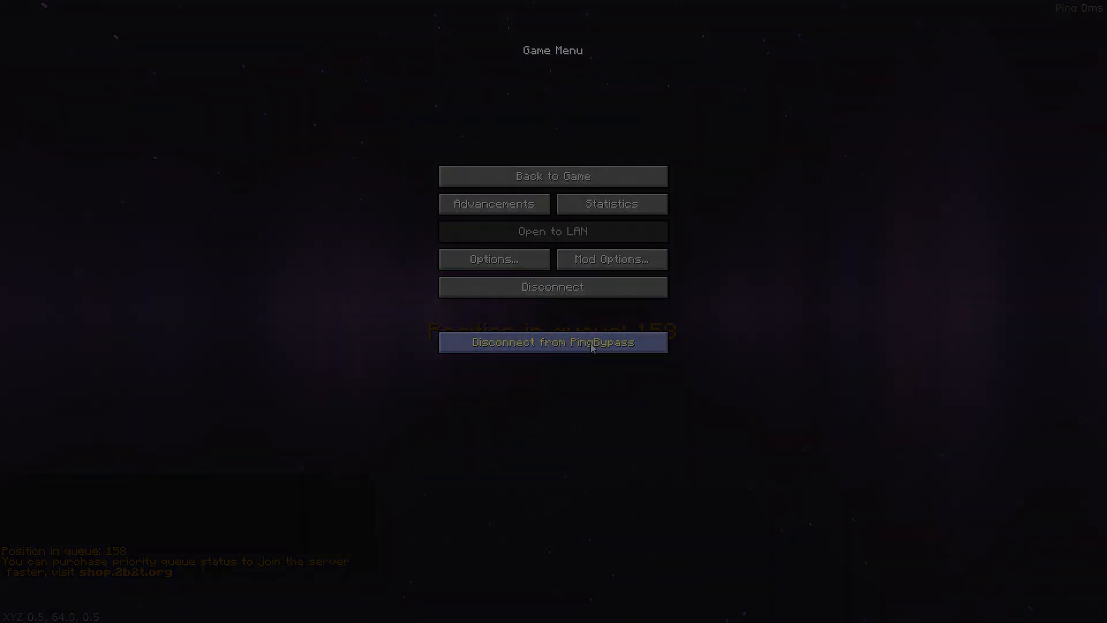
pyautogui.click(553, 175)
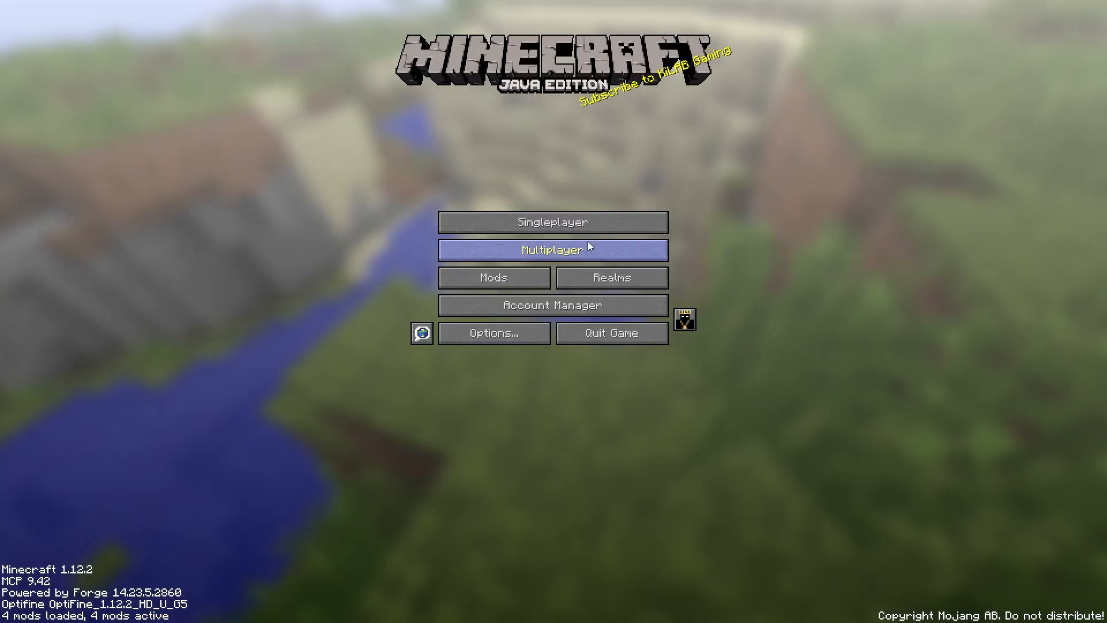
# - Add a multiplayer server entry with address 34.95.27.84:6969 and save it
pyautogui.click(552, 249)
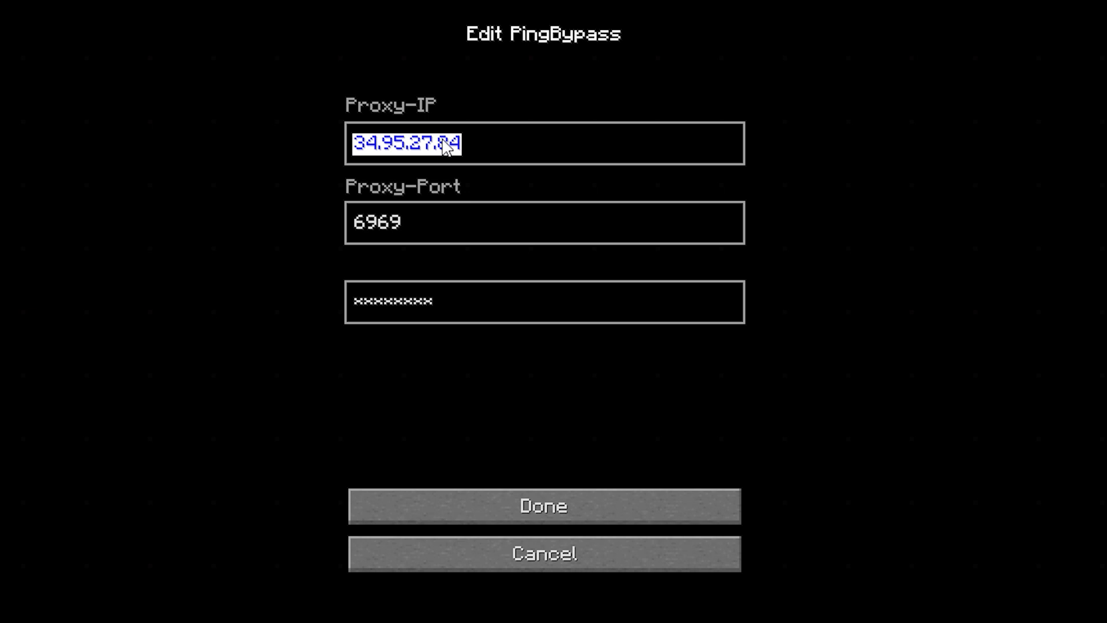
pyautogui.click(543, 505)
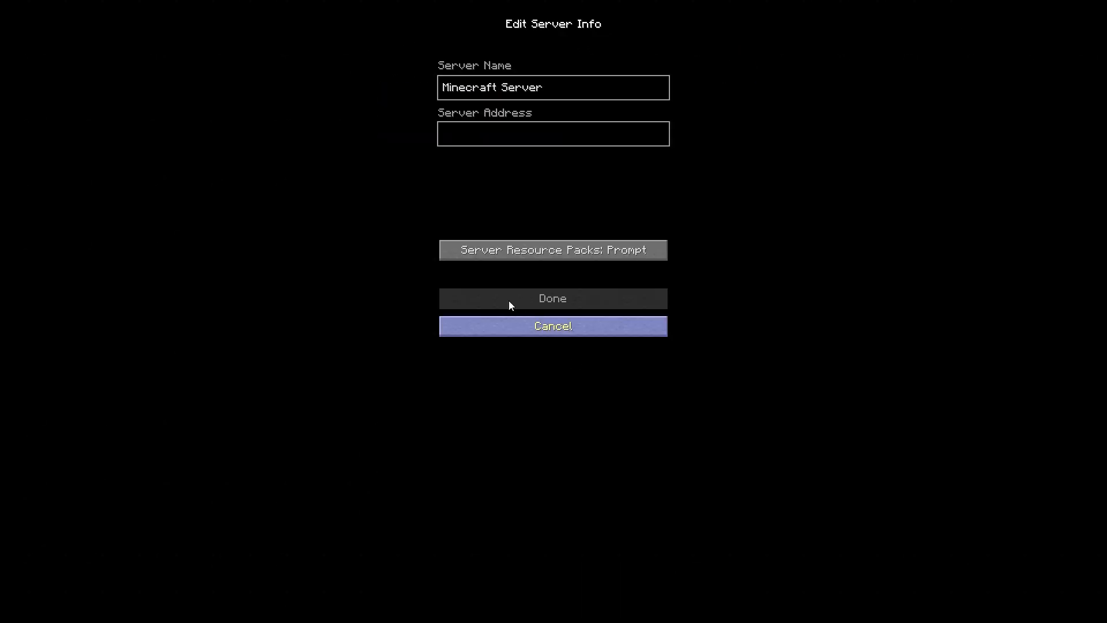
pyautogui.write('34.95.27.84')
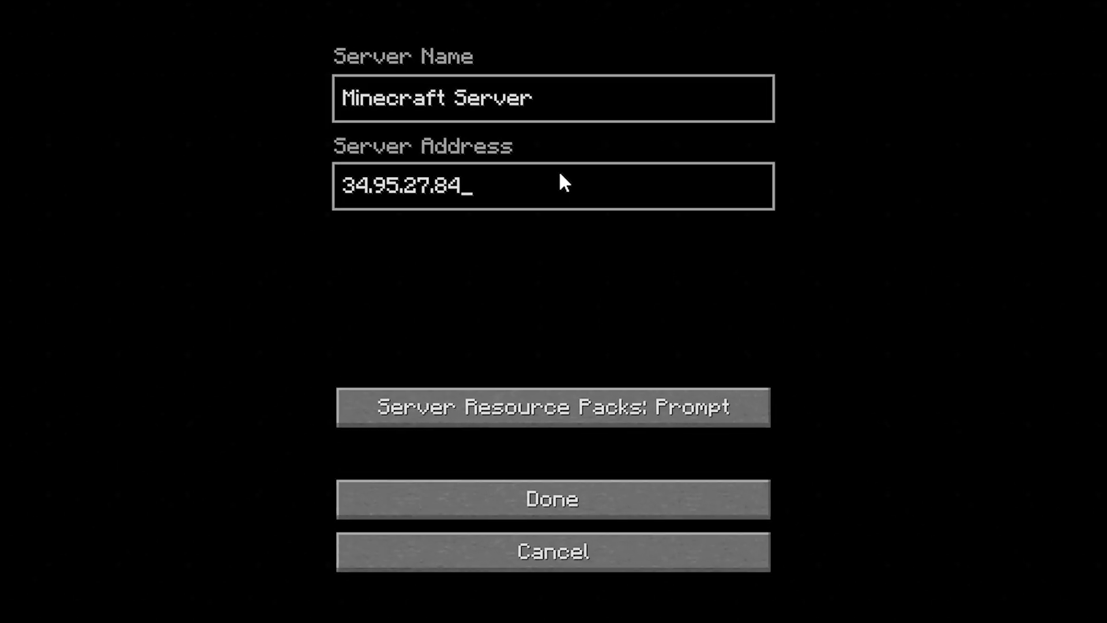
pyautogui.write(':6969')
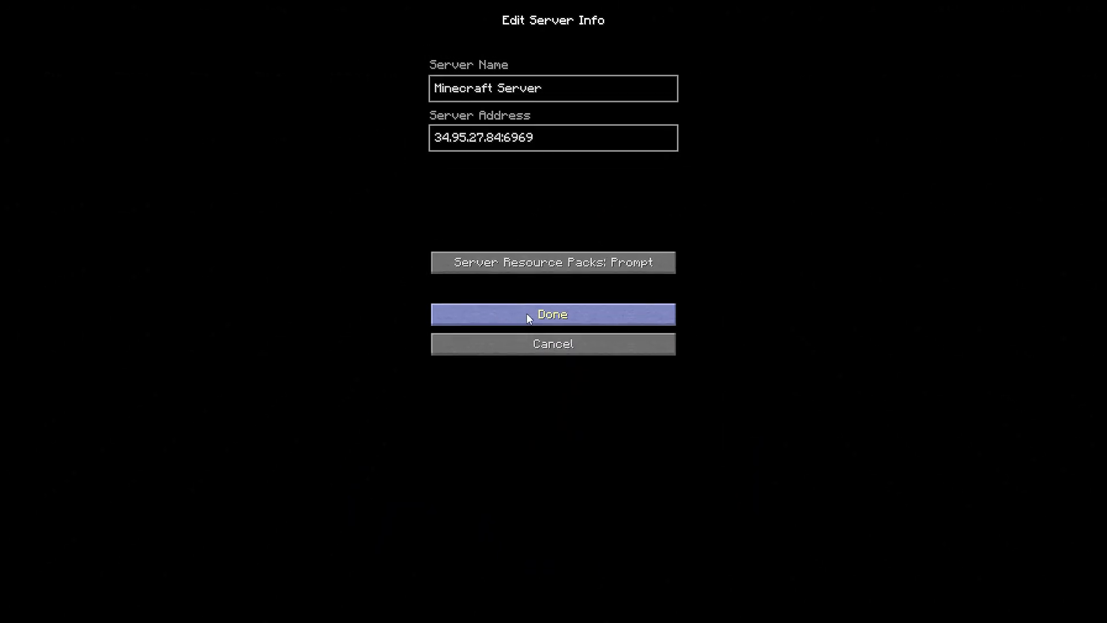
pyautogui.click(552, 313)
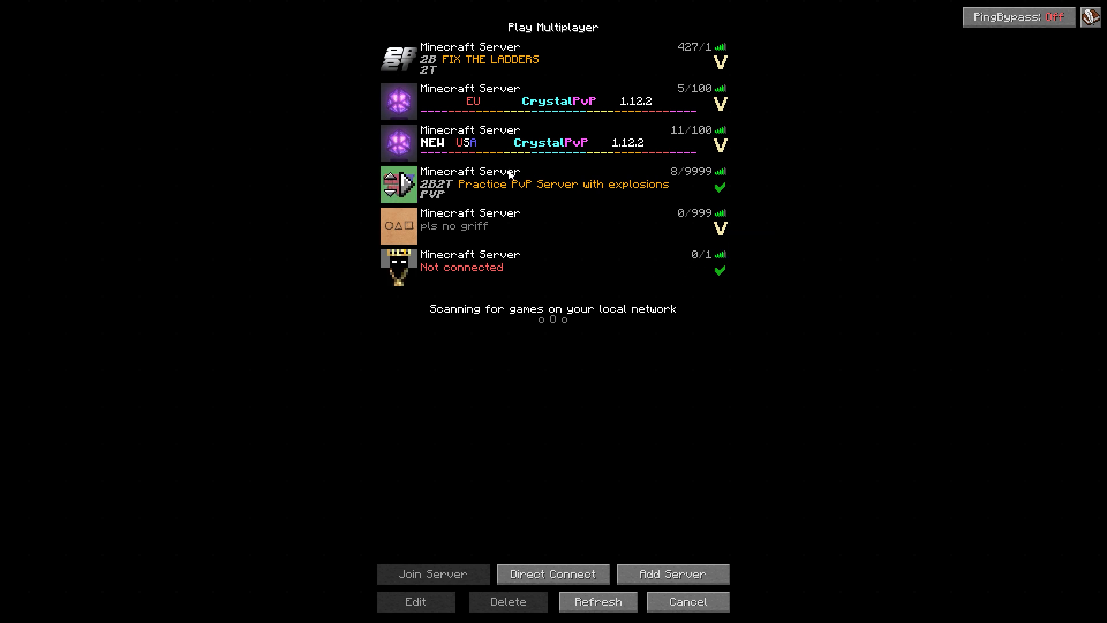
# - Join the new server, reach the 2b2t queue at position 200, then bring up the Game Menu
pyautogui.click(1017, 17)
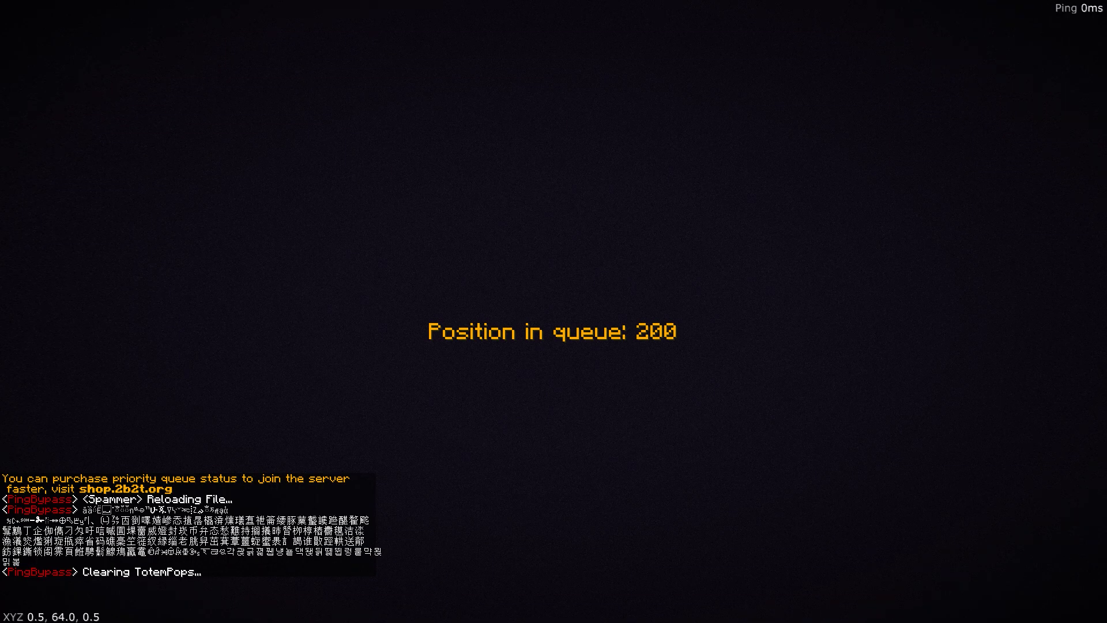
pyautogui.press('Escape')
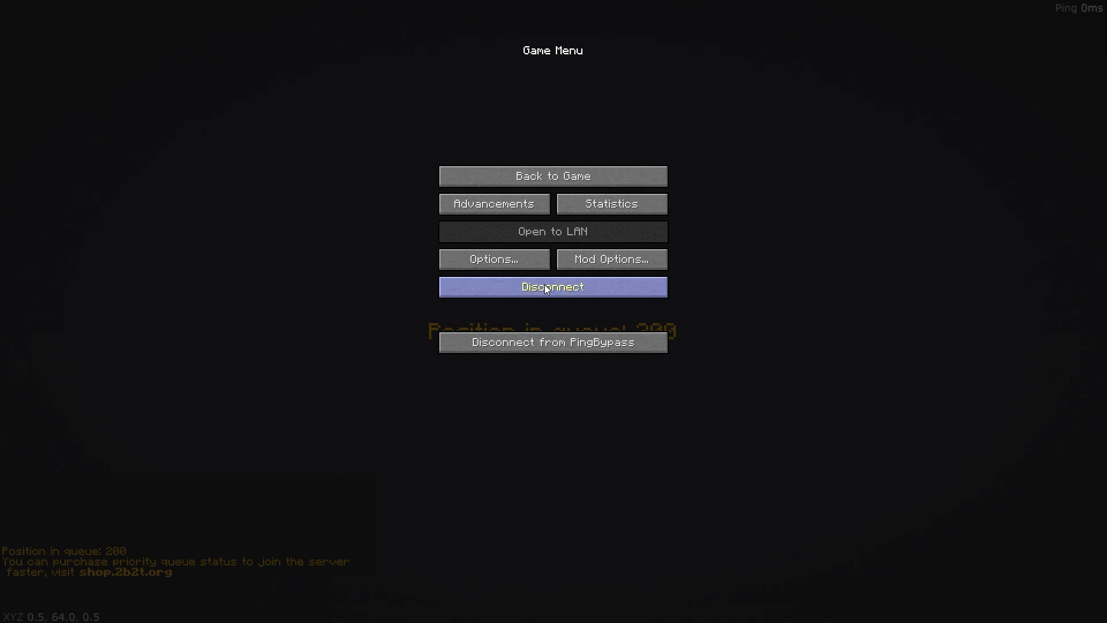
pyautogui.moveTo(552, 342)
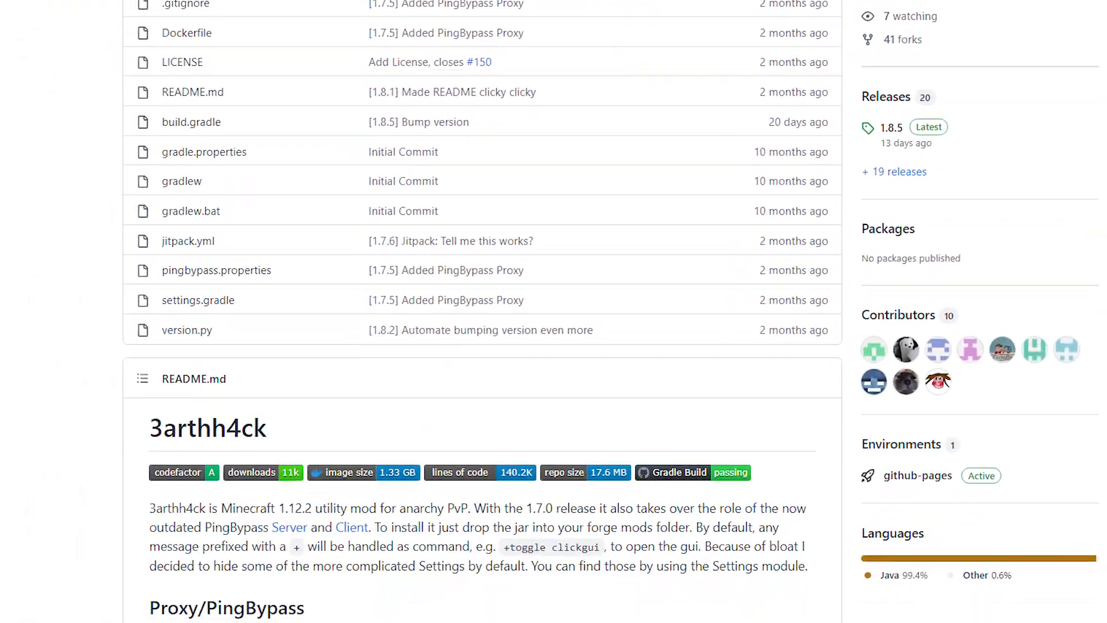
# - Scroll the 3arthh4ck README down to its Proxy/PingBypass section
pyautogui.scroll(-3)
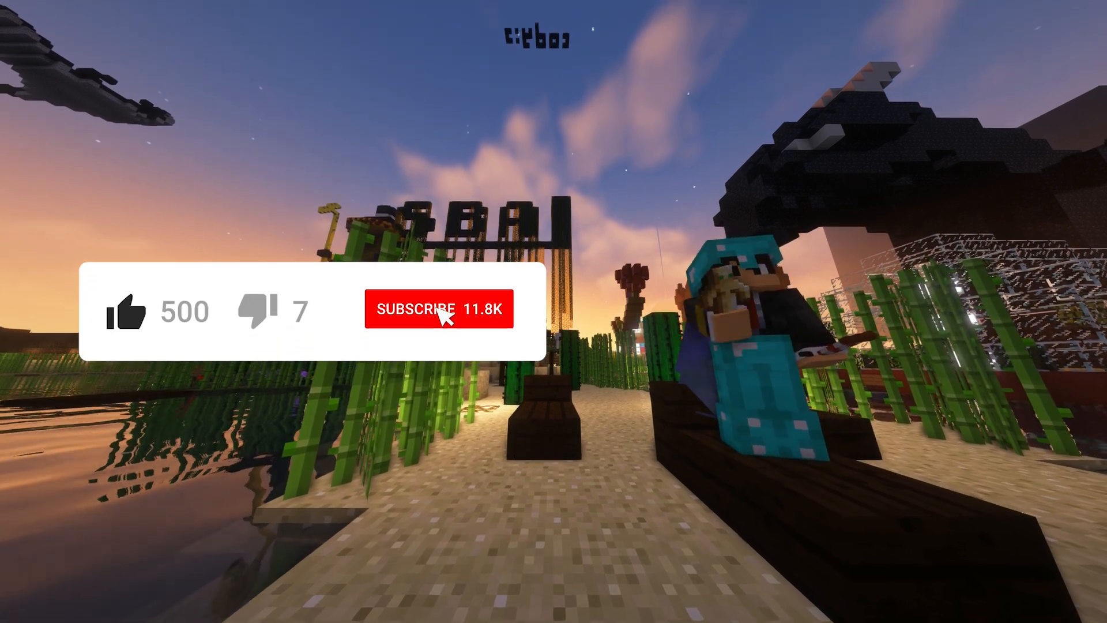
pyautogui.click(439, 309)
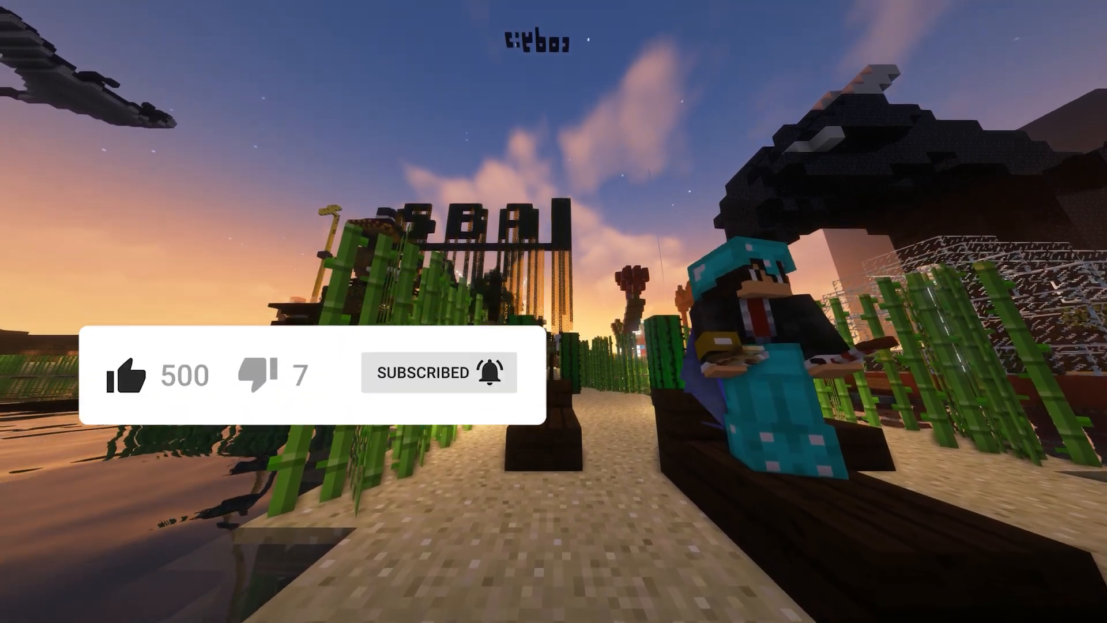